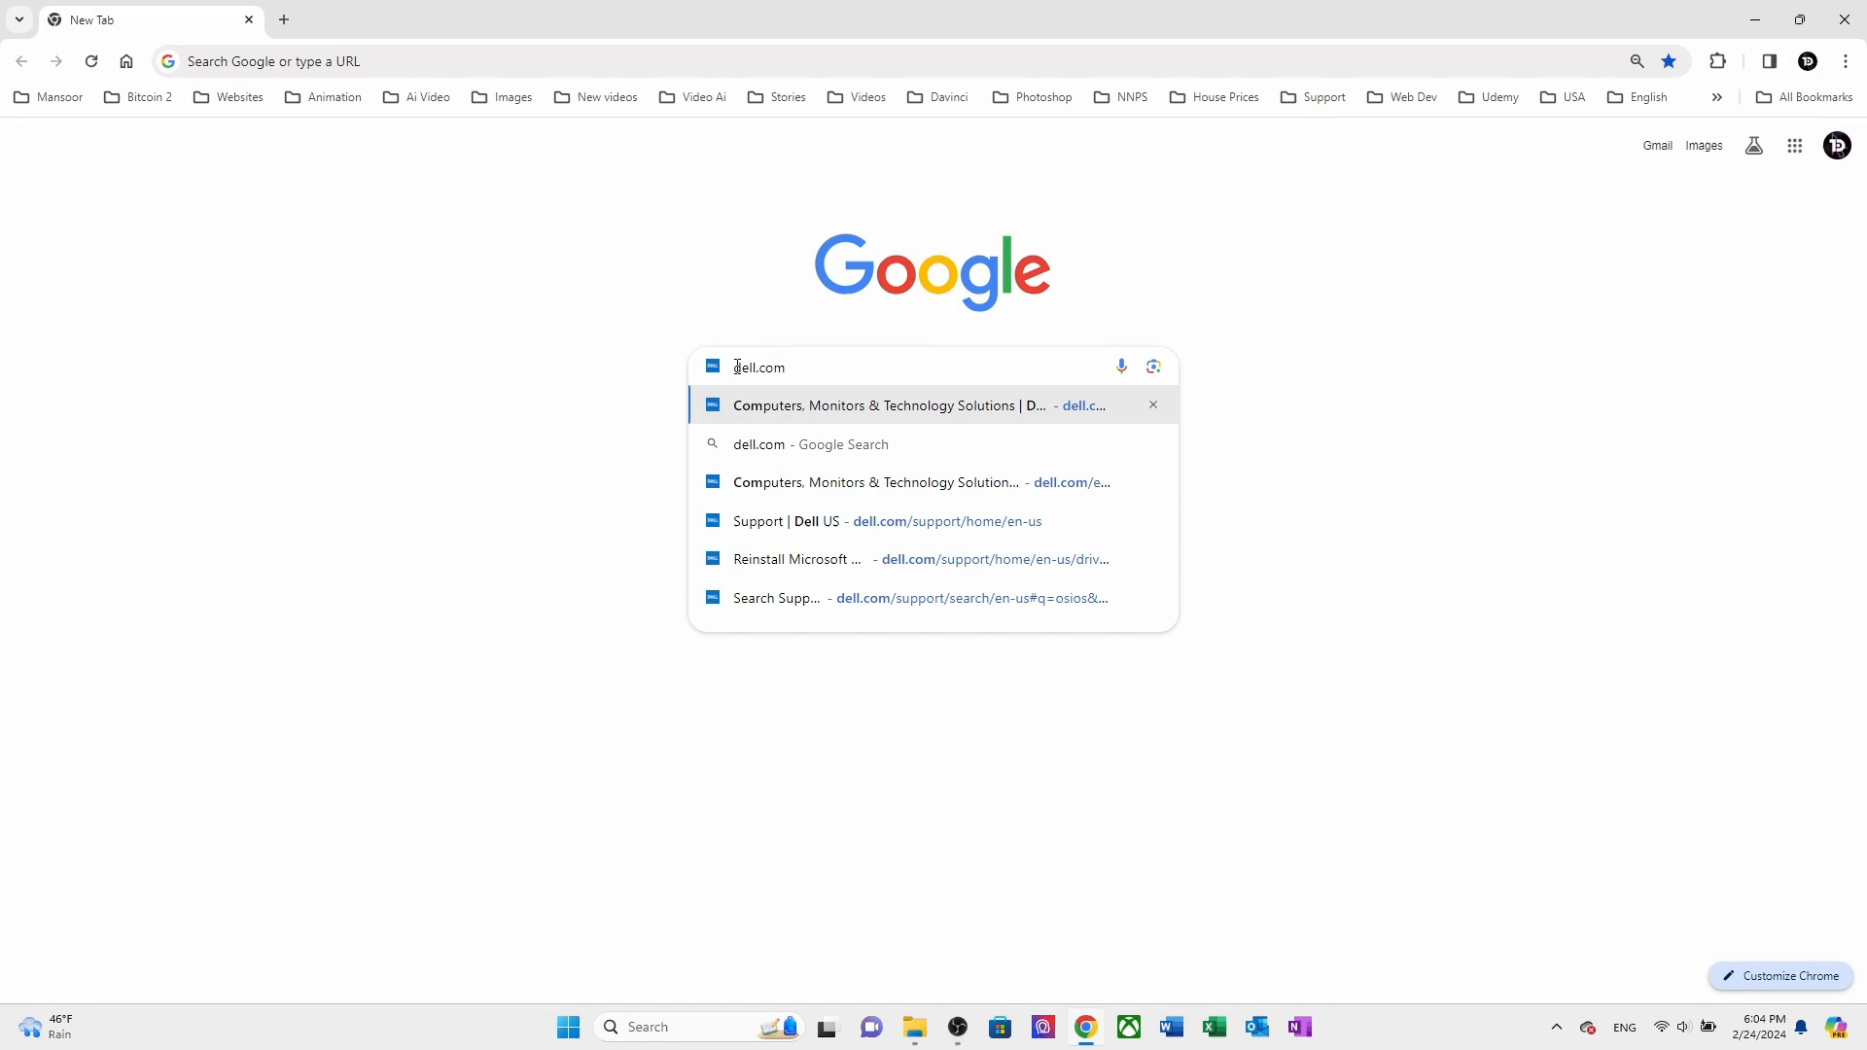
{"action": "mouse_move", "coordinate": [784, 444]}
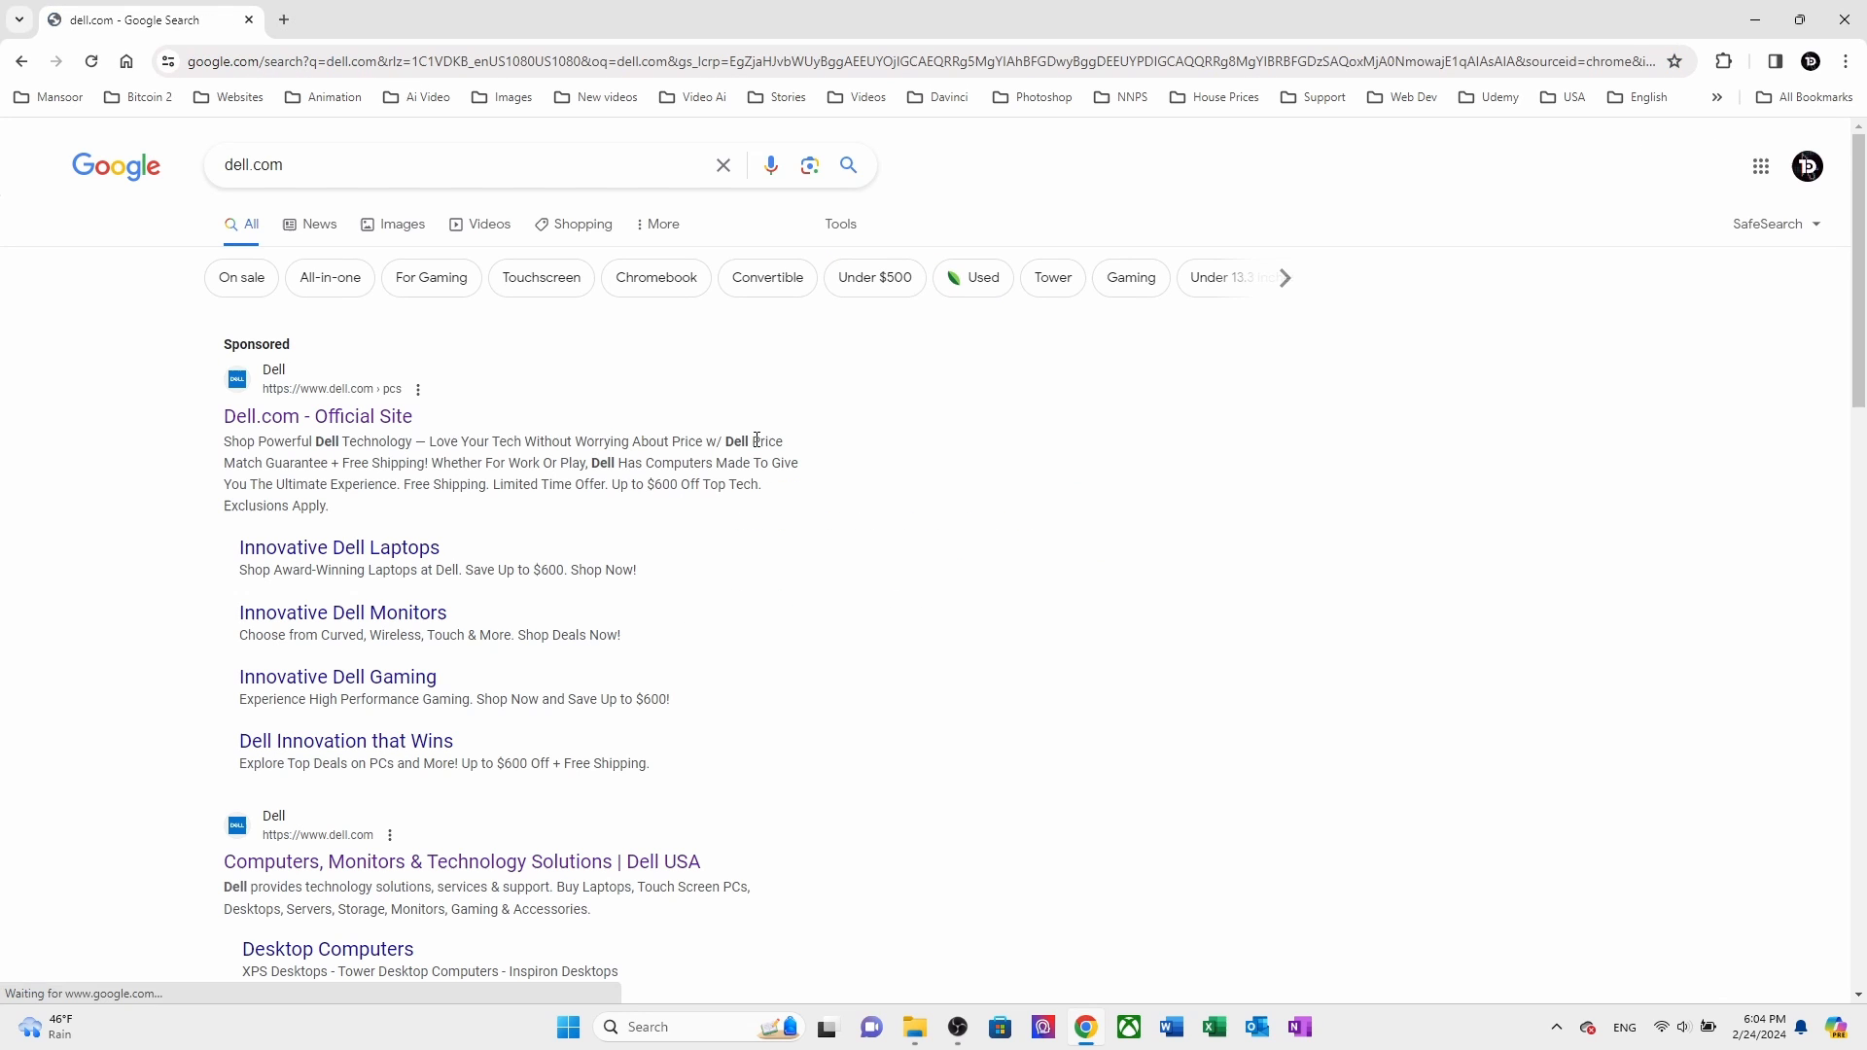
Step: Follow the 'Computers, Monitors & Technology Solutions | Dell USA' result to the Dell US homepage
{"action": "scroll", "scroll_direction": "down", "scroll_amount": 3}
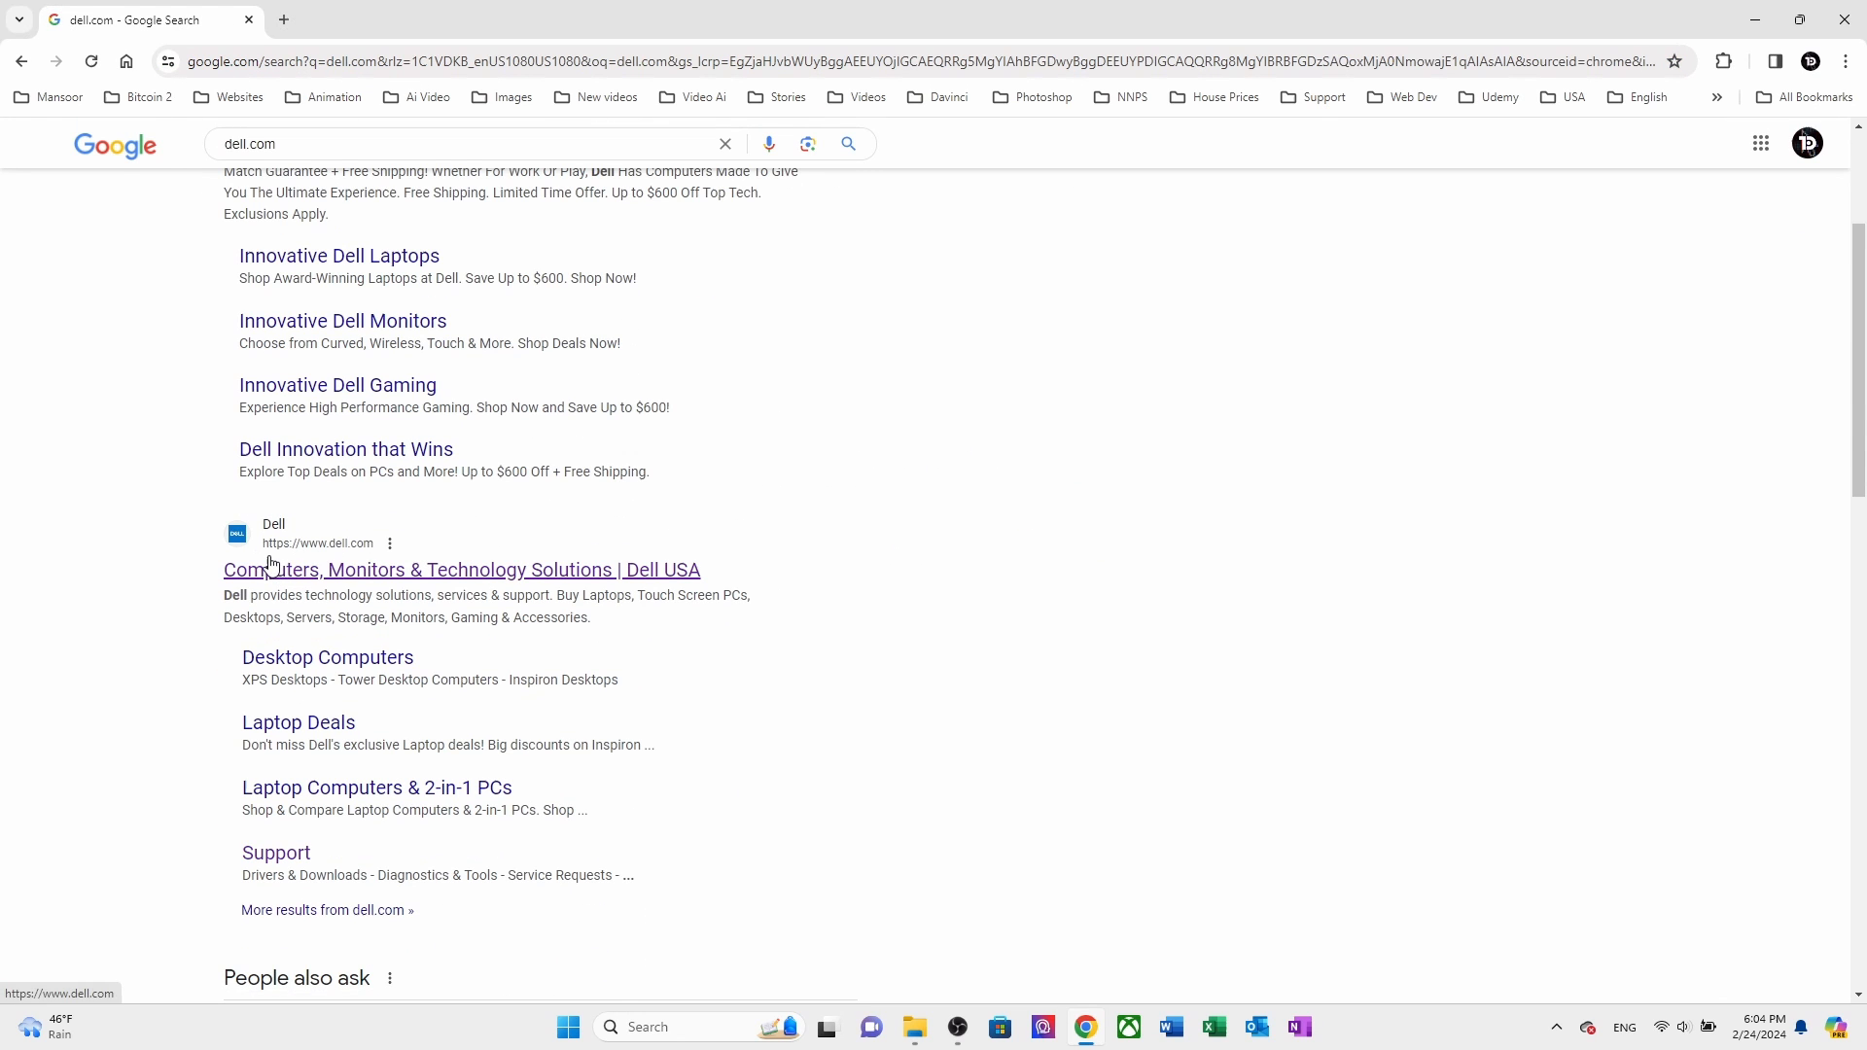
{"action": "mouse_move", "coordinate": [537, 594]}
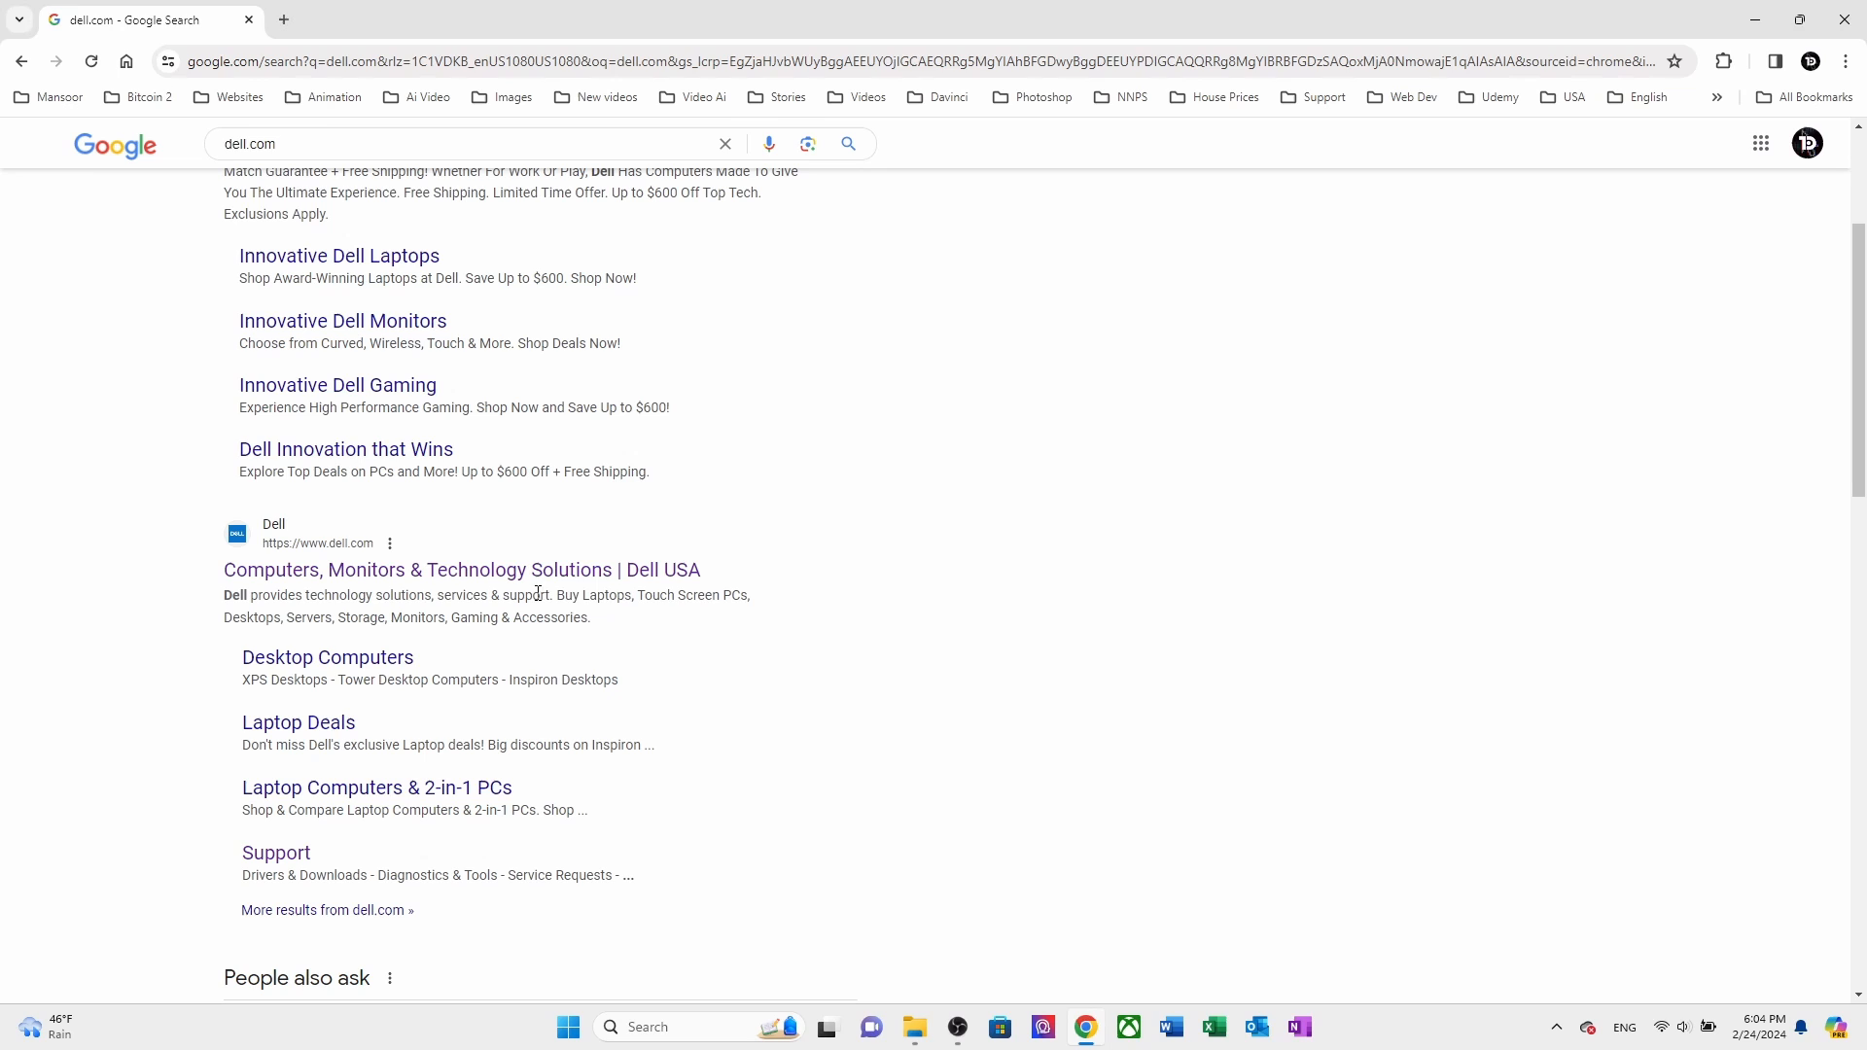
{"action": "left_click", "coordinate": [463, 570]}
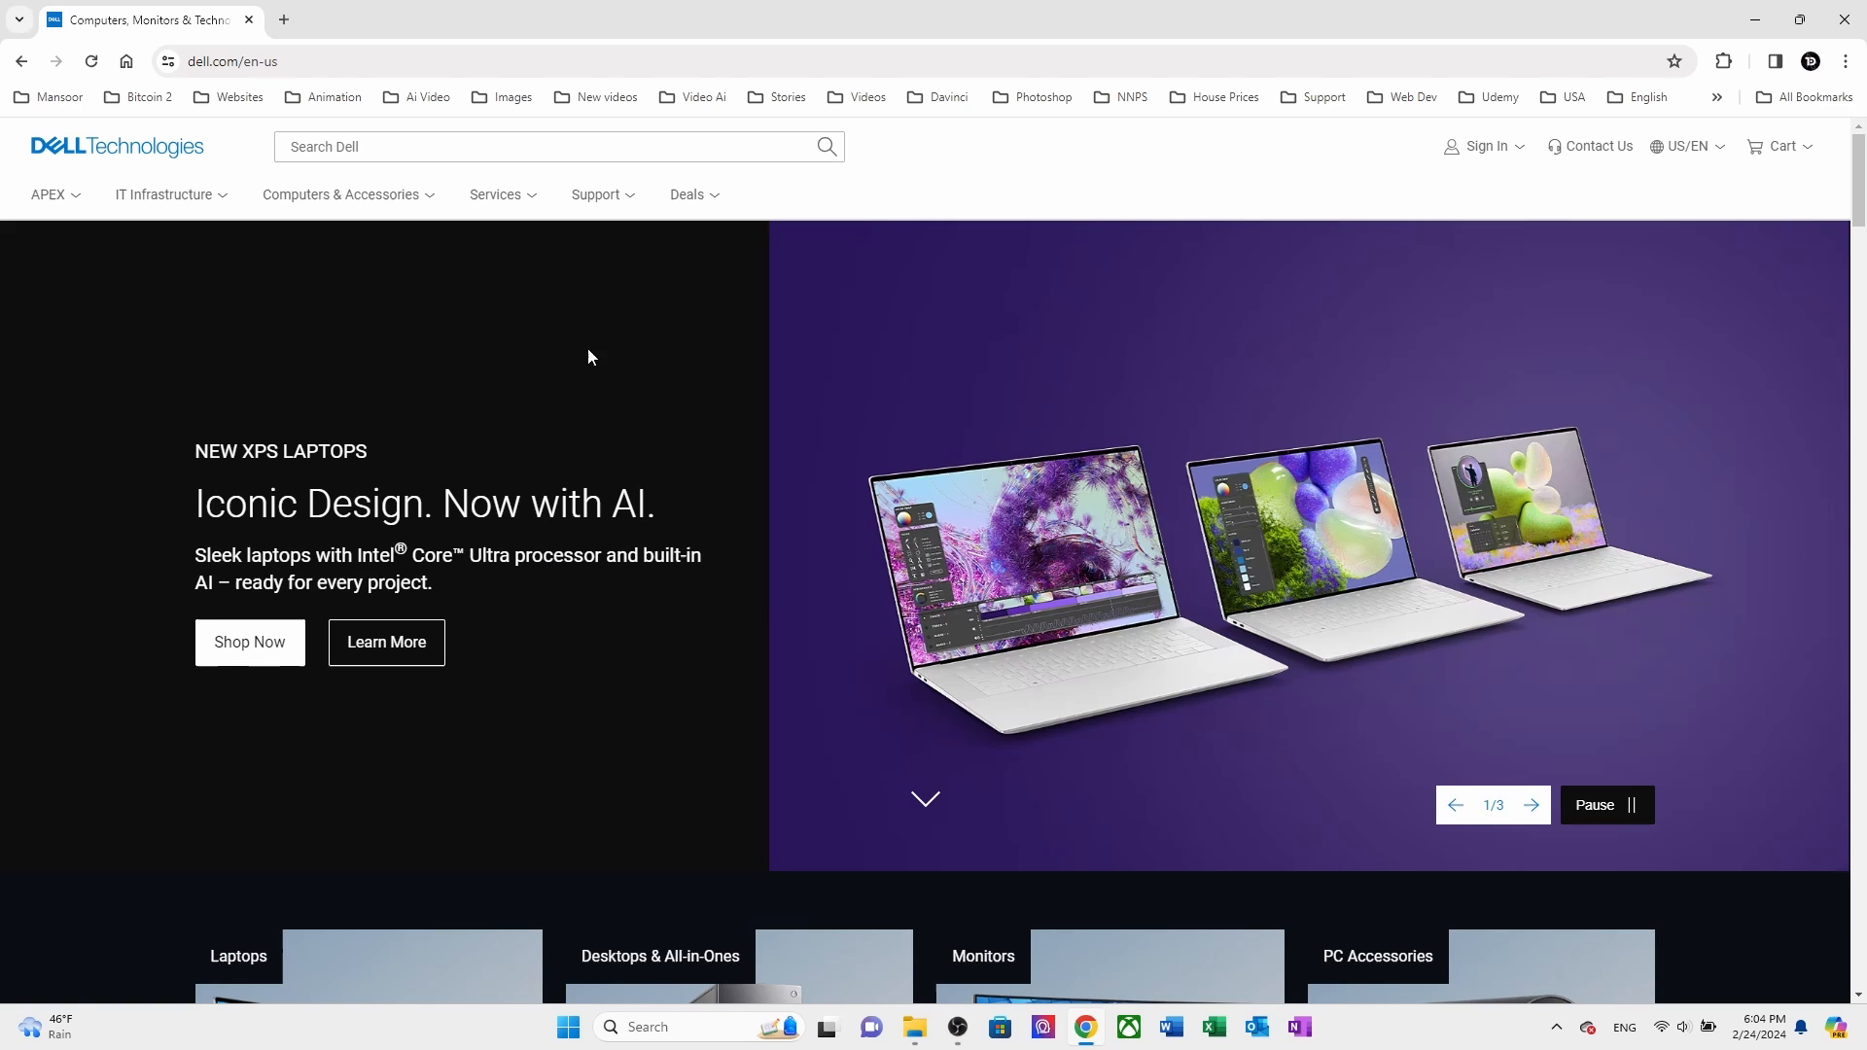
Step: Go to Support Home and run a support search for 'osios'
{"action": "left_click", "coordinate": [595, 195]}
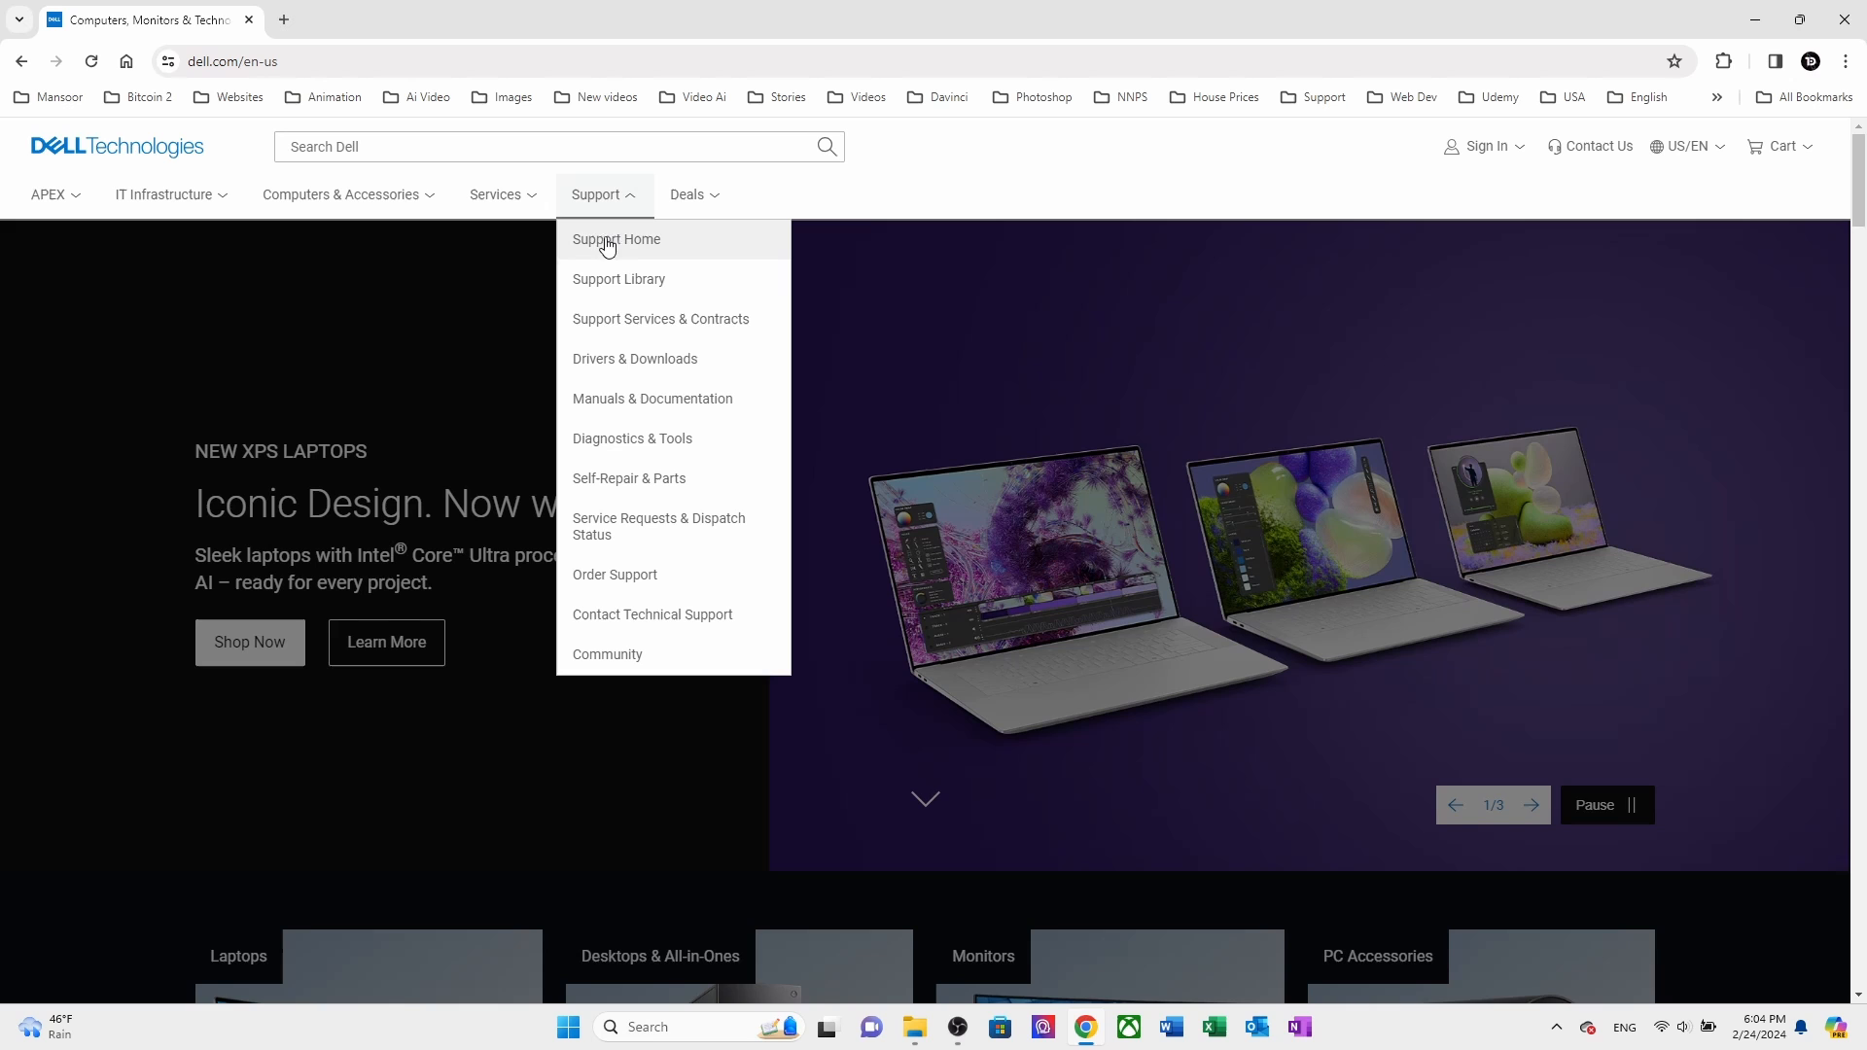
{"action": "mouse_move", "coordinate": [651, 253]}
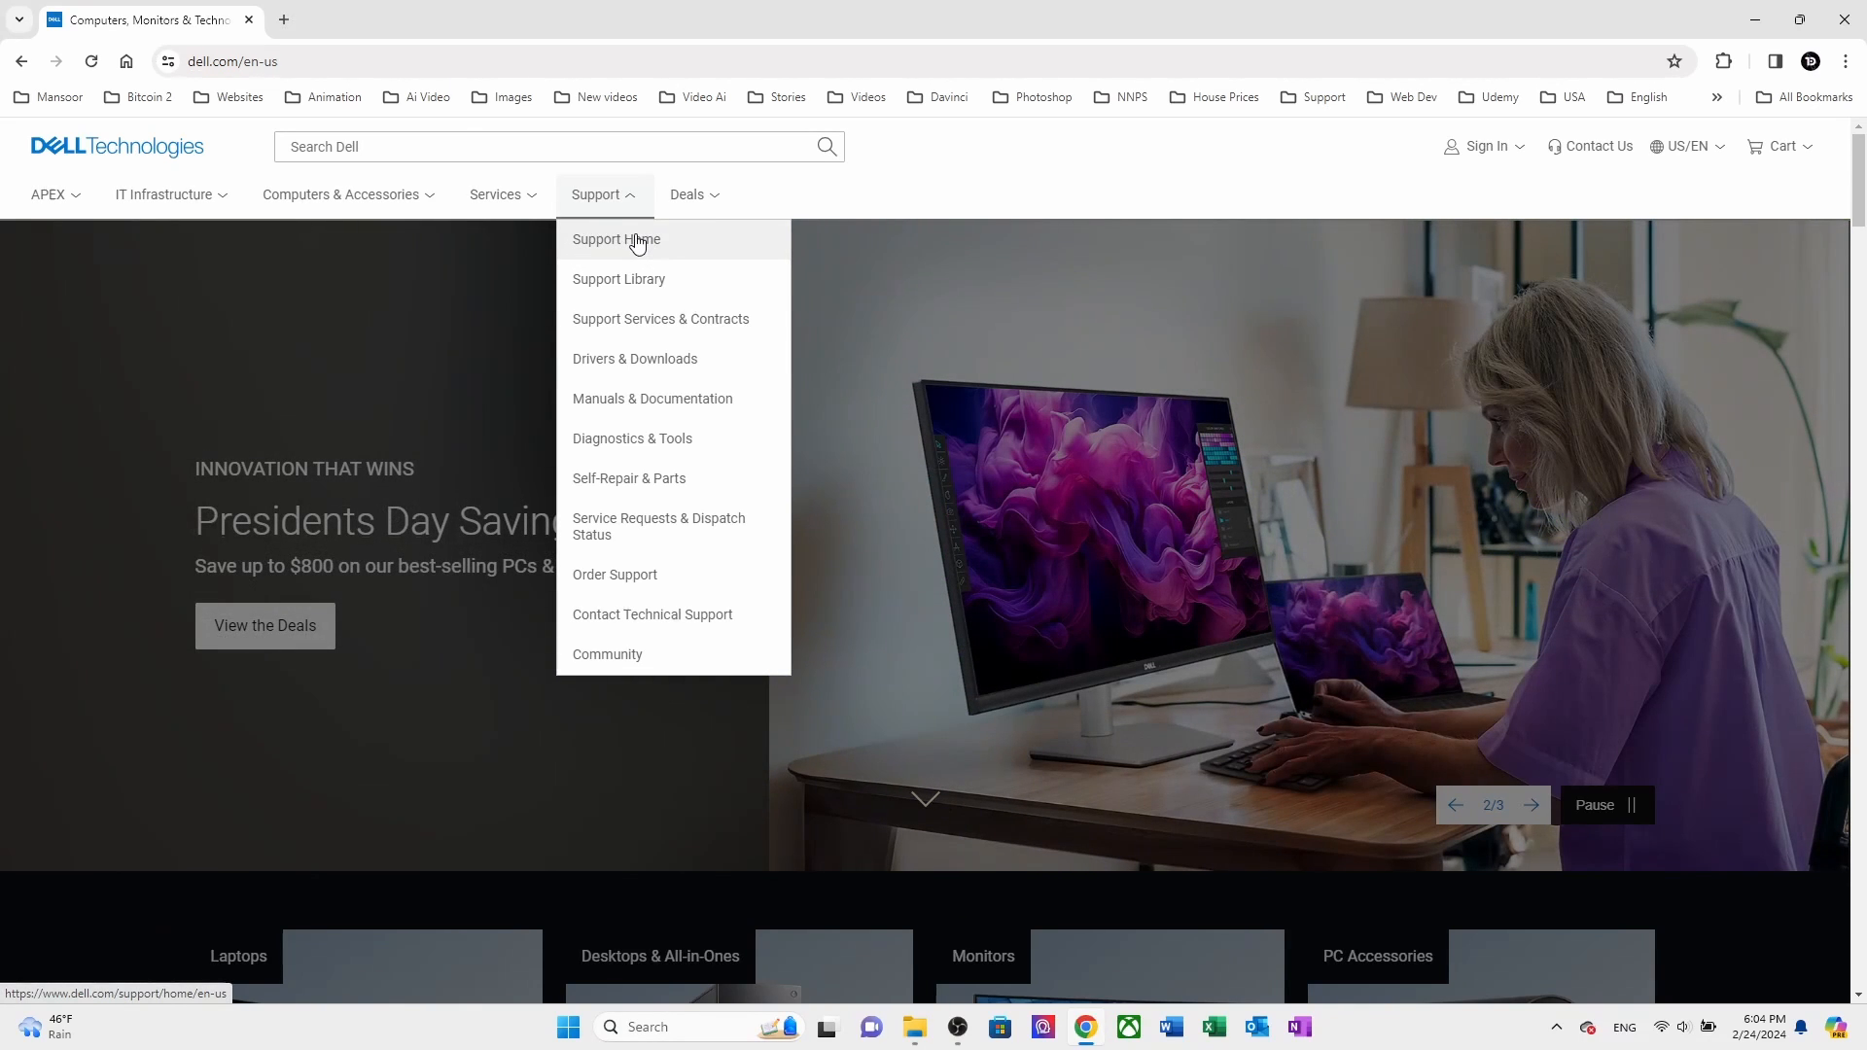
{"action": "left_click", "coordinate": [617, 239]}
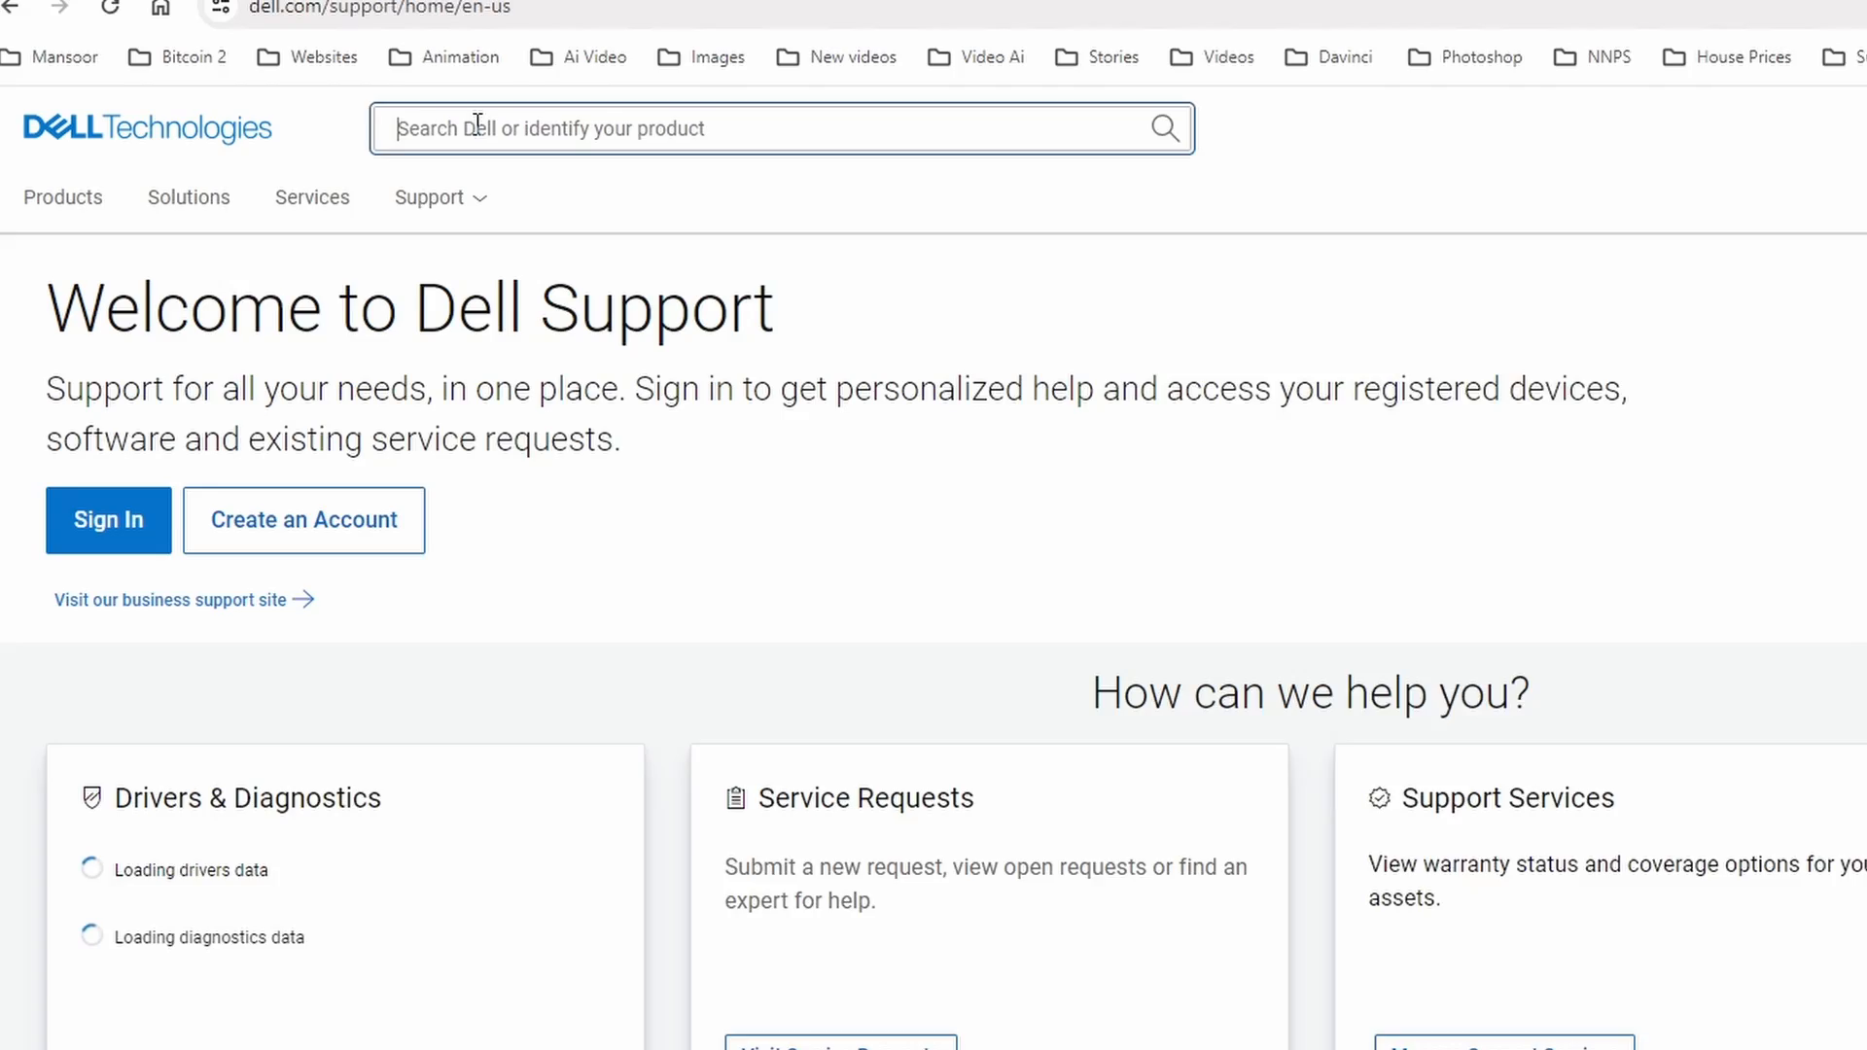
{"action": "type", "text": "osi"}
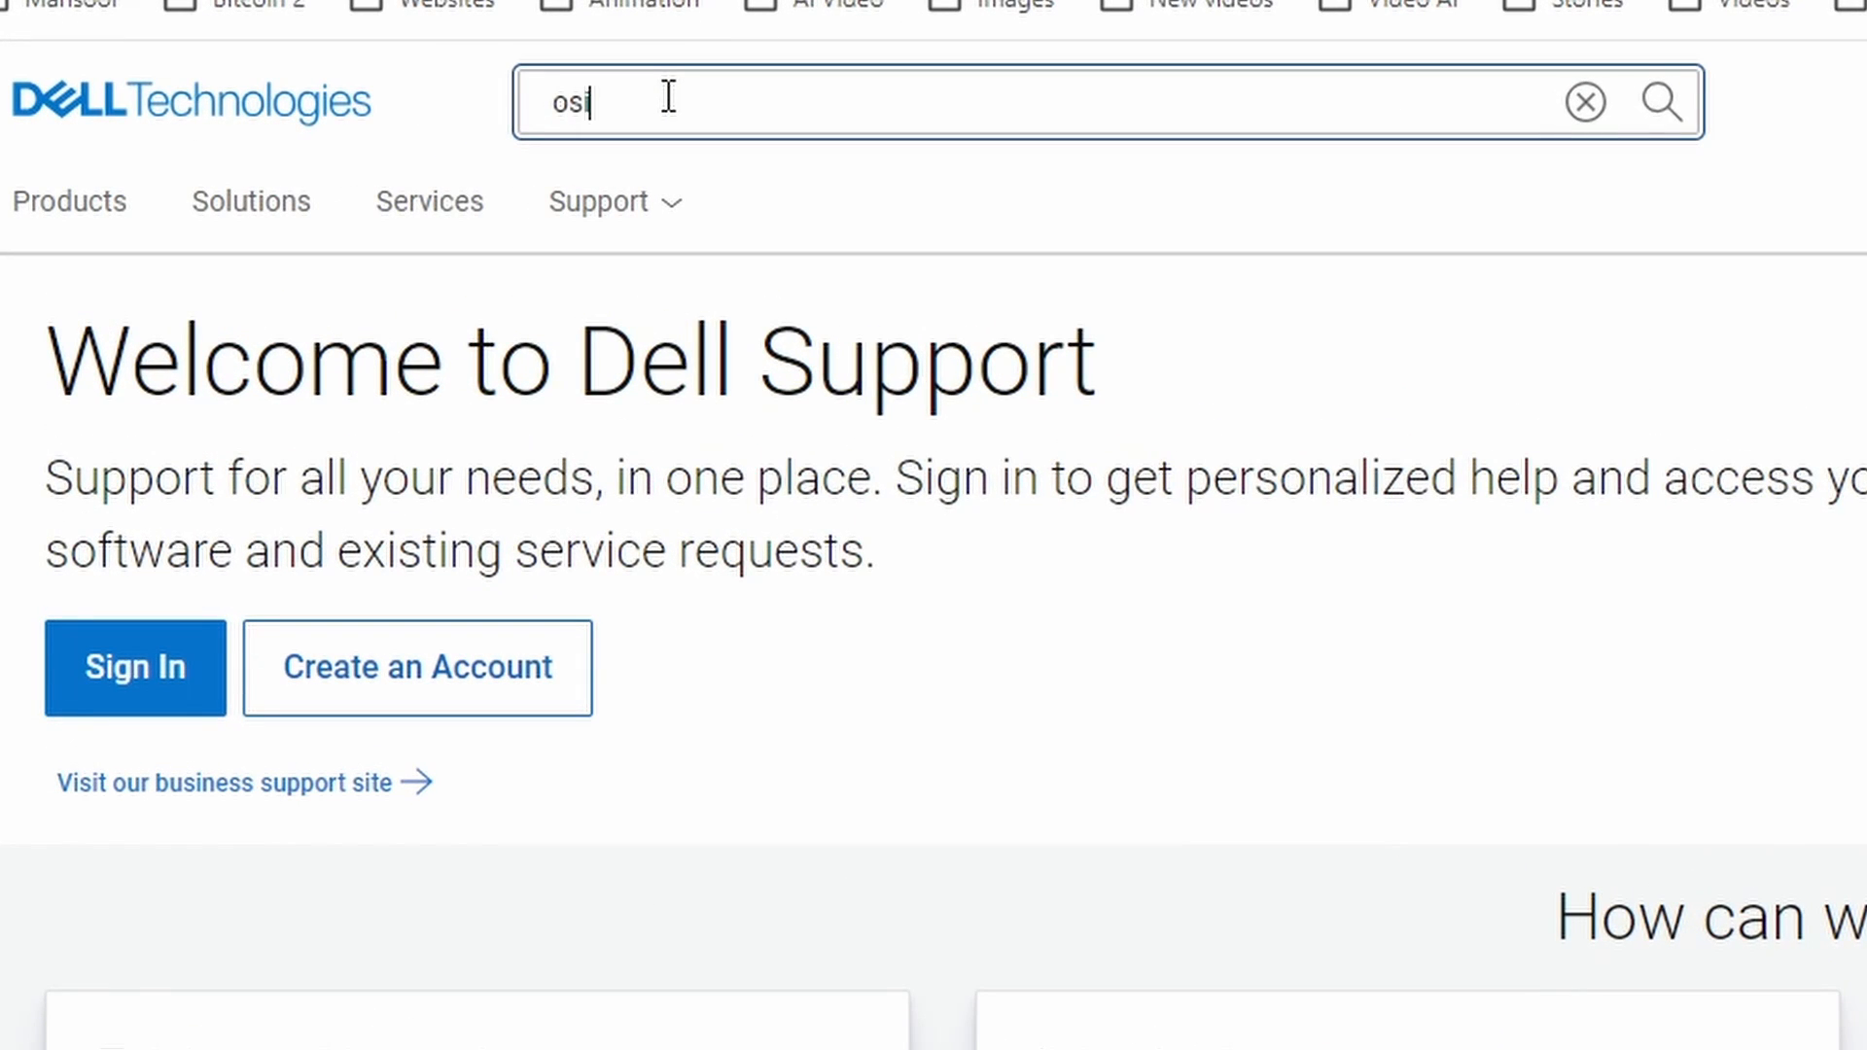
{"action": "type", "text": "os"}
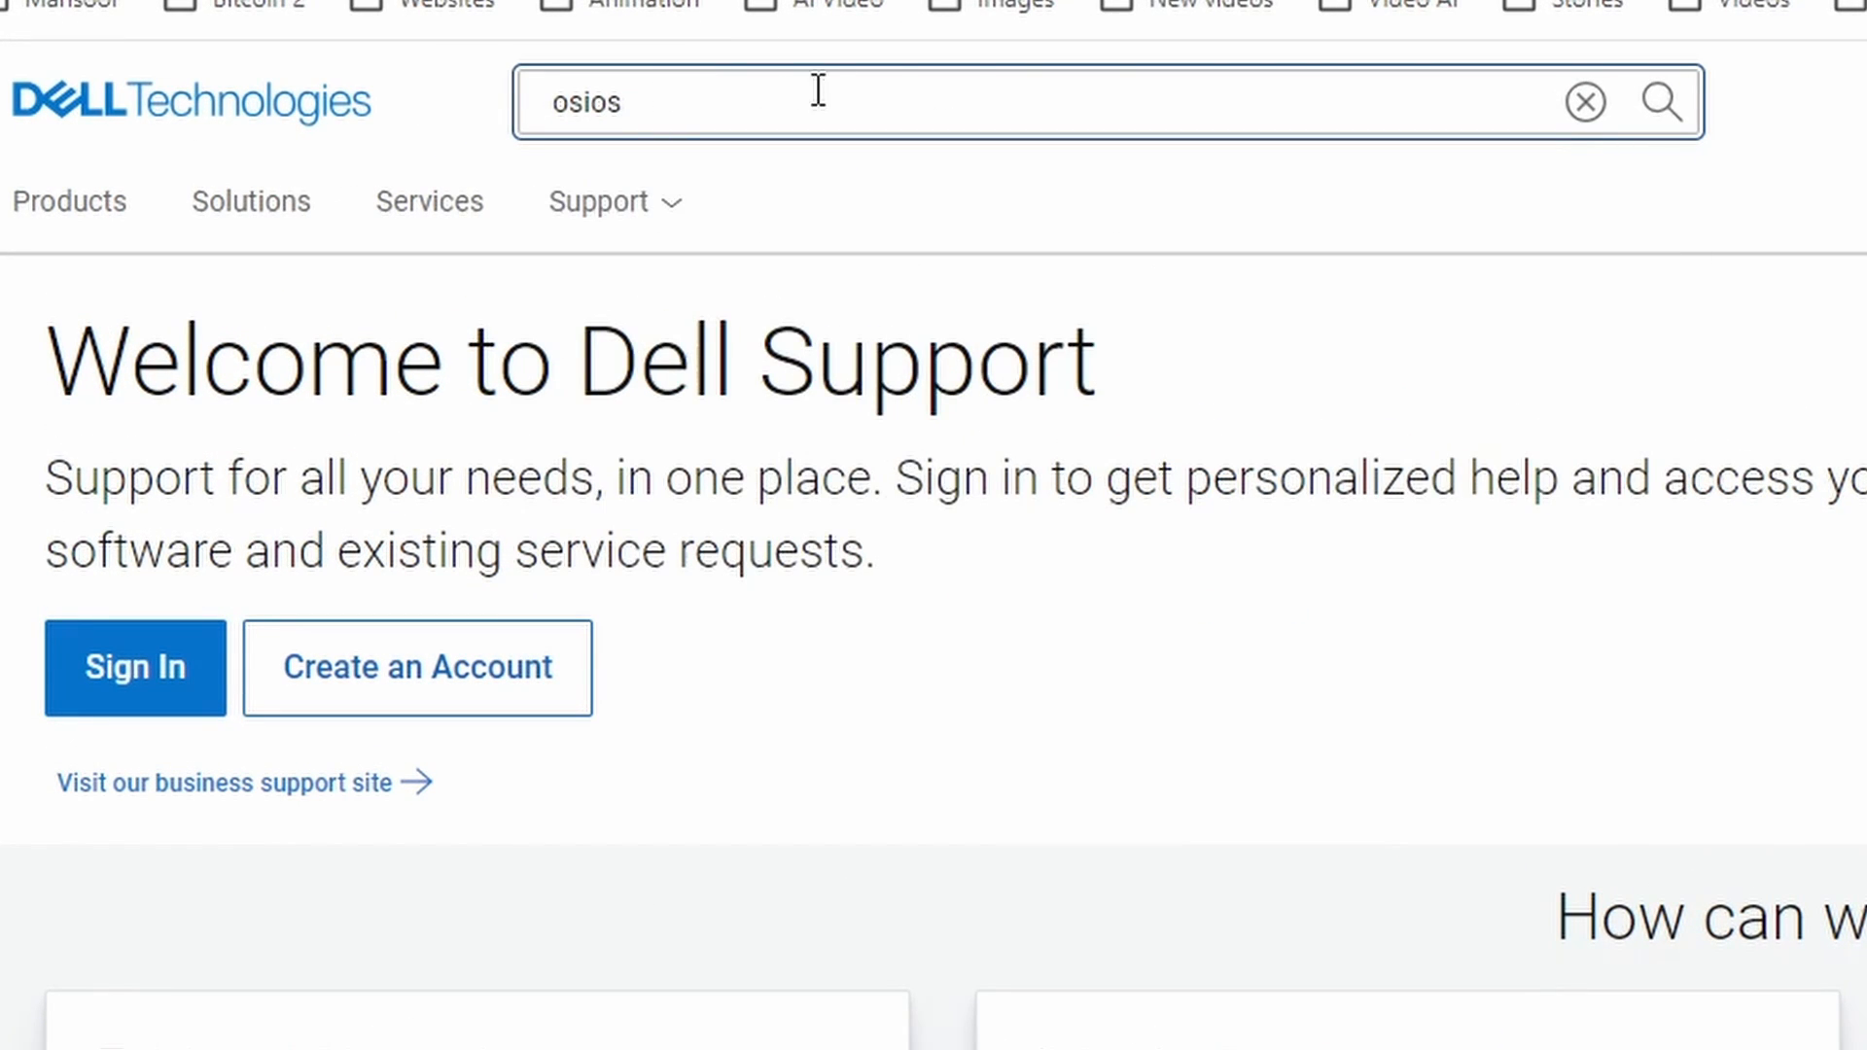
{"action": "left_click", "coordinate": [1663, 101]}
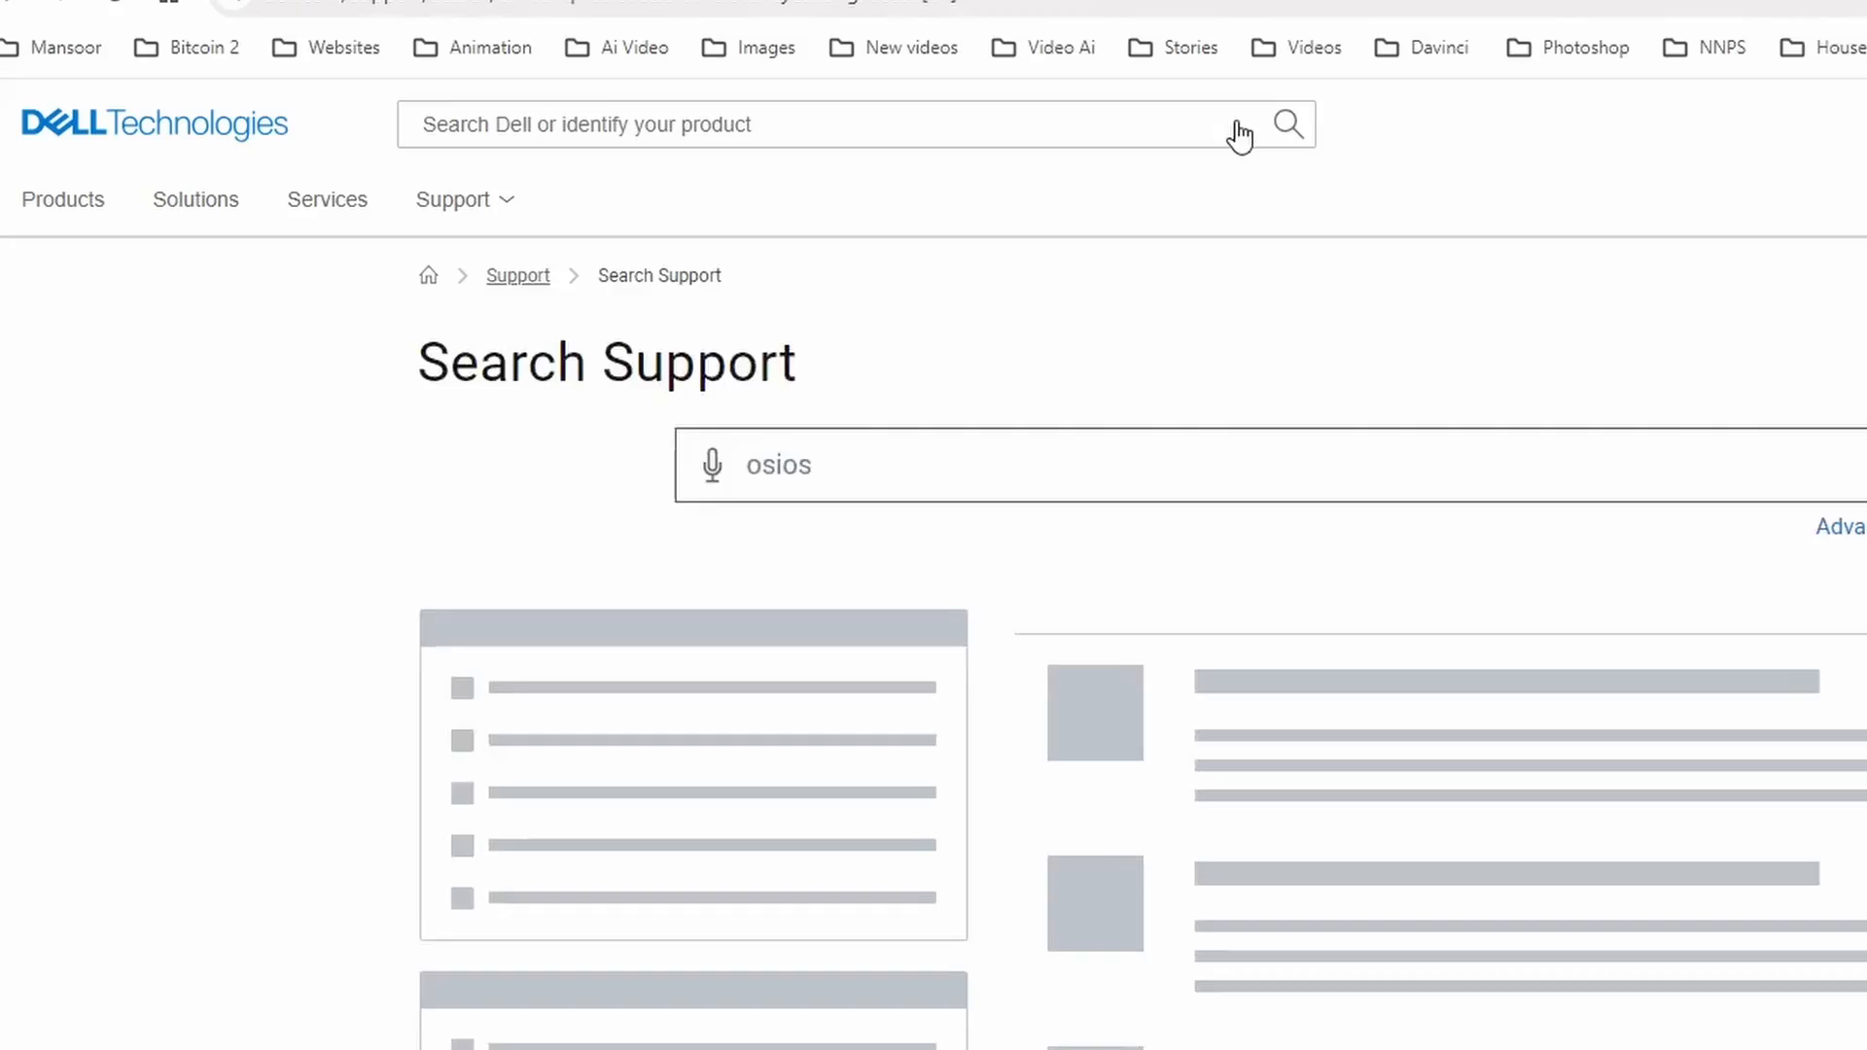
Step: Expand the Dell Windows Recovery Image result to show Driver Id W732
{"action": "left_click", "coordinate": [1287, 124]}
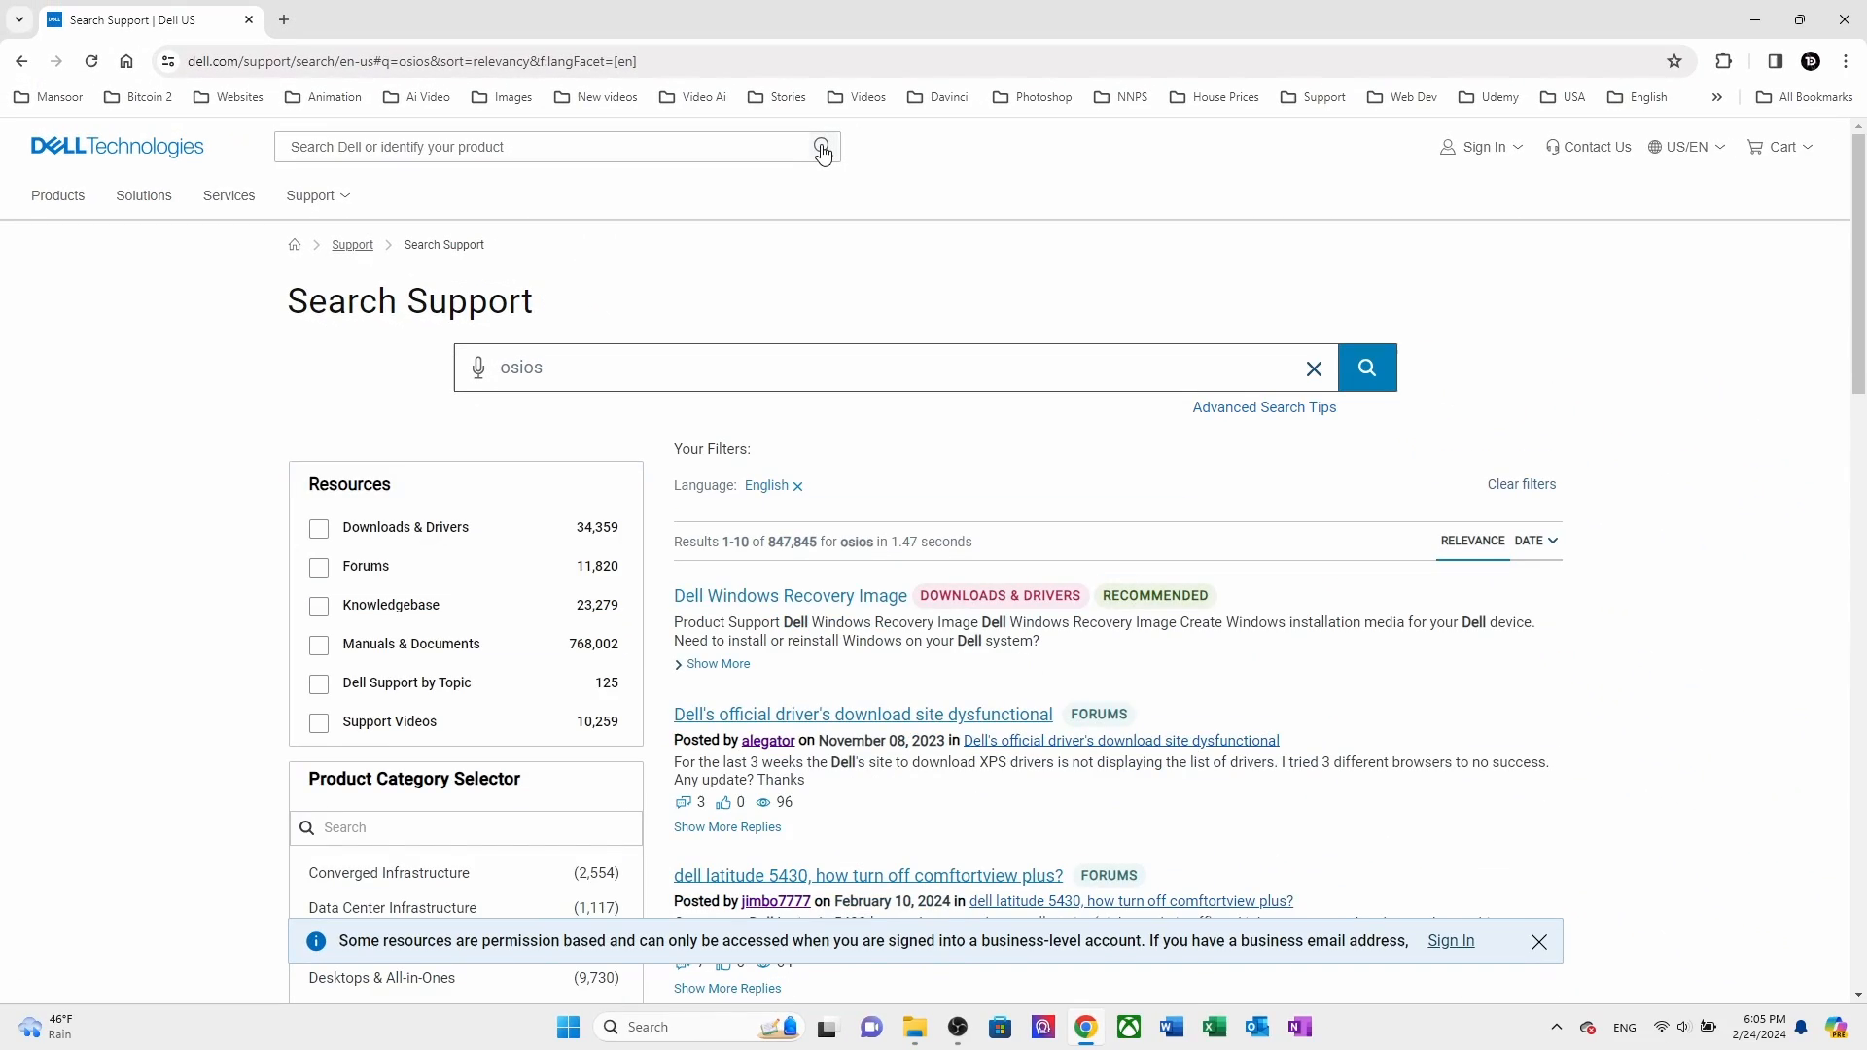
{"action": "scroll", "scroll_direction": "down", "scroll_amount": 3}
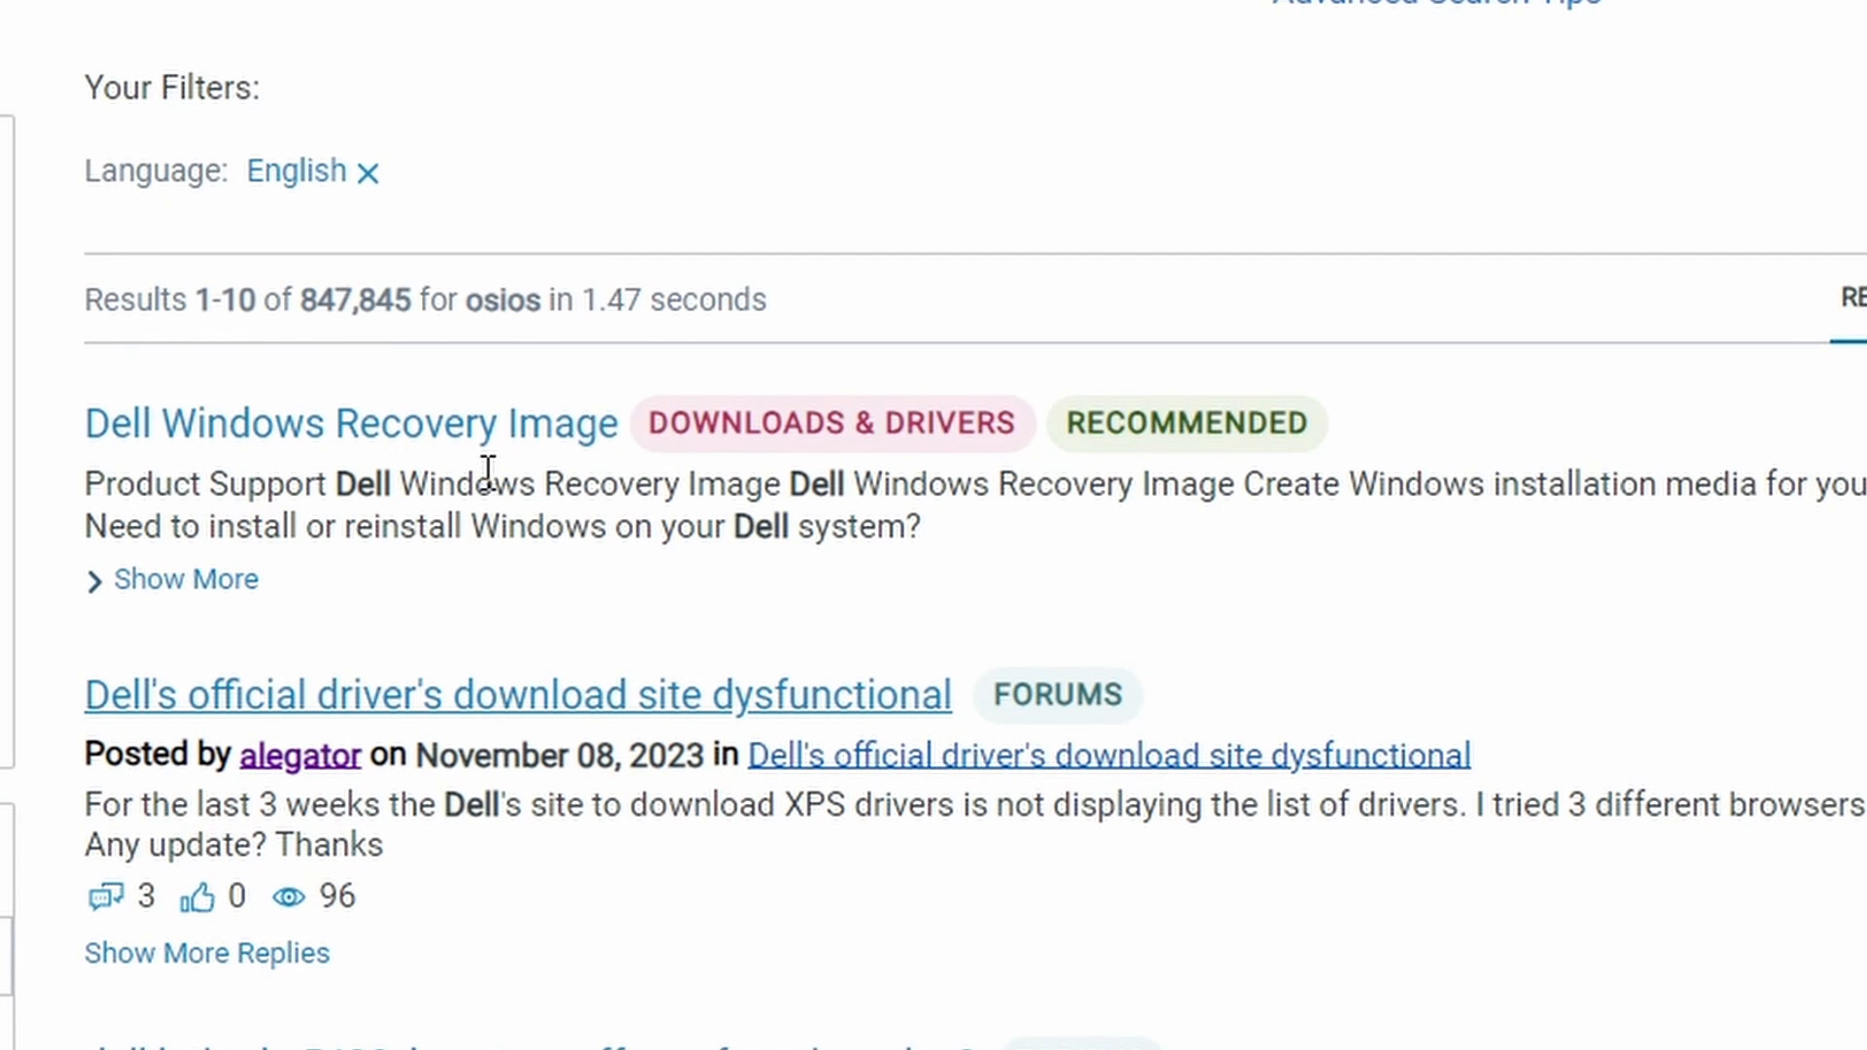
{"action": "left_click", "coordinate": [184, 579]}
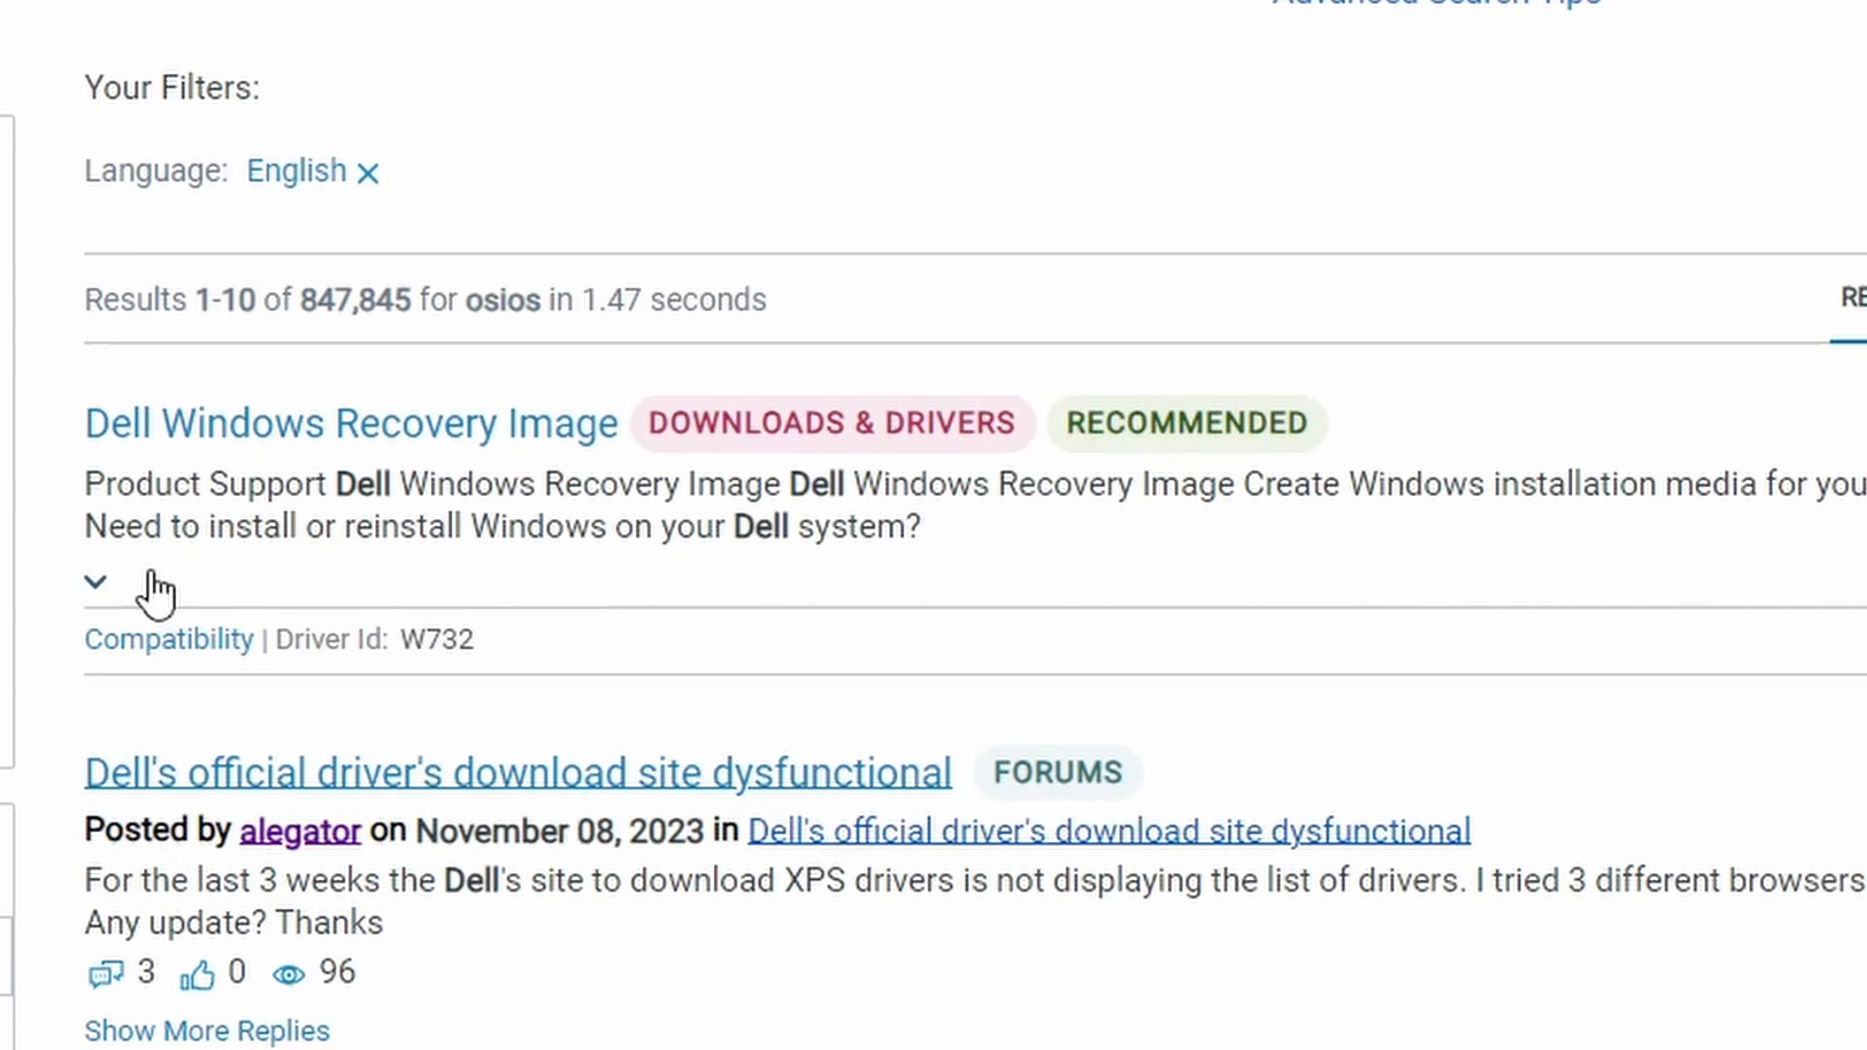
{"action": "mouse_move", "coordinate": [404, 685]}
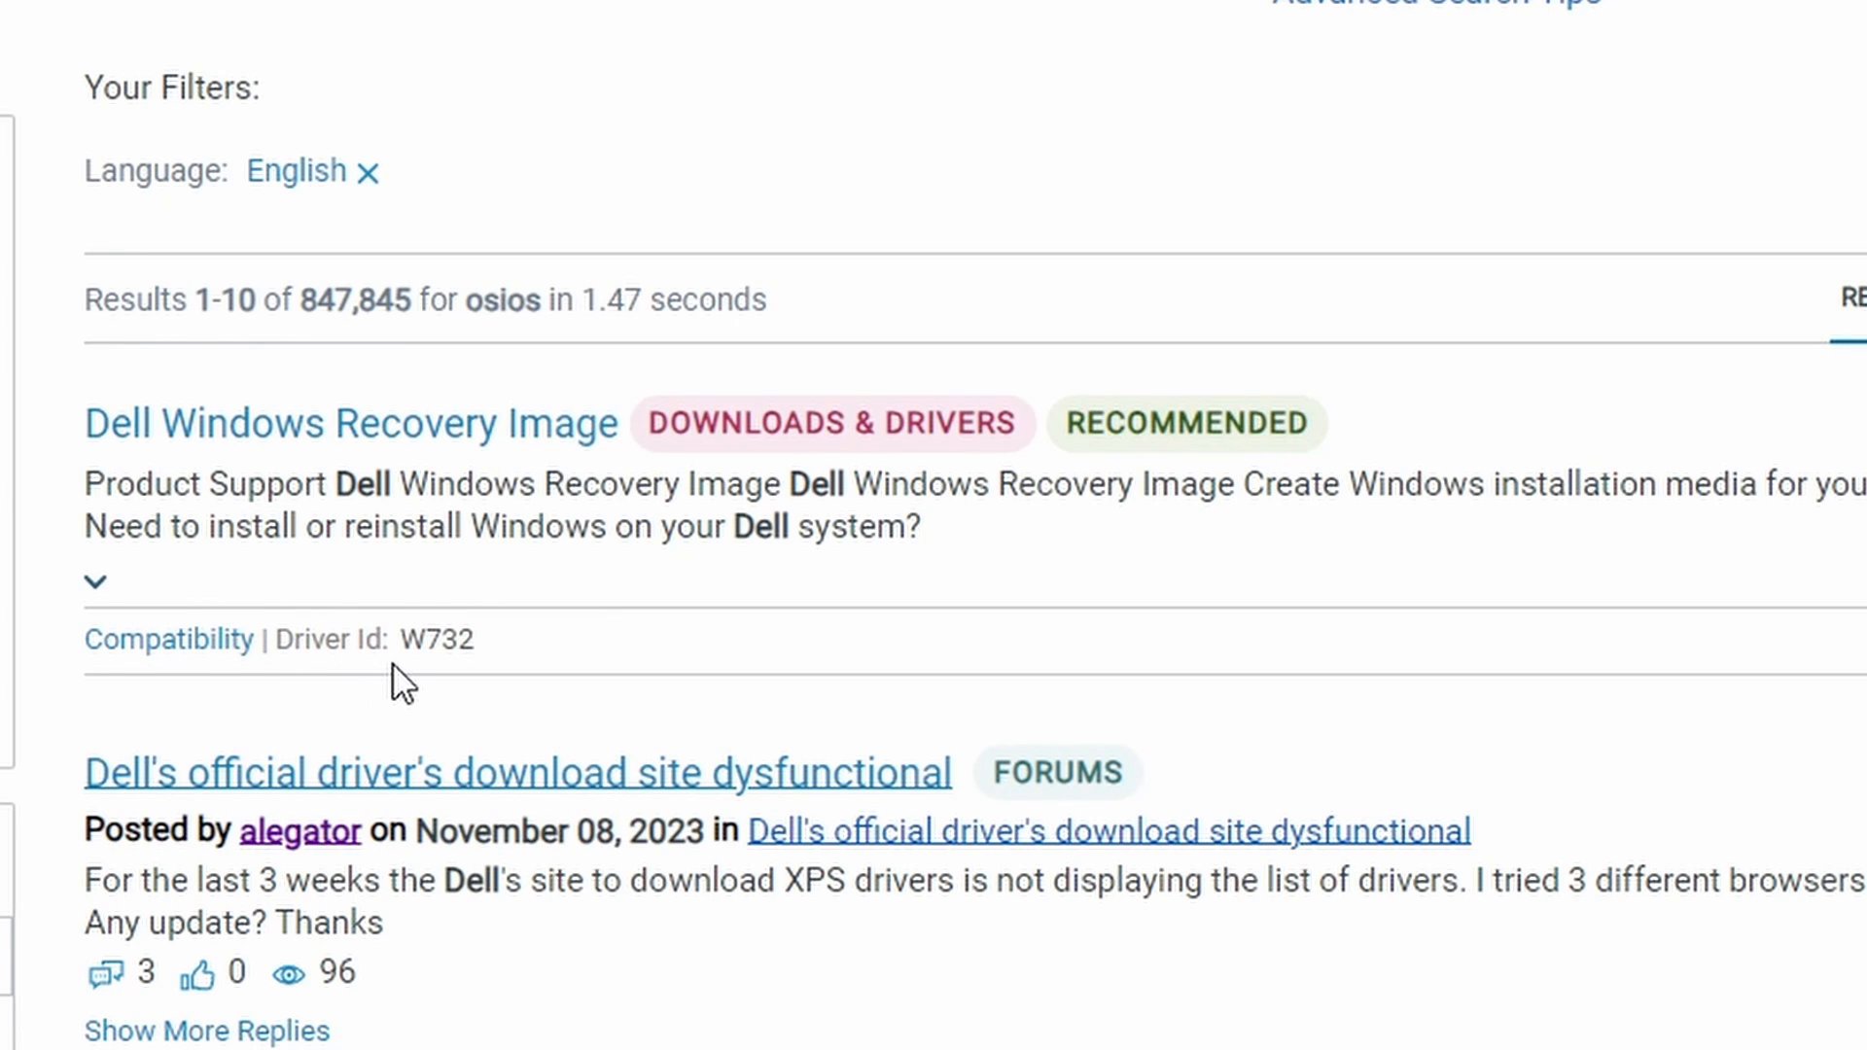
{"action": "mouse_move", "coordinate": [459, 685]}
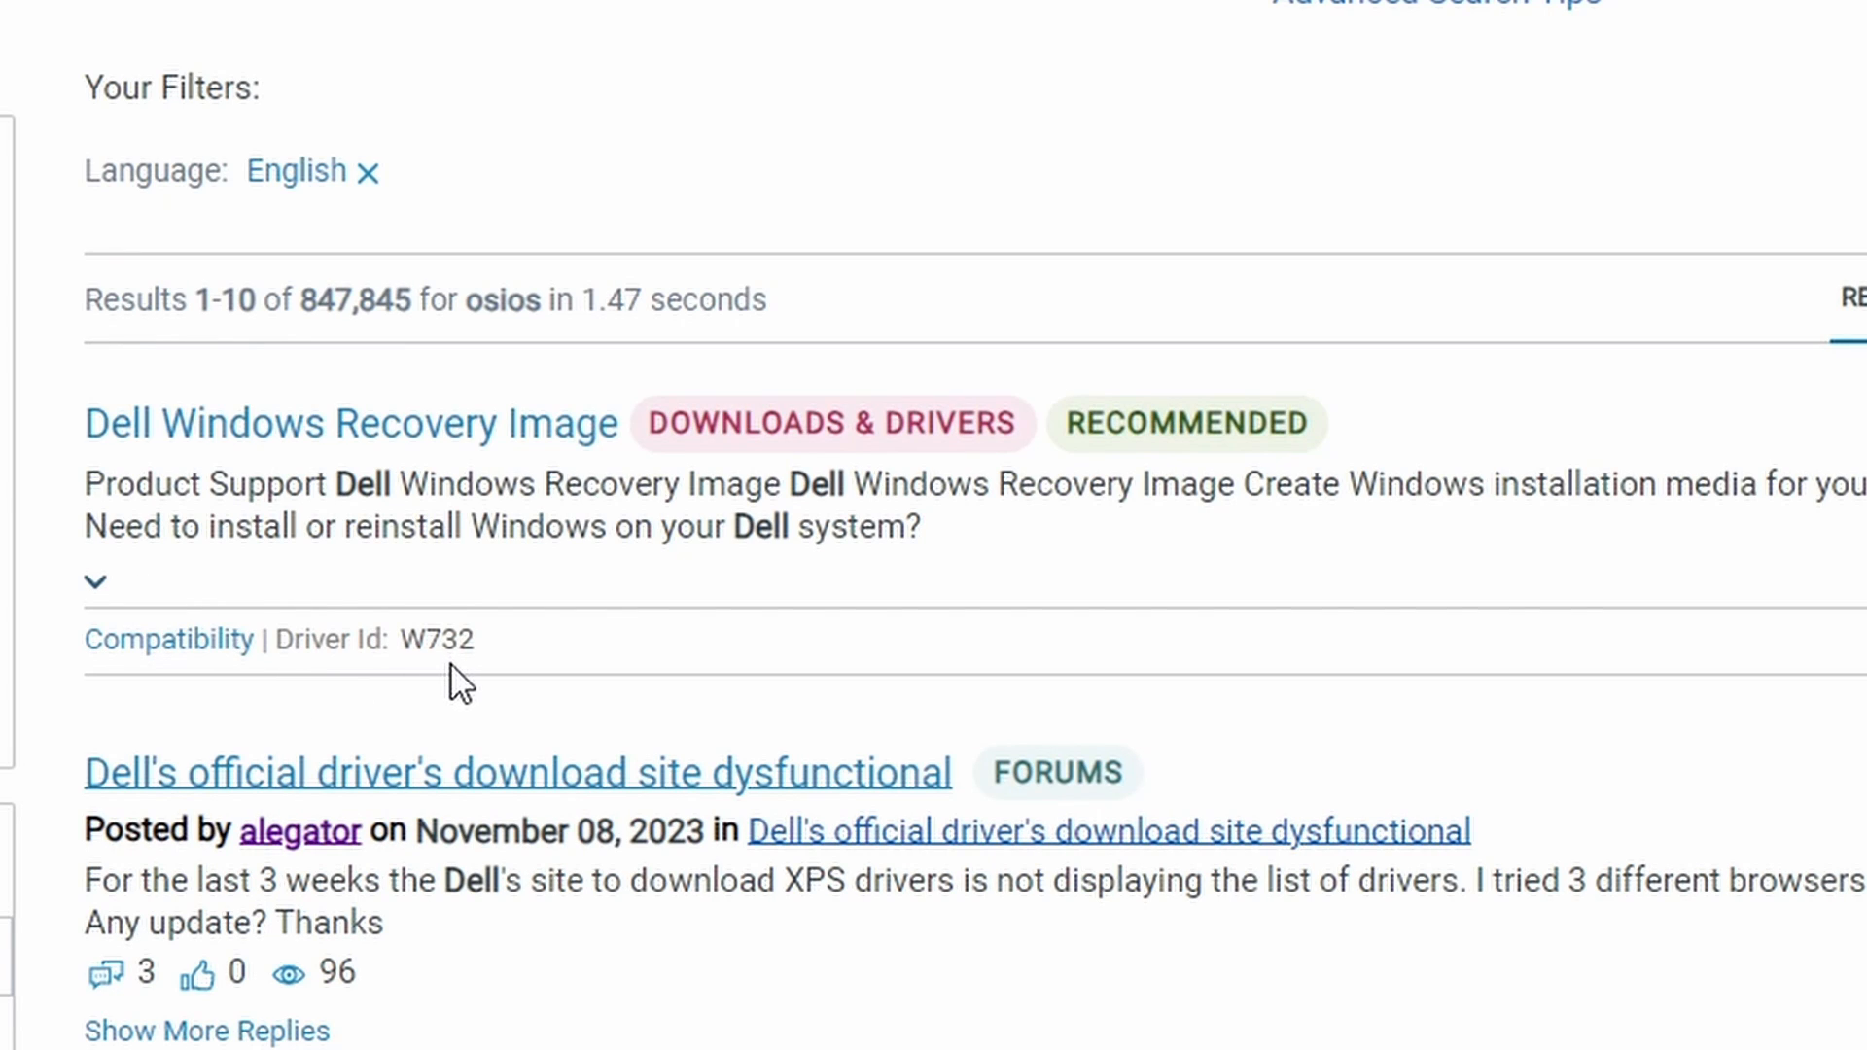
{"action": "mouse_move", "coordinate": [379, 657]}
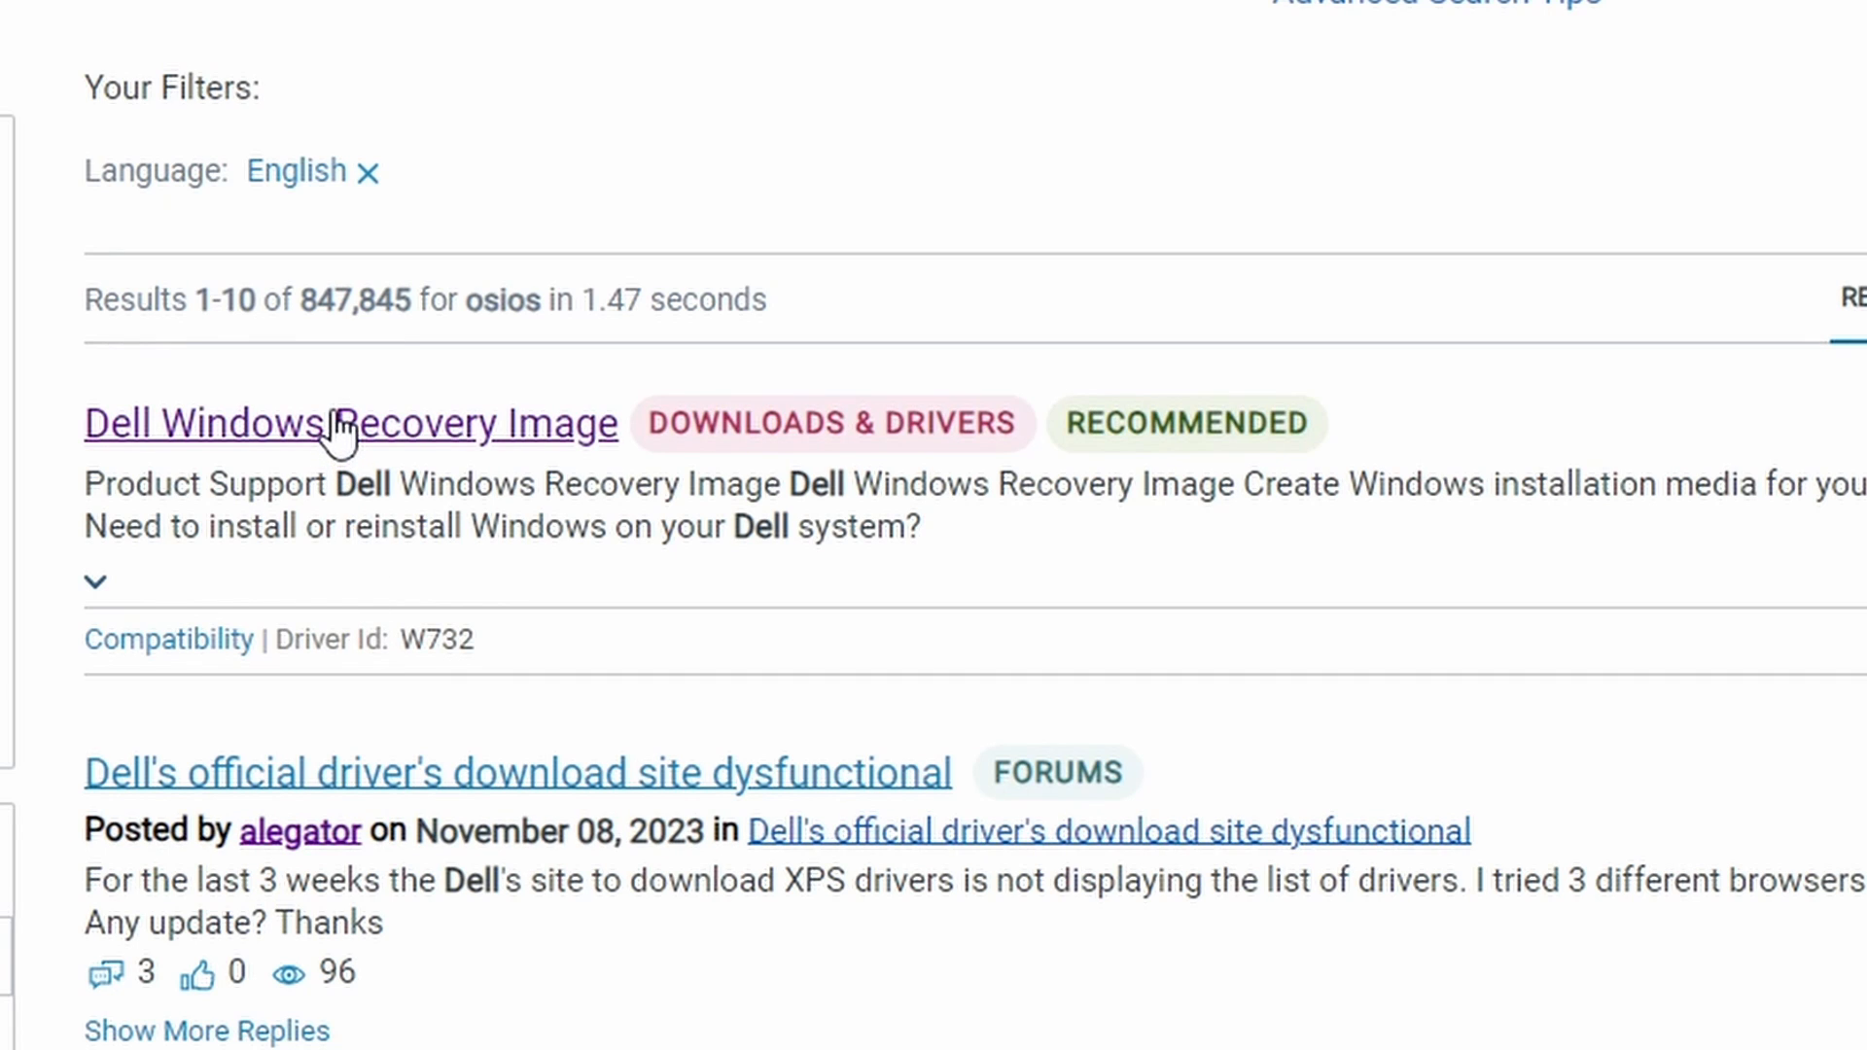
Step: Download the OS Recovery Tool installer from the Reinstall Microsoft Windows page
{"action": "left_click", "coordinate": [350, 422]}
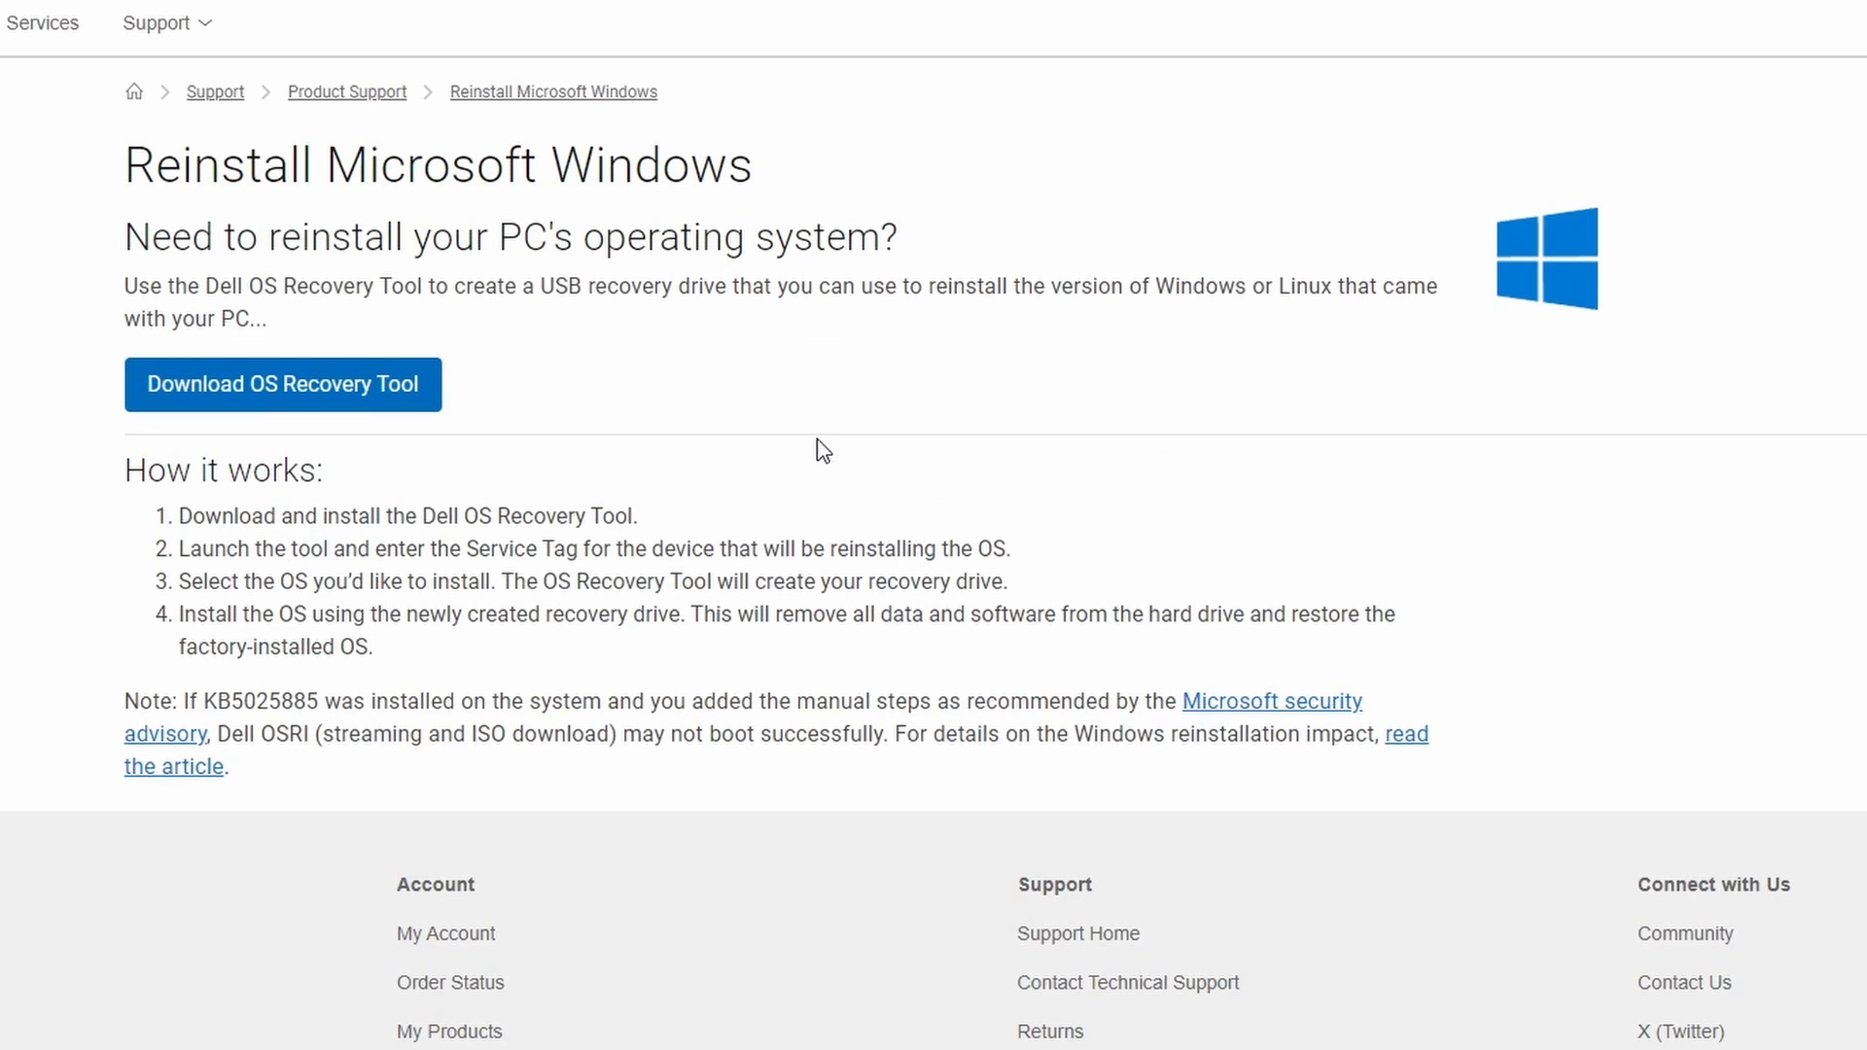
{"action": "mouse_move", "coordinate": [315, 222]}
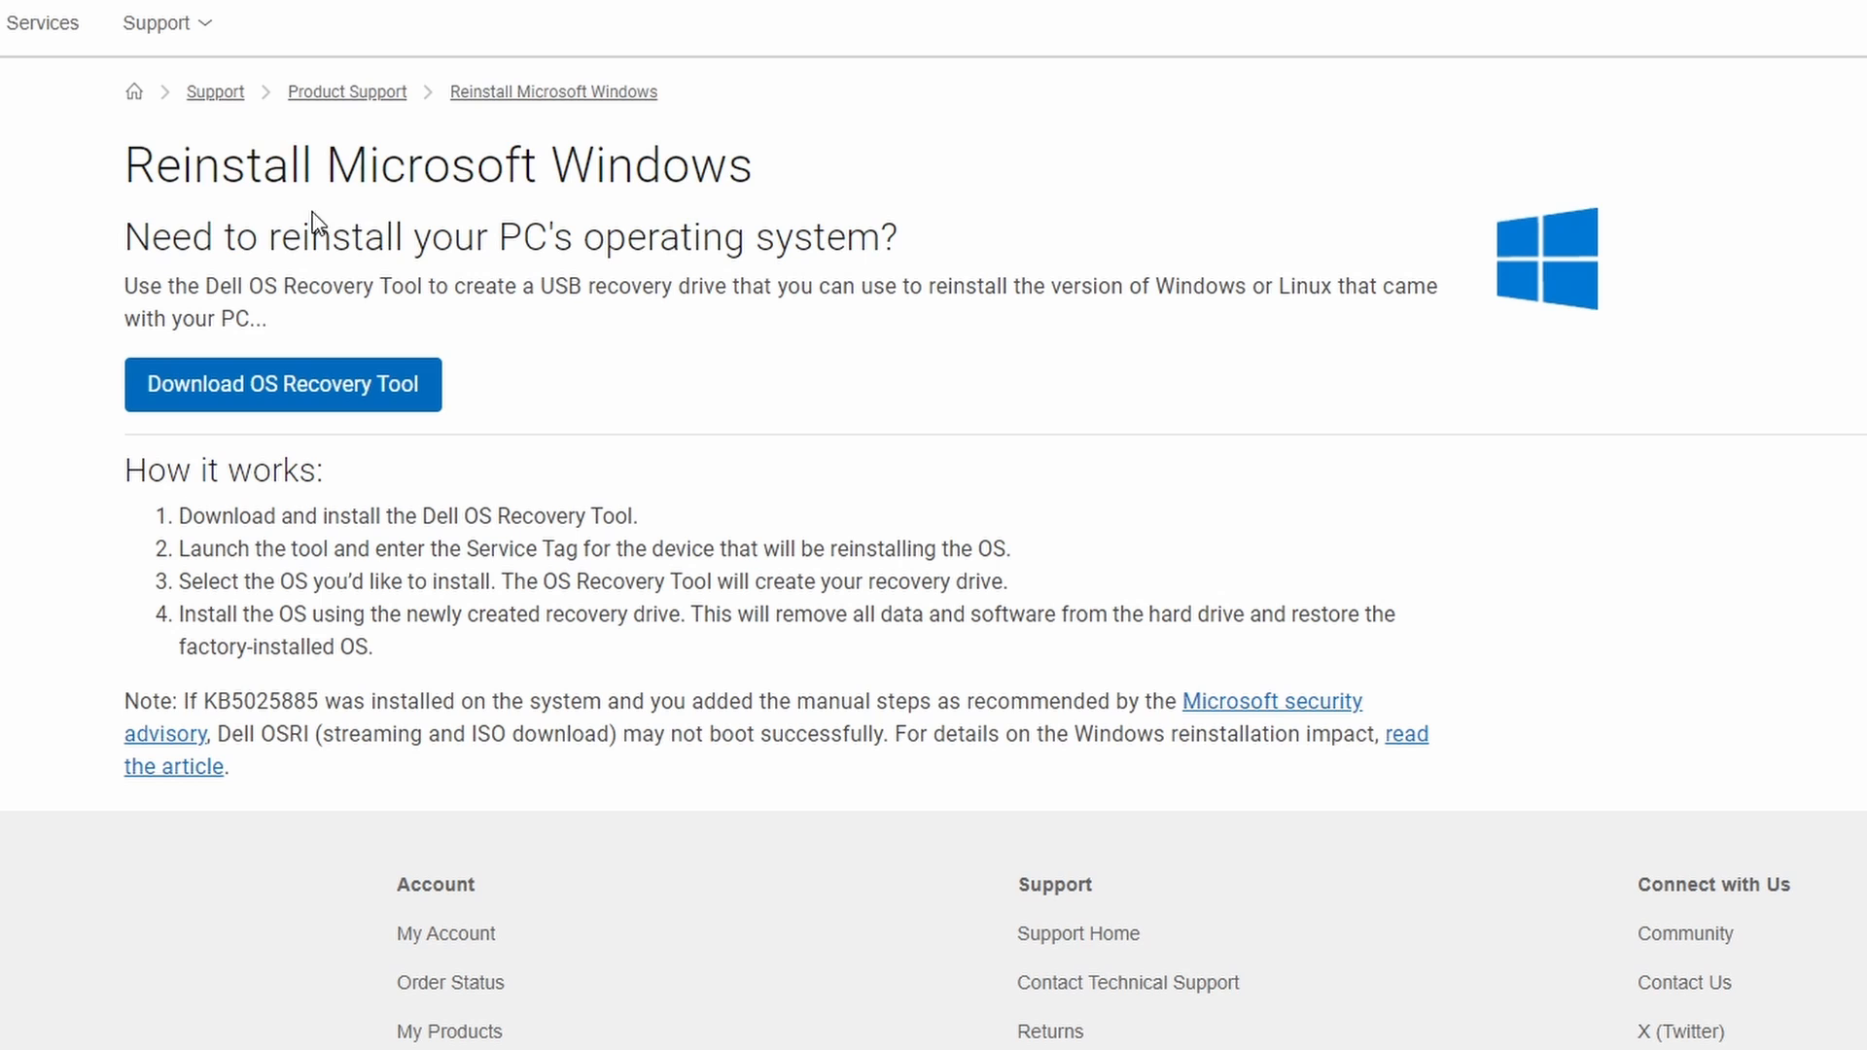
{"action": "mouse_move", "coordinate": [665, 220]}
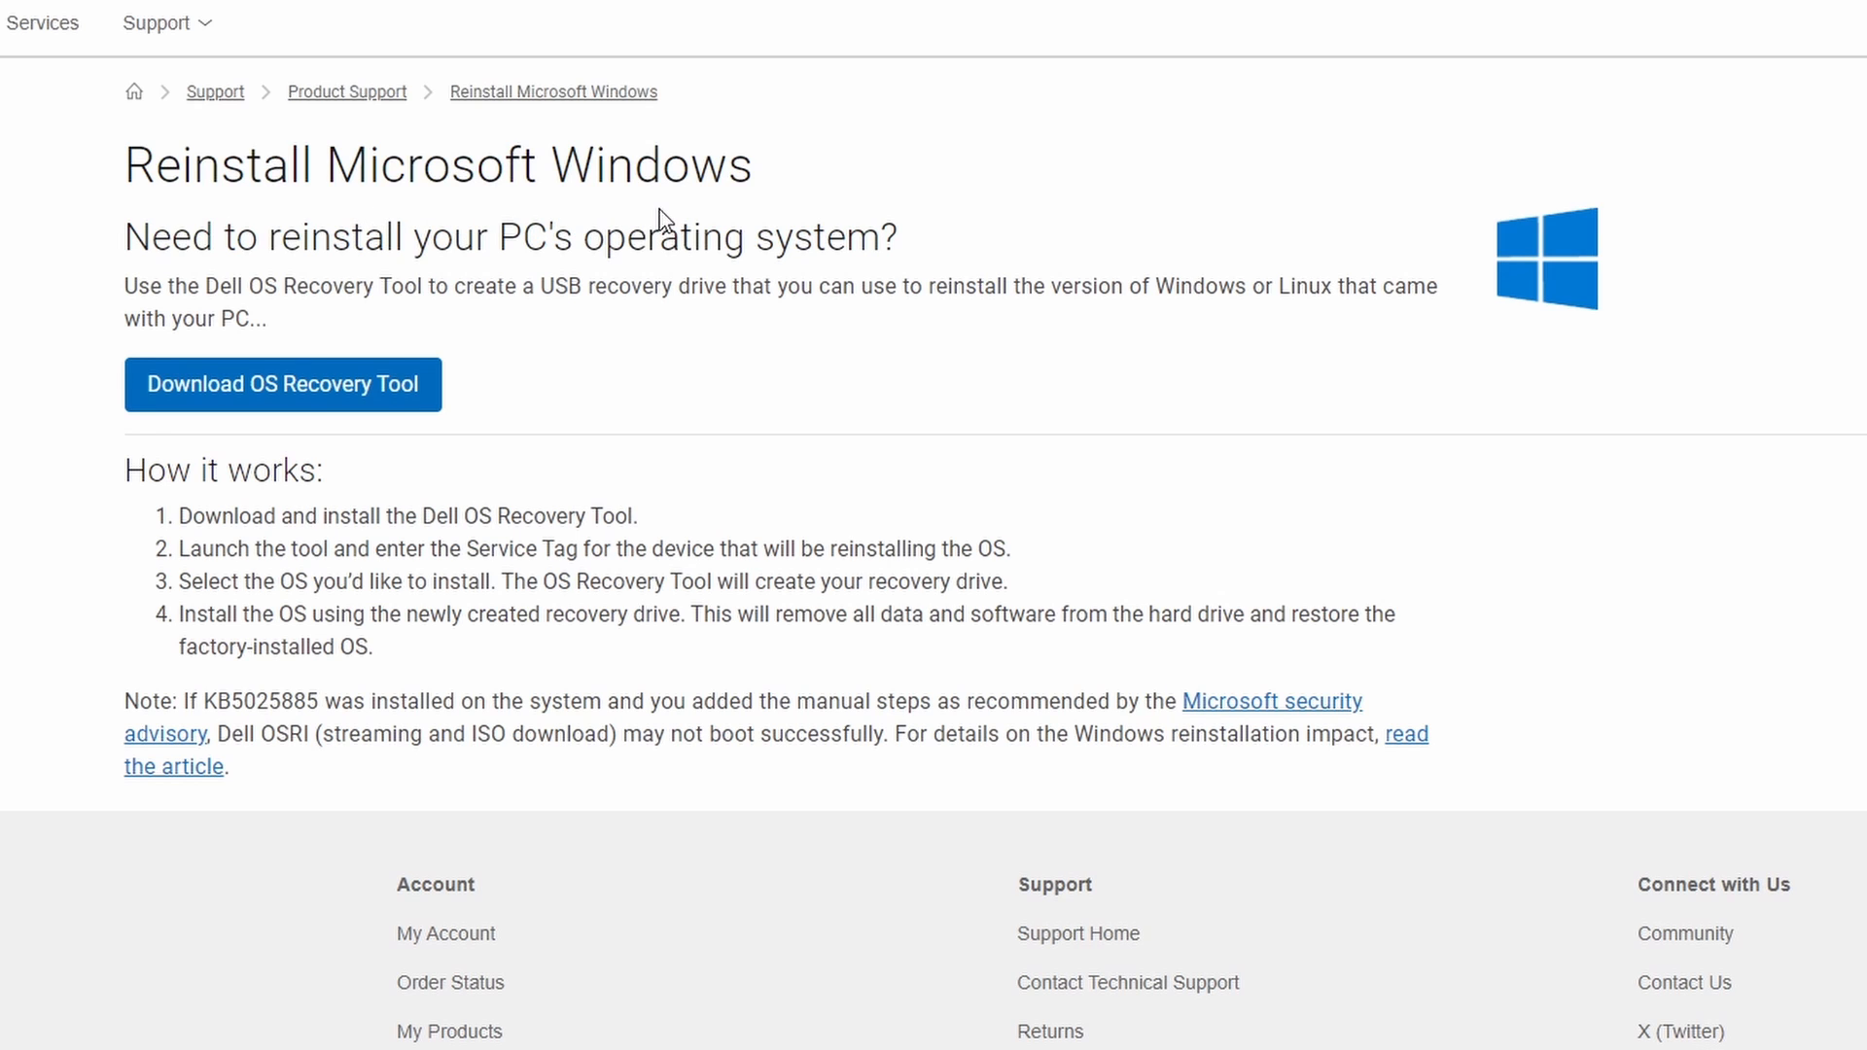
{"action": "mouse_move", "coordinate": [282, 383]}
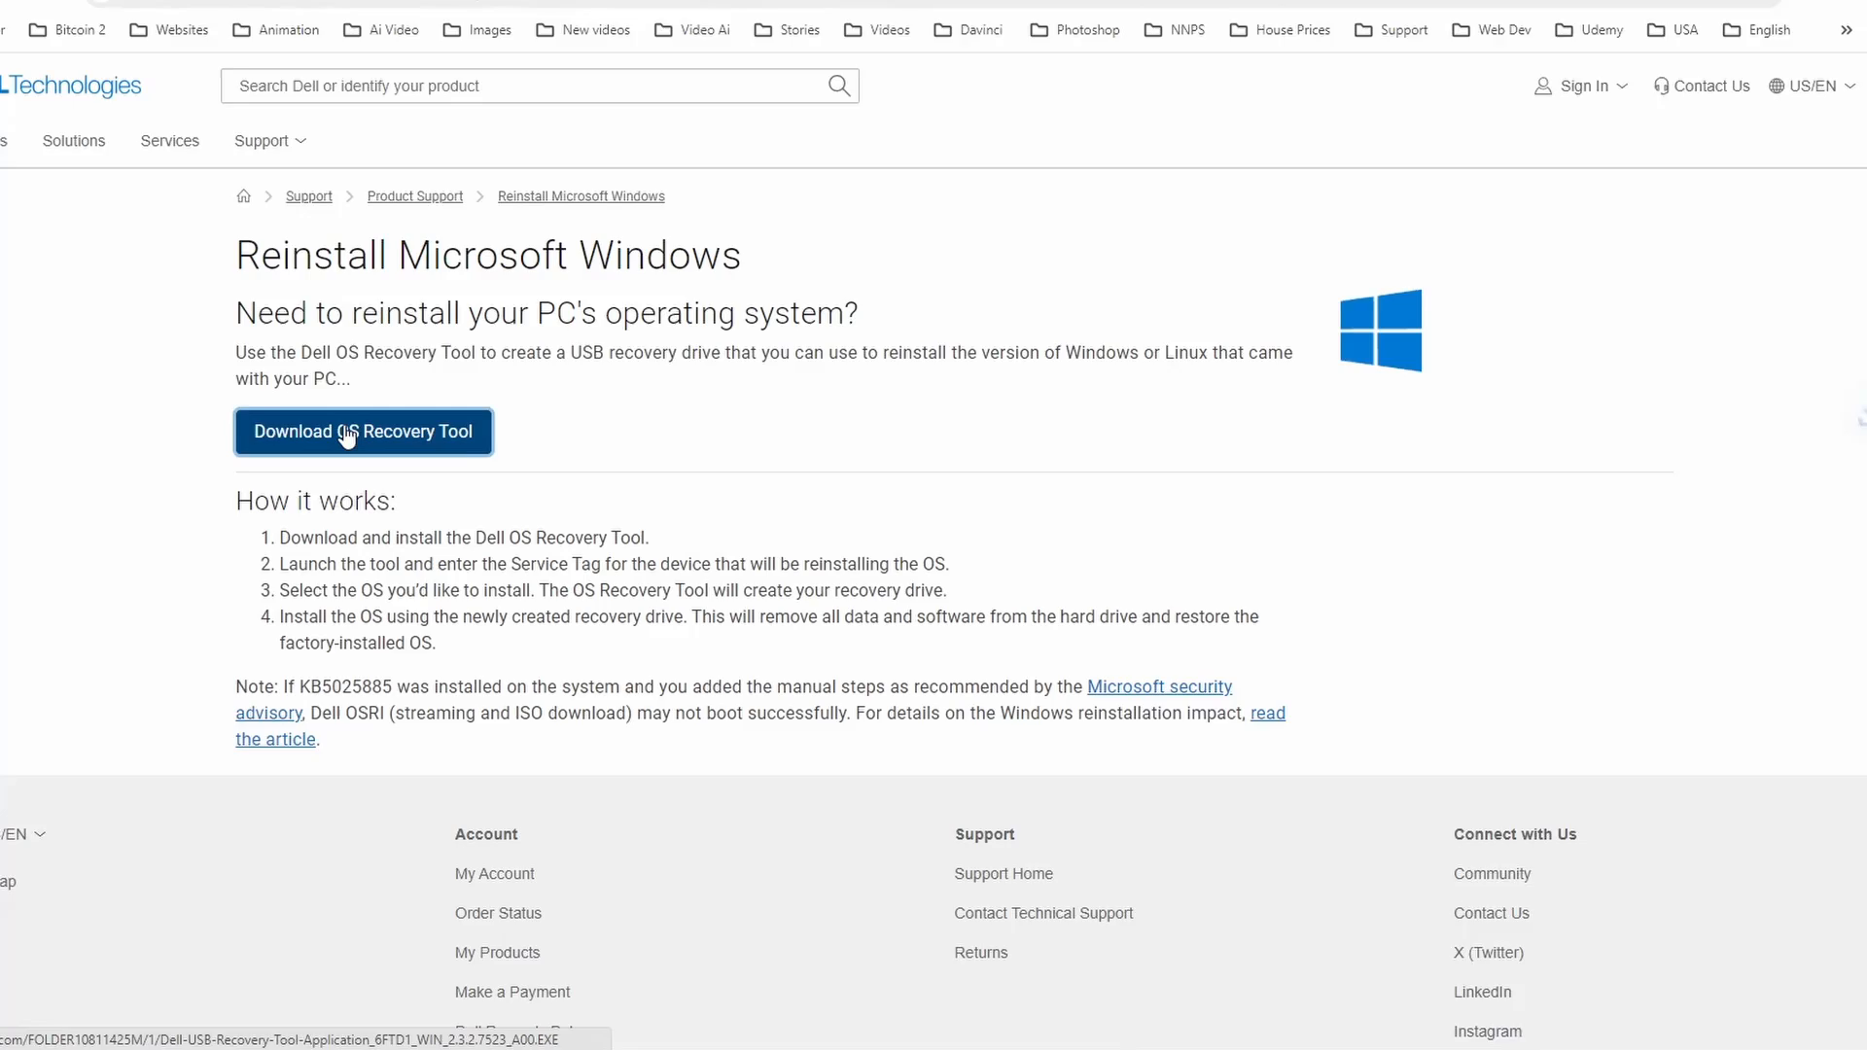
{"action": "left_click", "coordinate": [364, 432]}
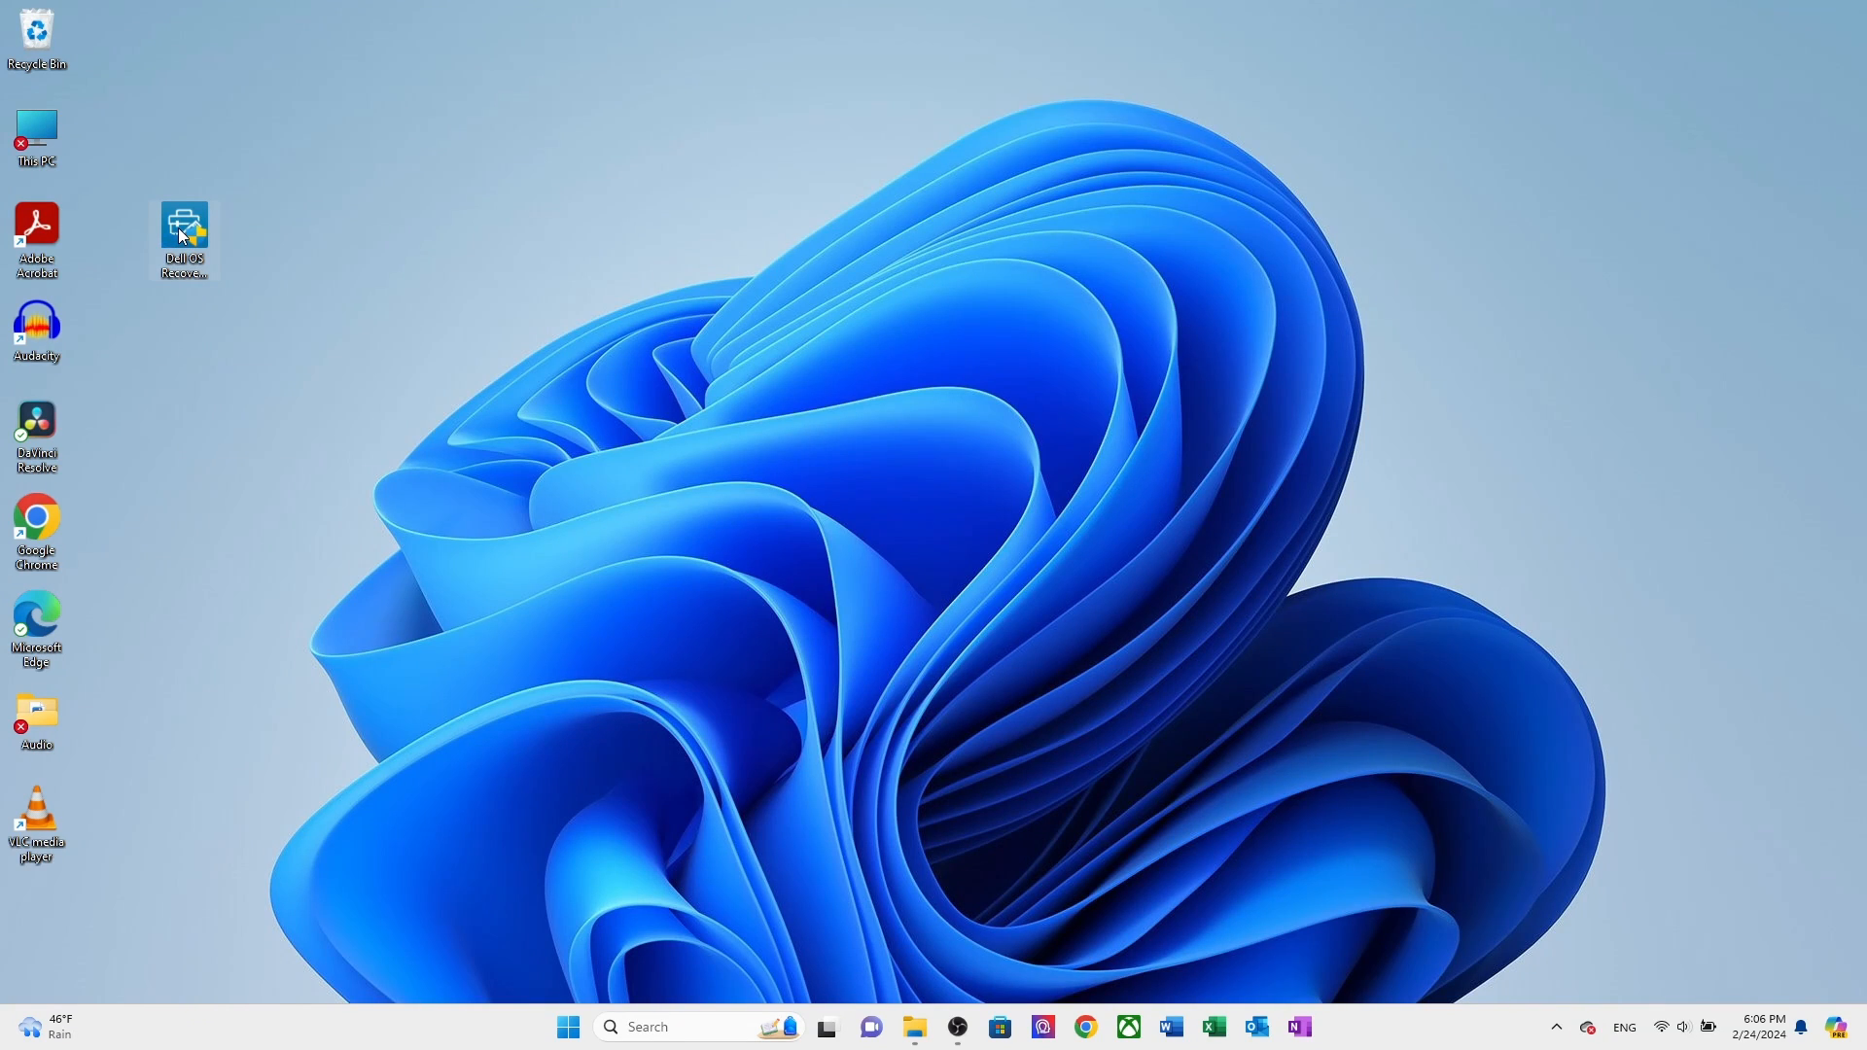
Step: Launch the tool, acknowledge the Service Tag notice and focus the Service Tag field
{"action": "double_click", "coordinate": [182, 226]}
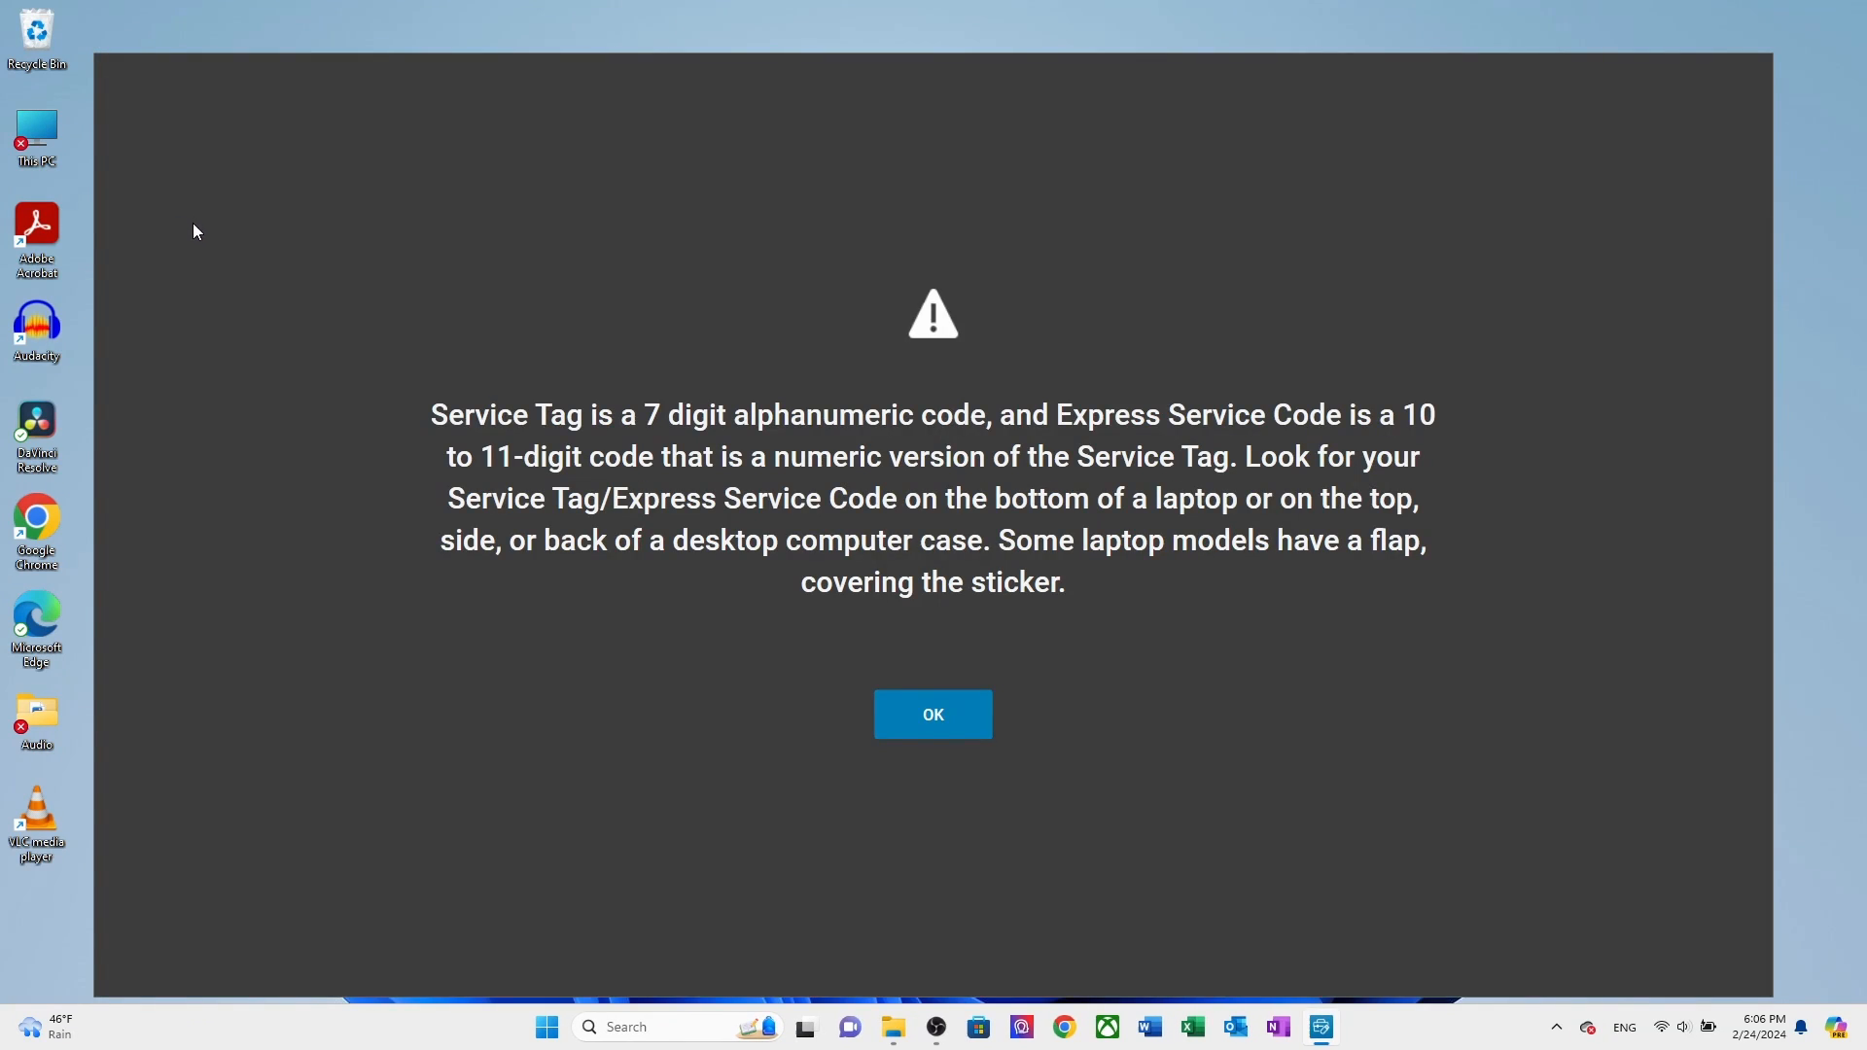
{"action": "mouse_move", "coordinate": [1185, 455]}
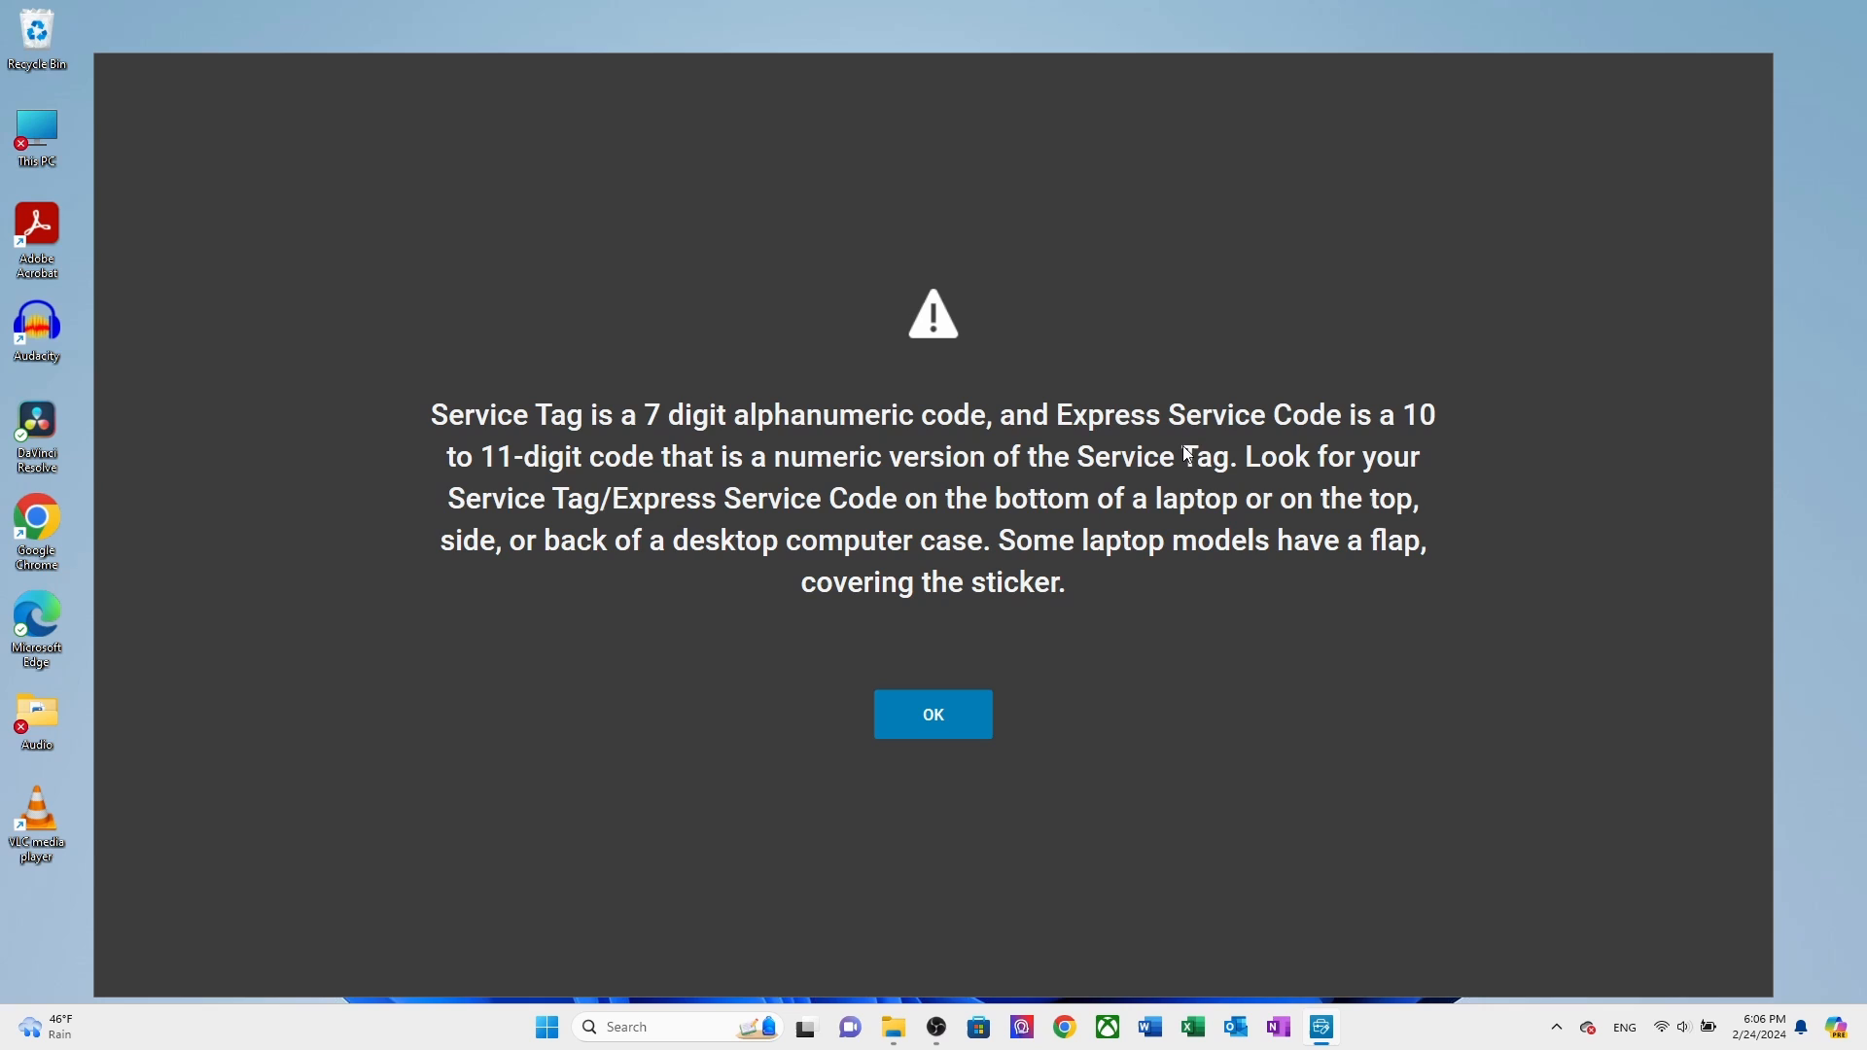
{"action": "mouse_move", "coordinate": [1381, 459]}
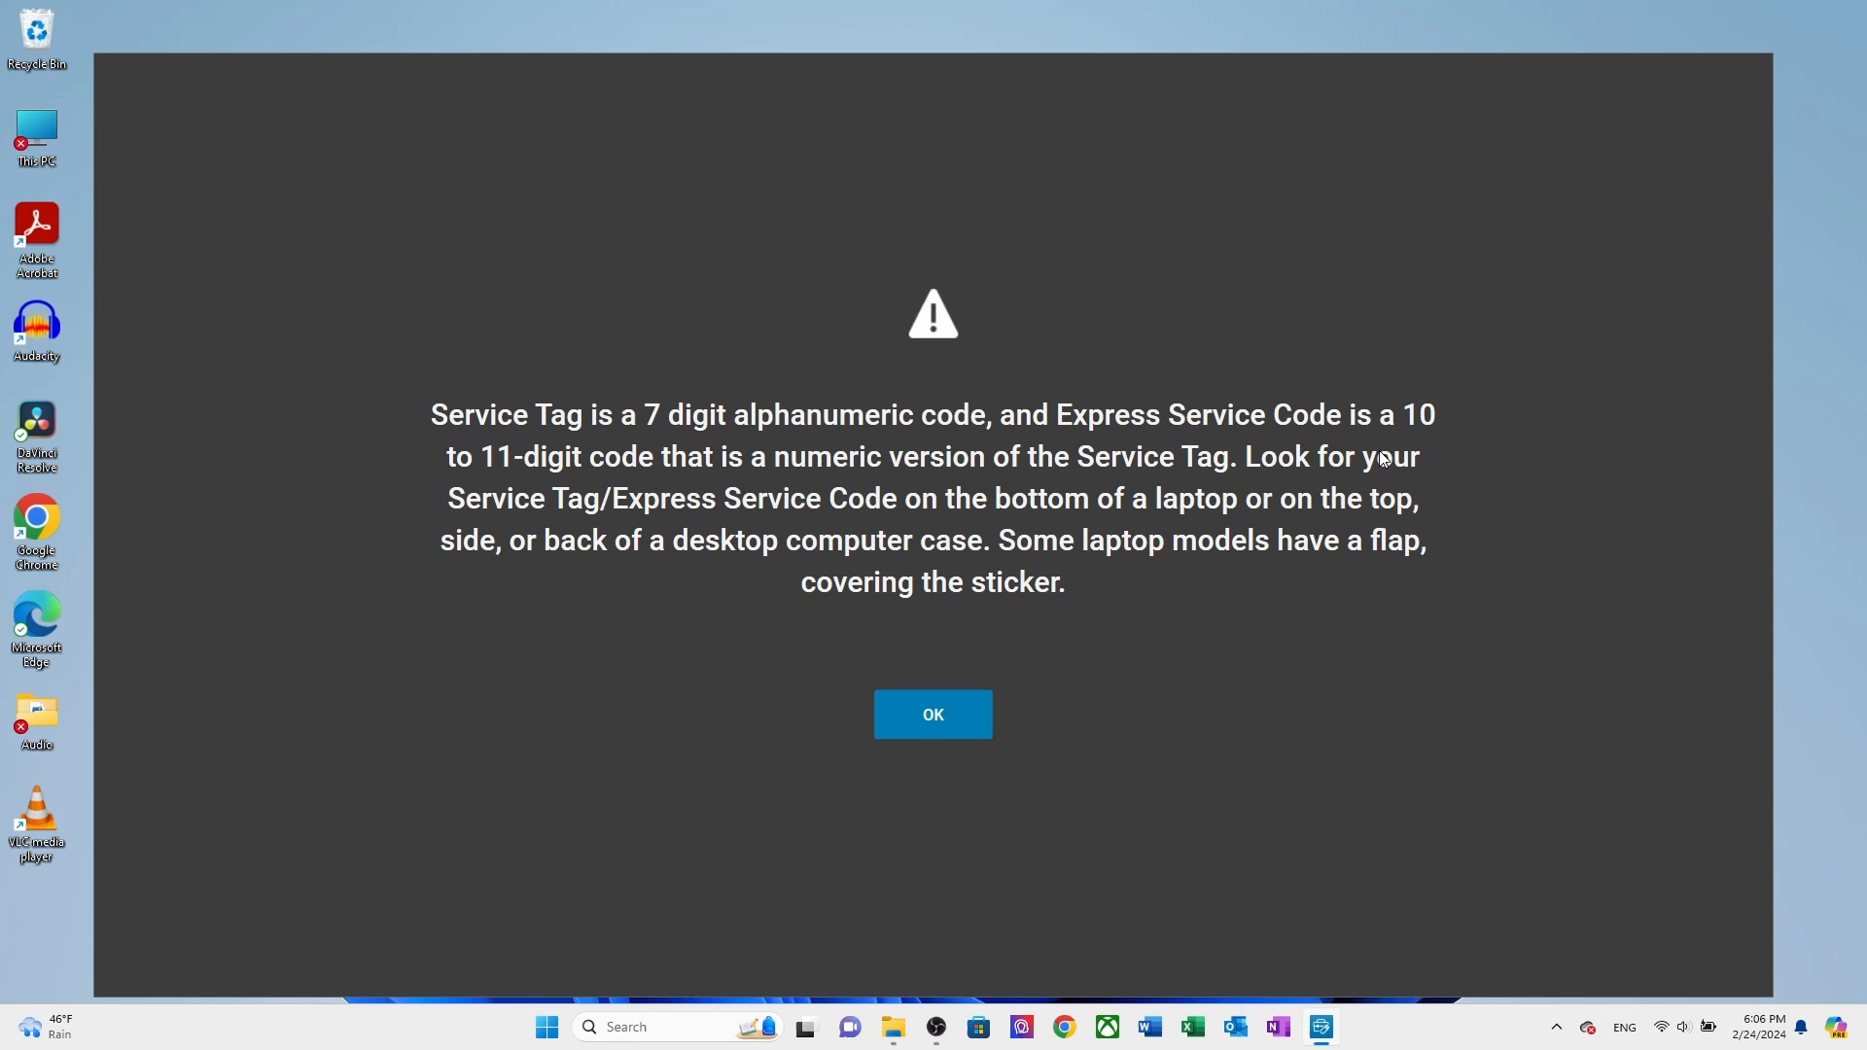
{"action": "left_click", "coordinate": [932, 714]}
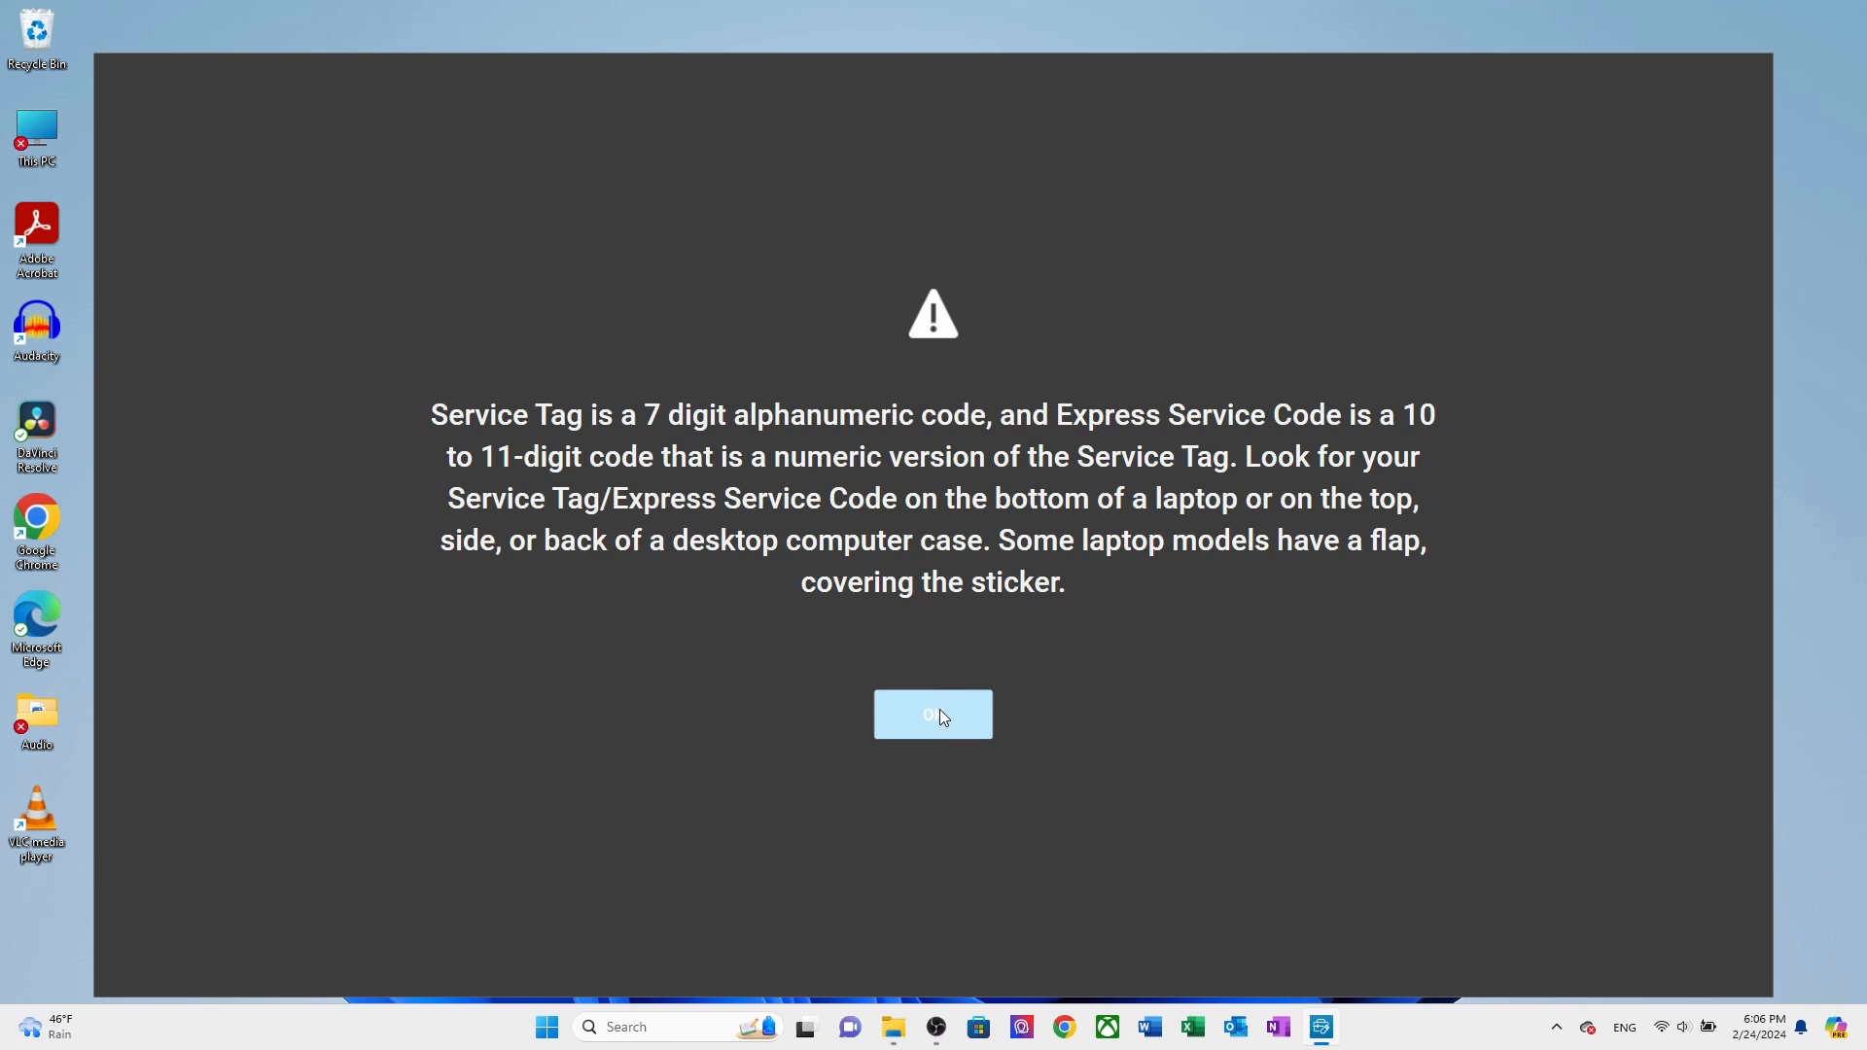
{"action": "left_click", "coordinate": [932, 714]}
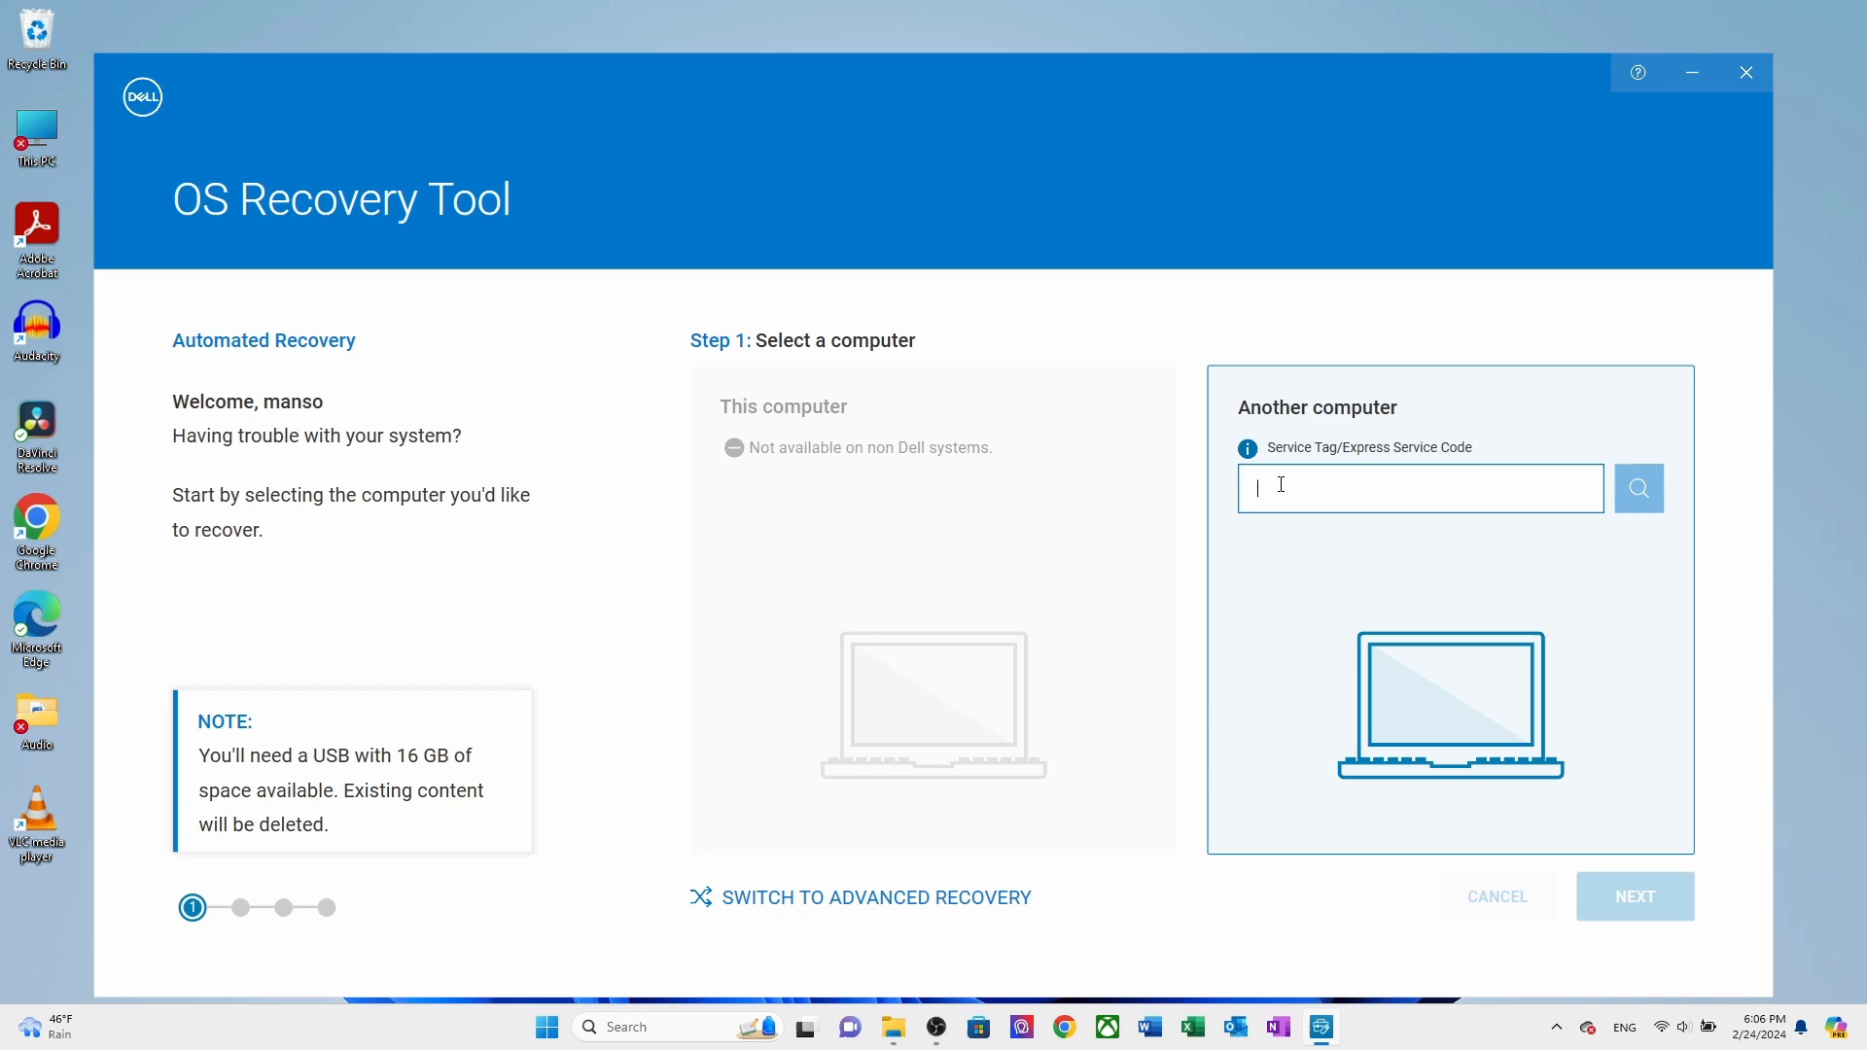
Step: Look up Service Tag DWK6PS1, identified as a Latitude E6420
{"action": "type", "text": "DW"}
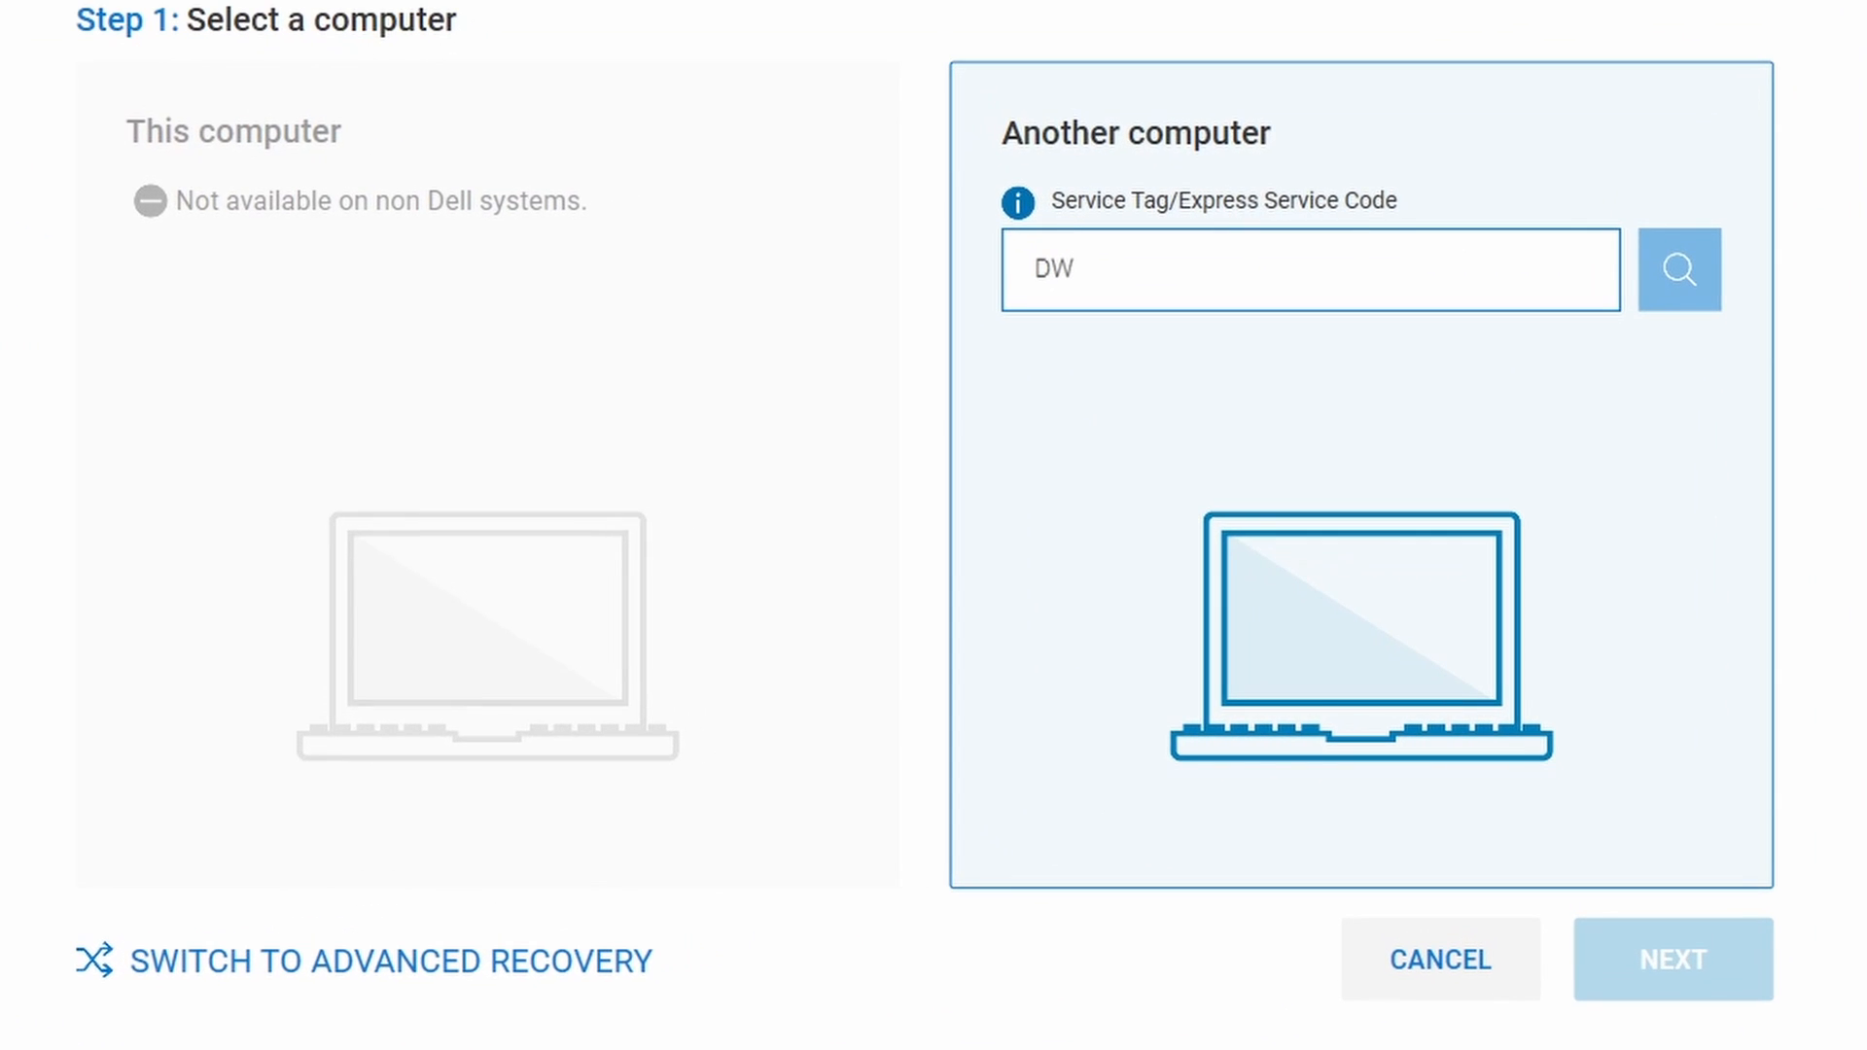
{"action": "type", "text": "K6P"}
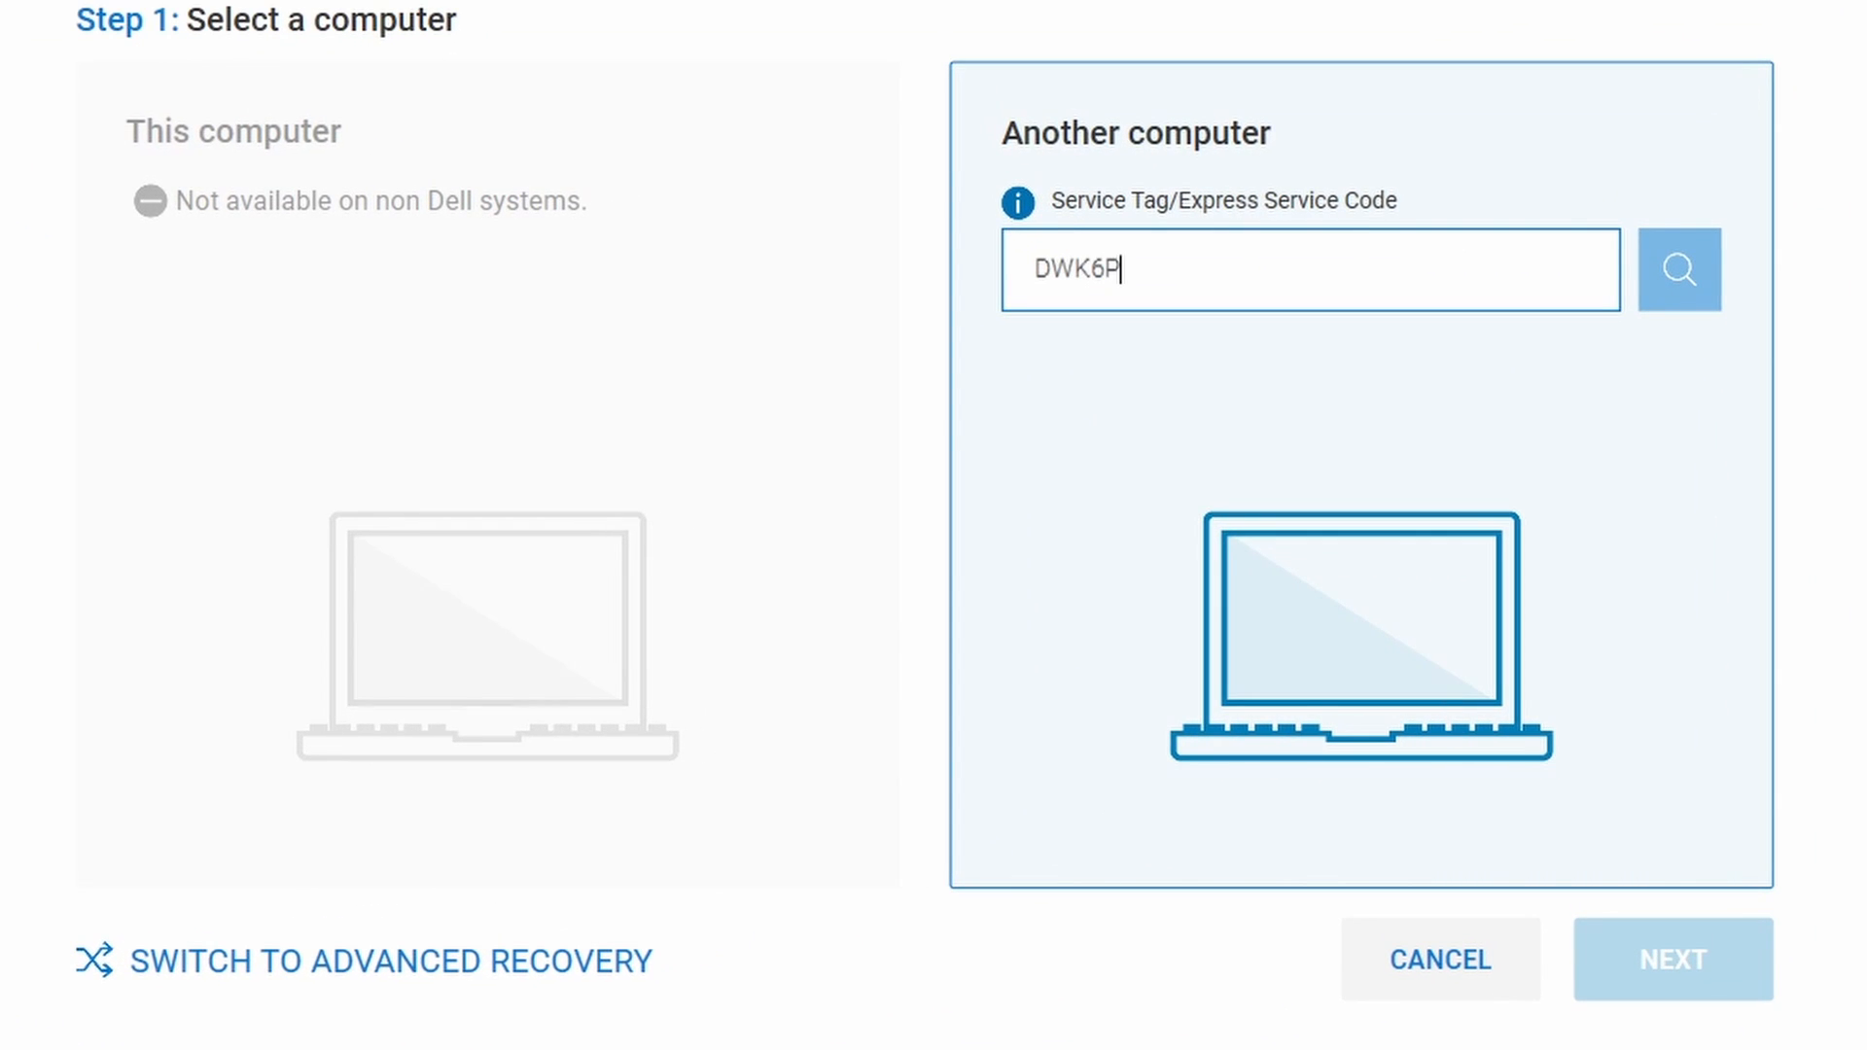
{"action": "type", "text": "S1"}
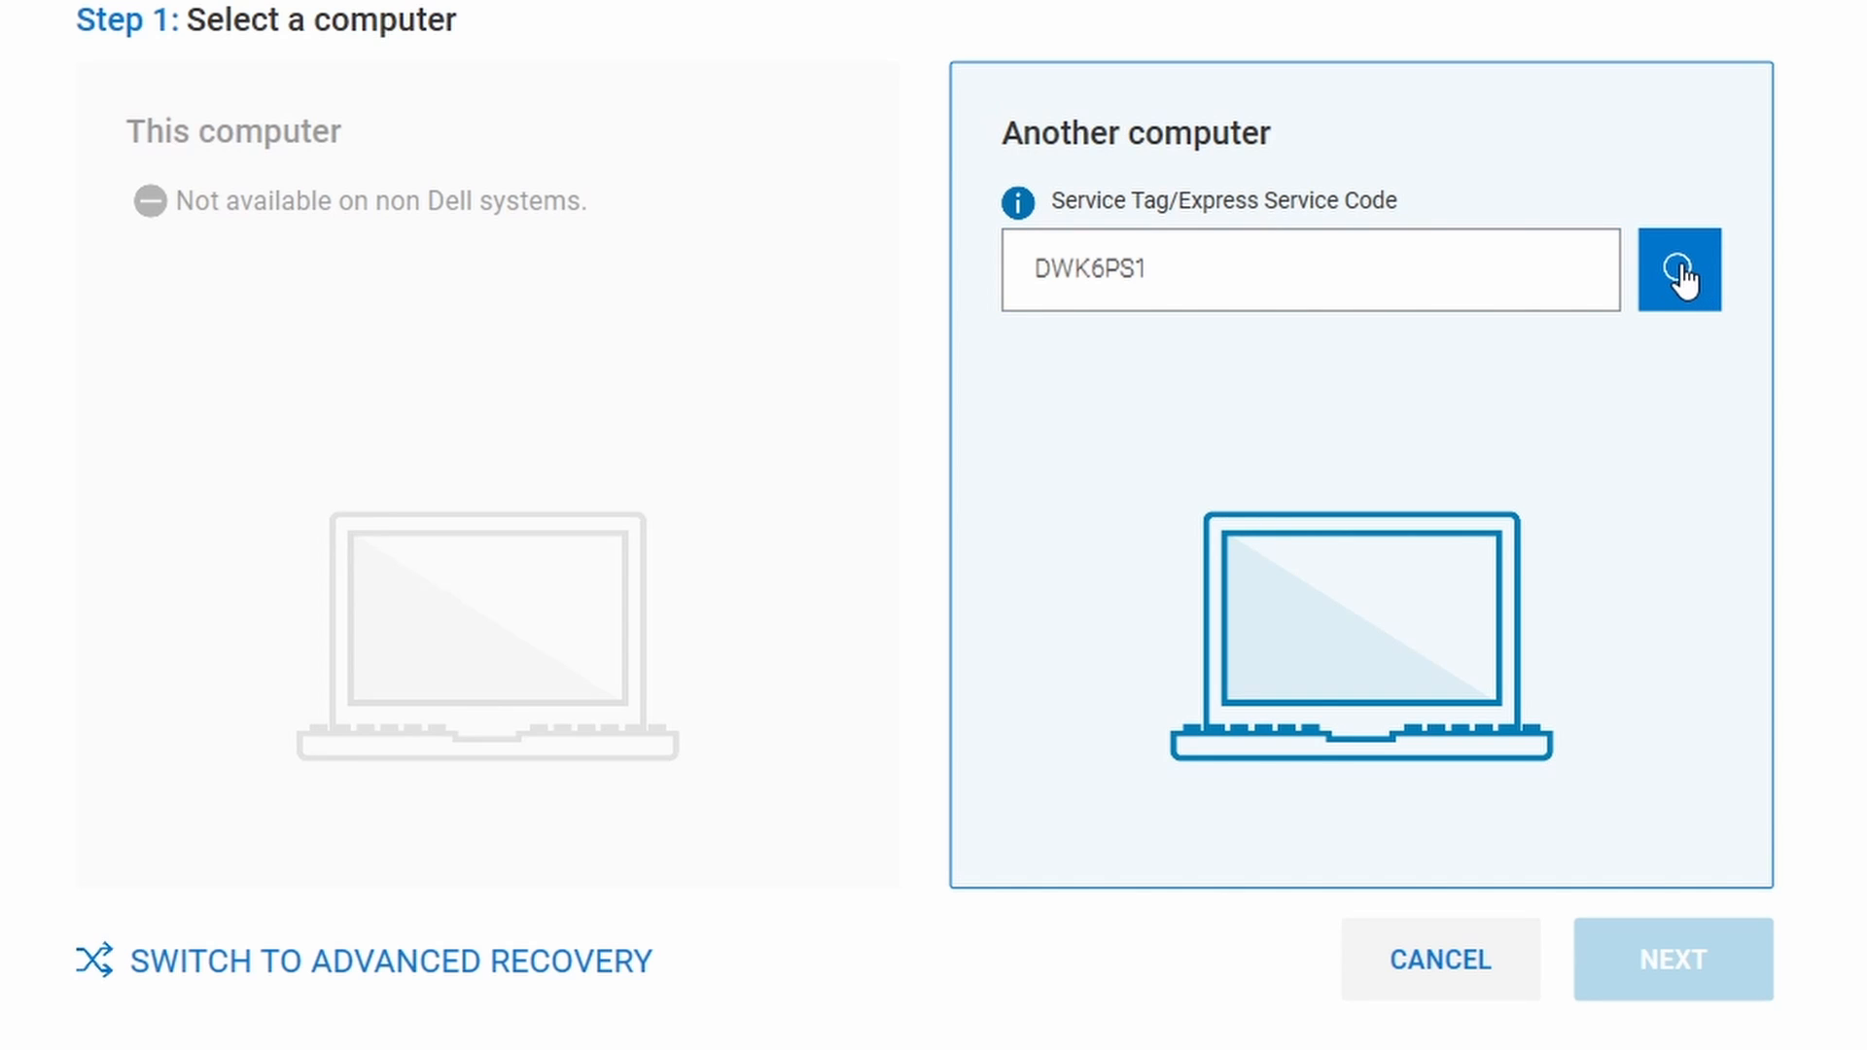
{"action": "left_click", "coordinate": [1679, 269]}
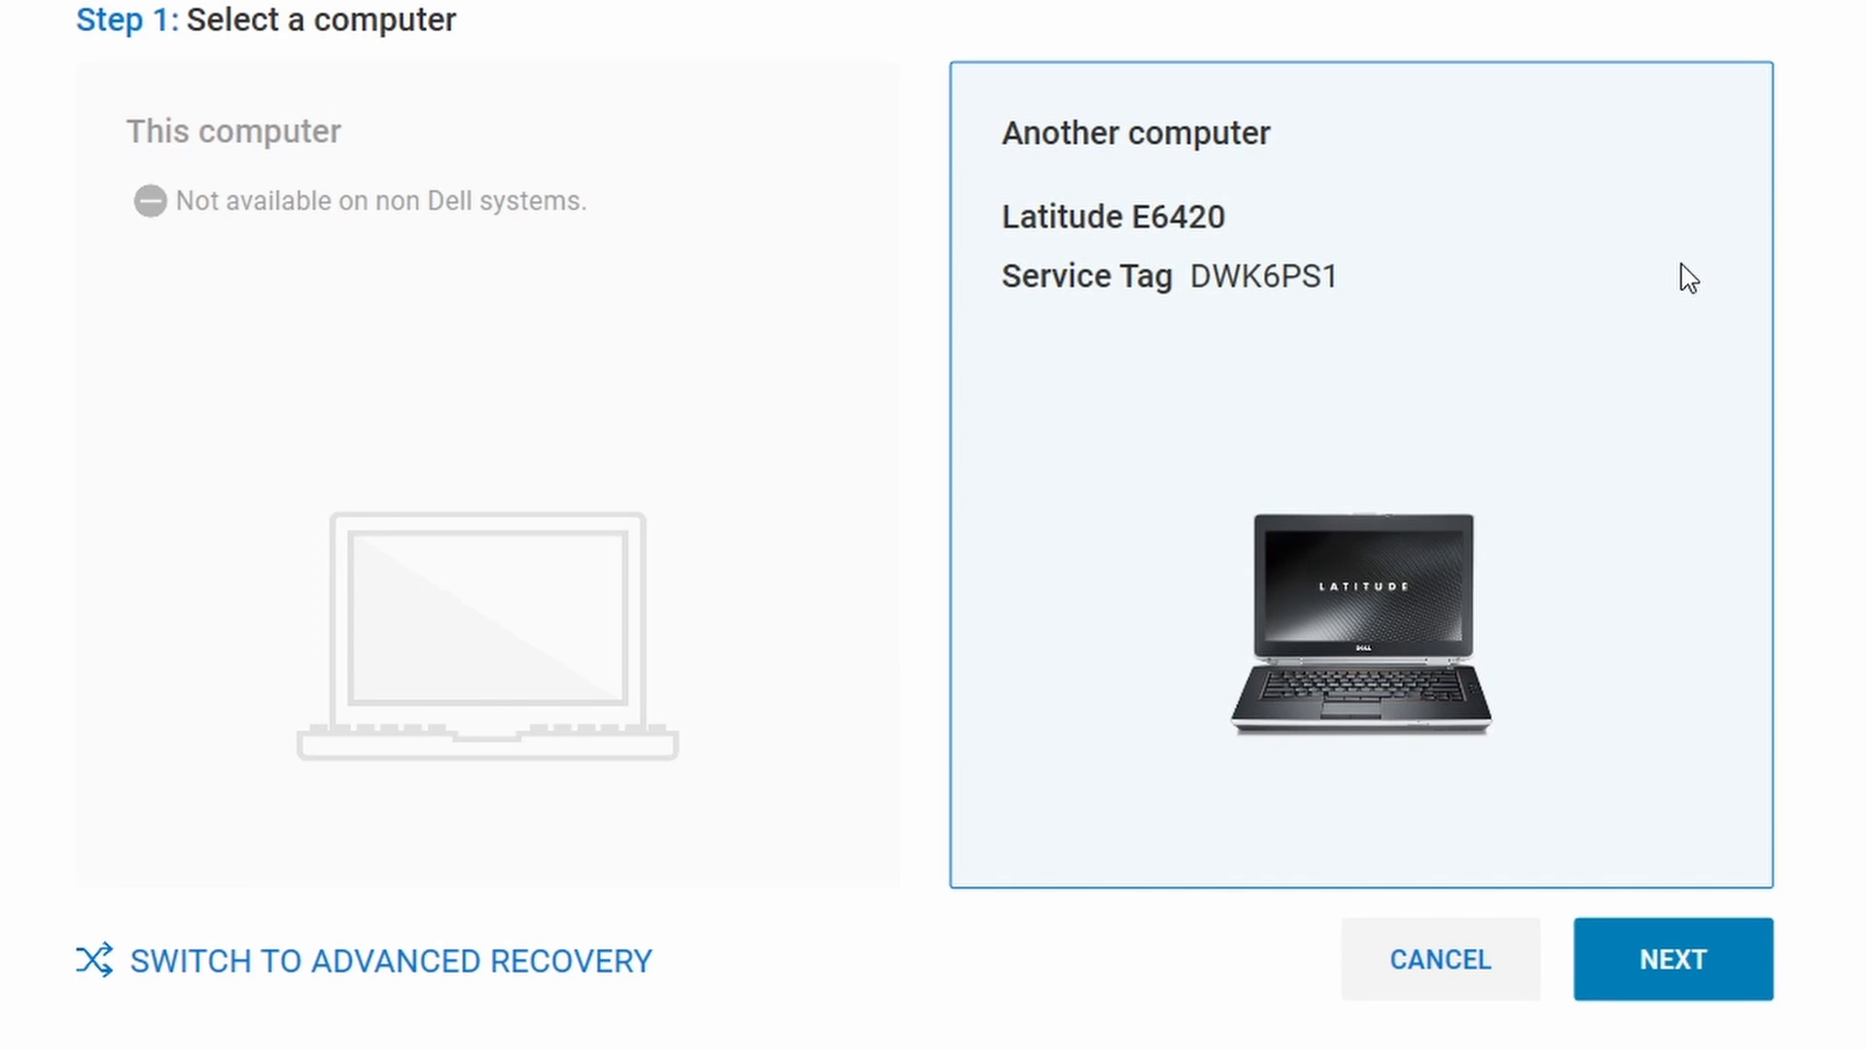
{"action": "mouse_move", "coordinate": [1153, 247]}
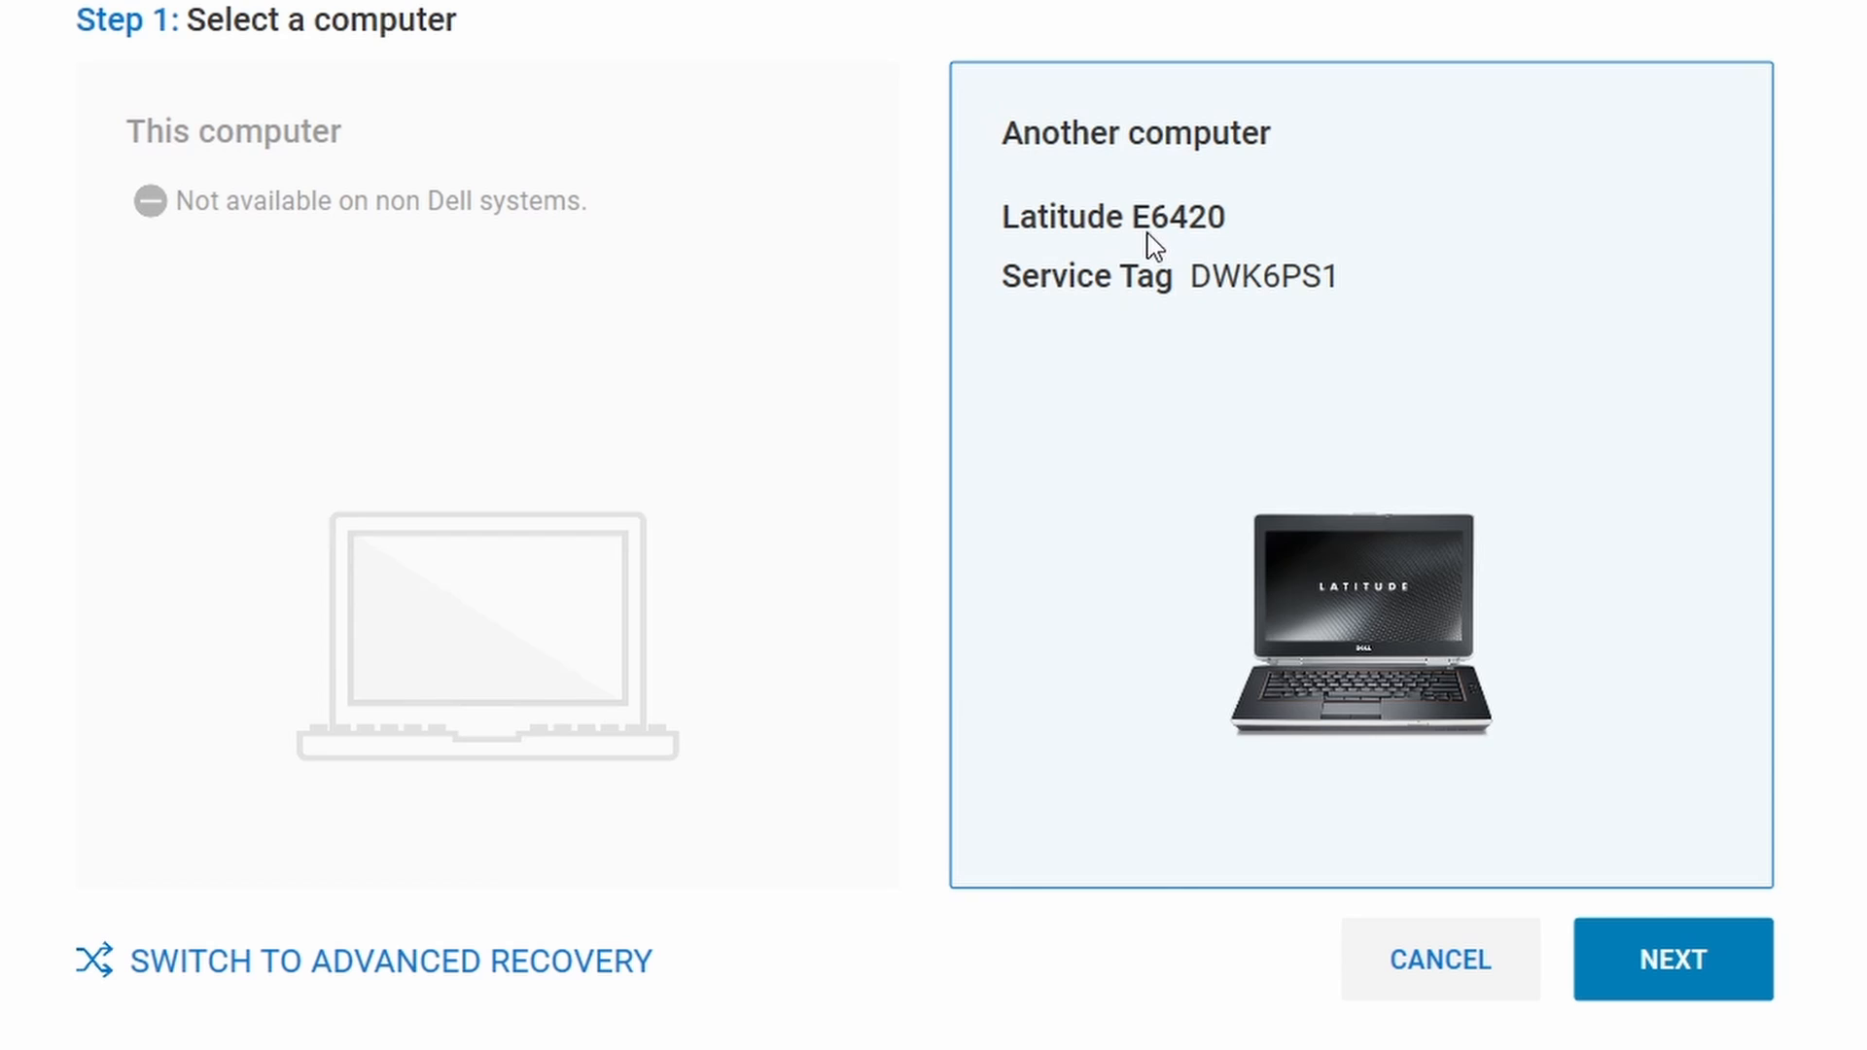
{"action": "mouse_move", "coordinate": [1097, 311]}
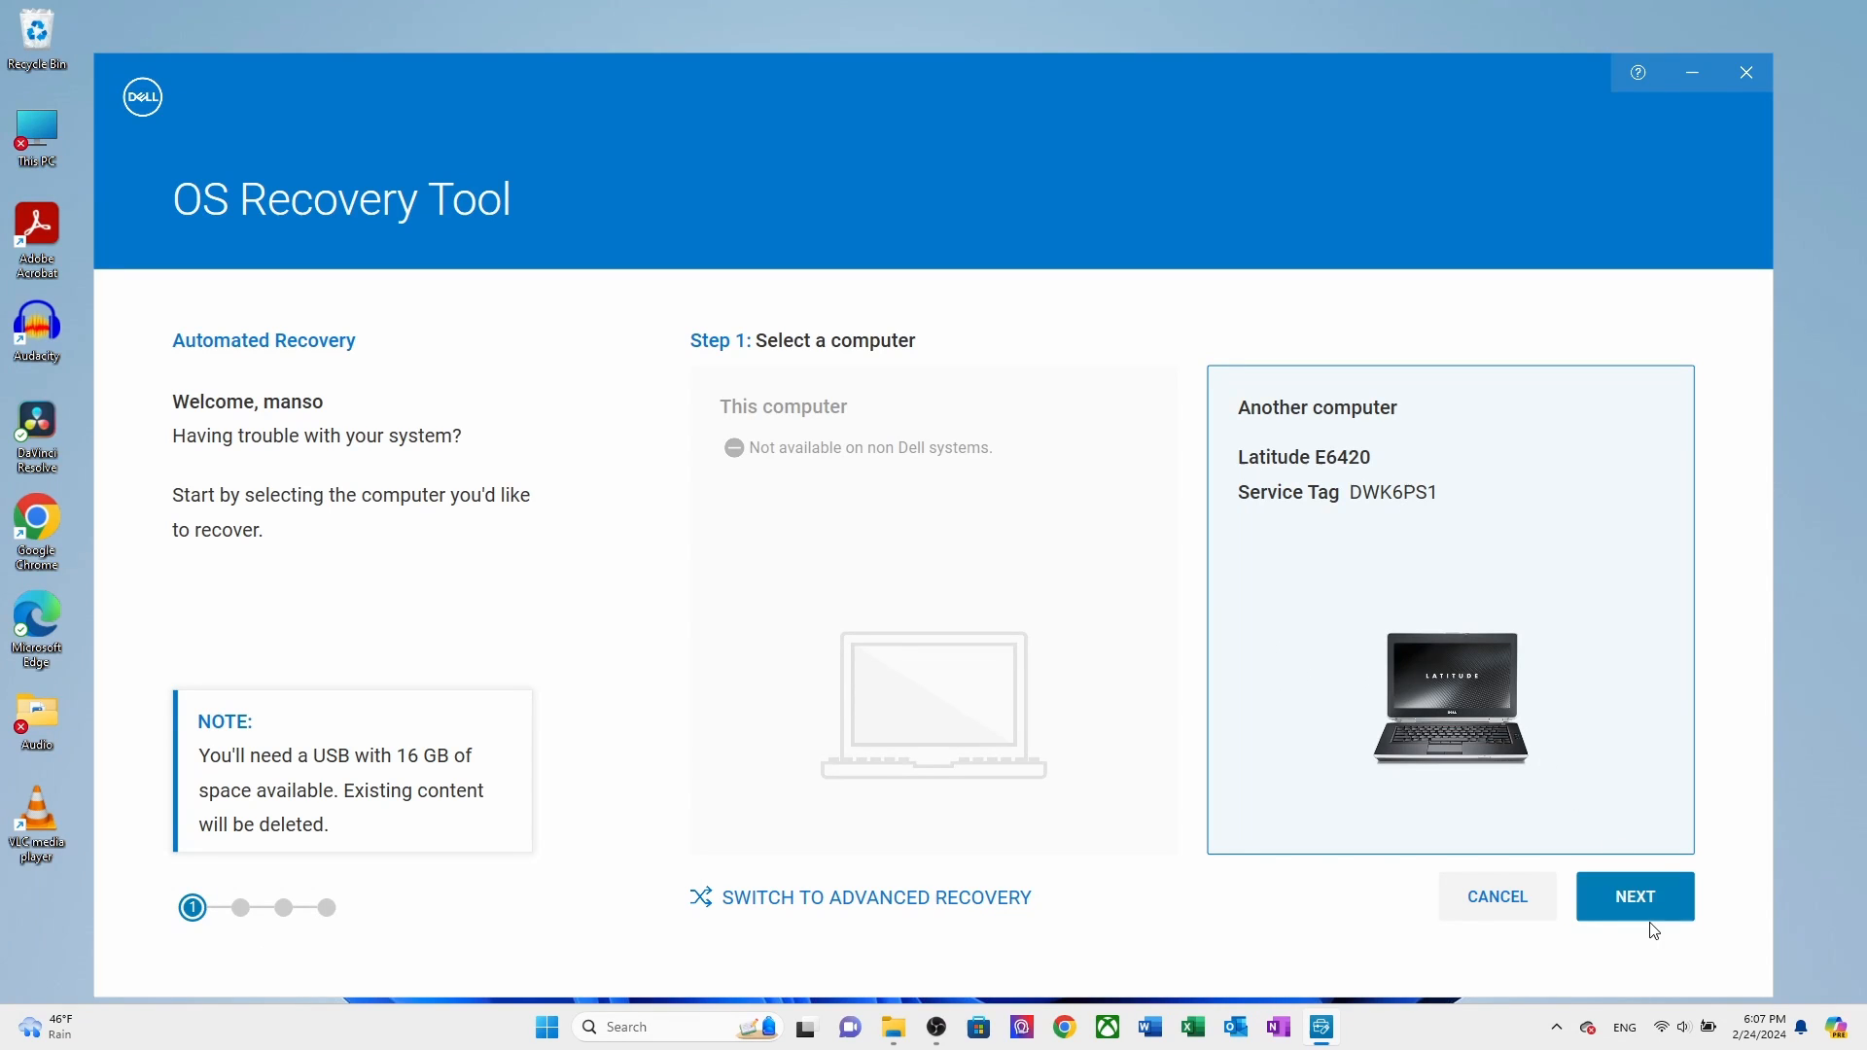
Step: Save the Windows 7 SP1 Professional 64-Bit image to Kingston drive E:, allowing reformat
{"action": "left_click", "coordinate": [859, 897]}
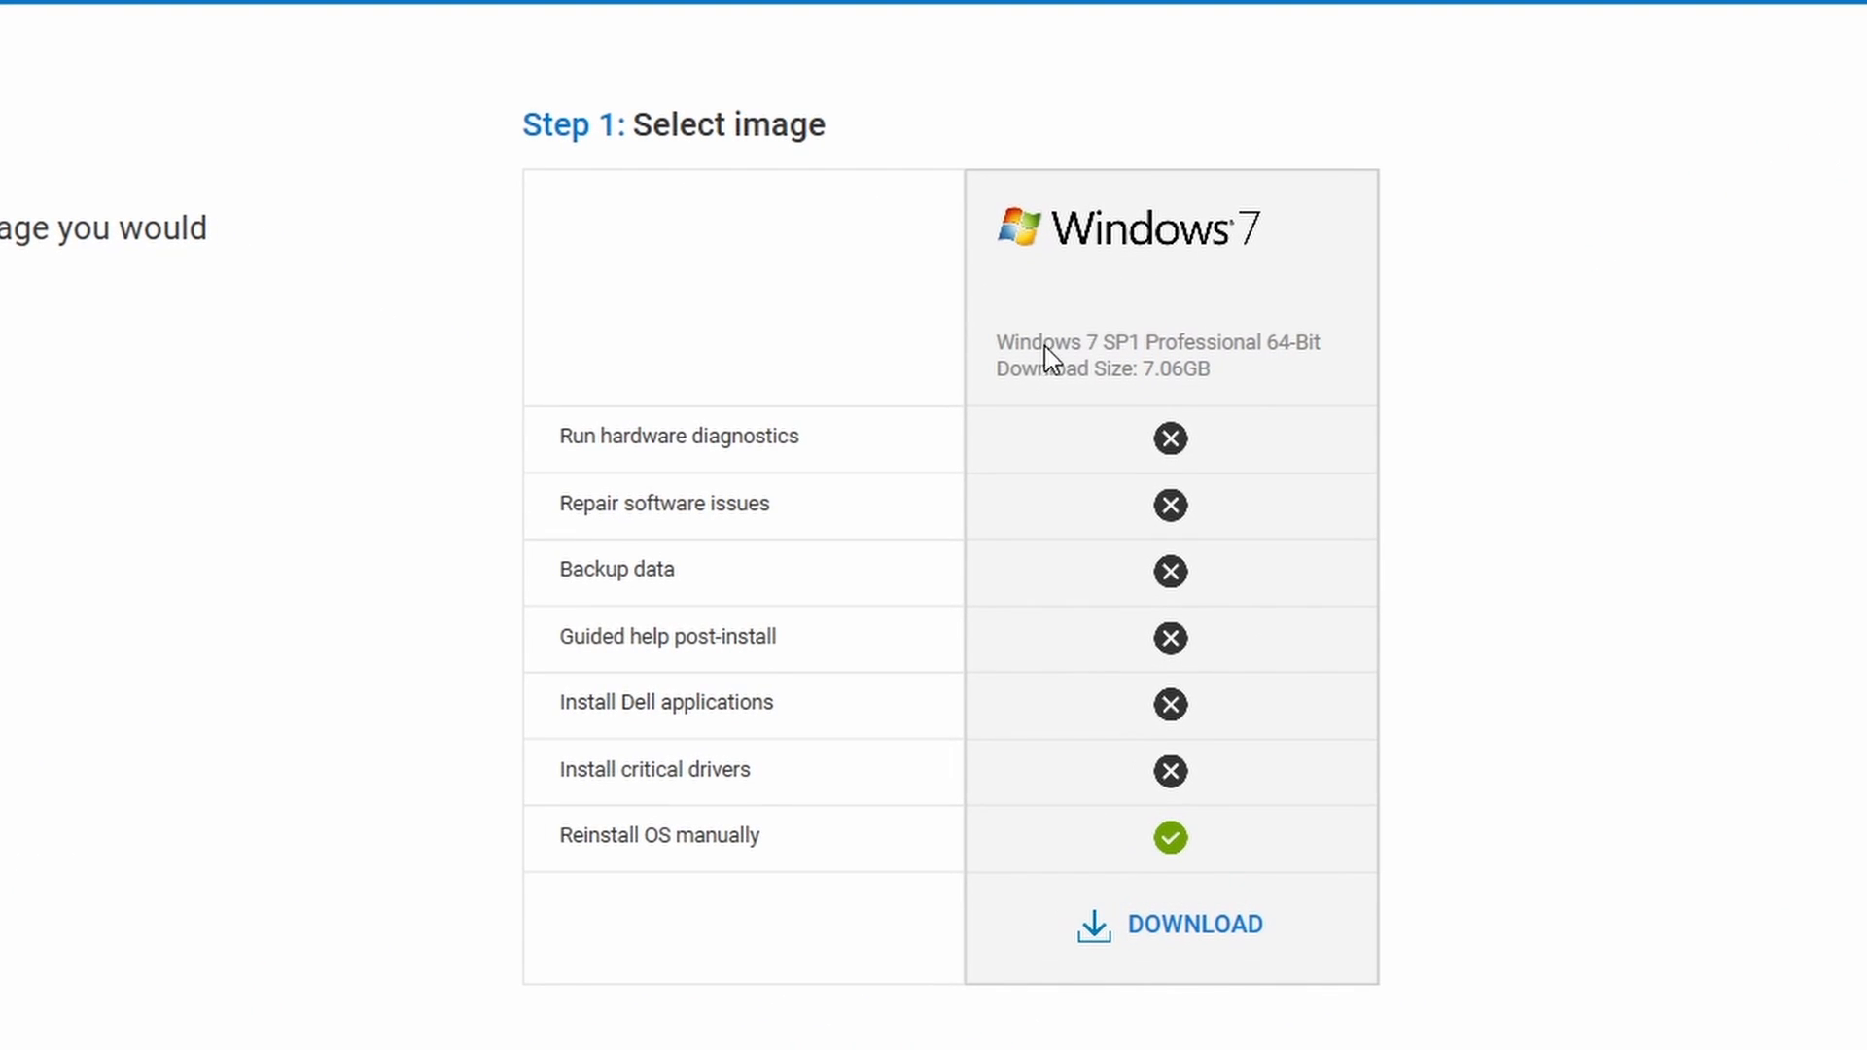
{"action": "mouse_move", "coordinate": [1278, 422]}
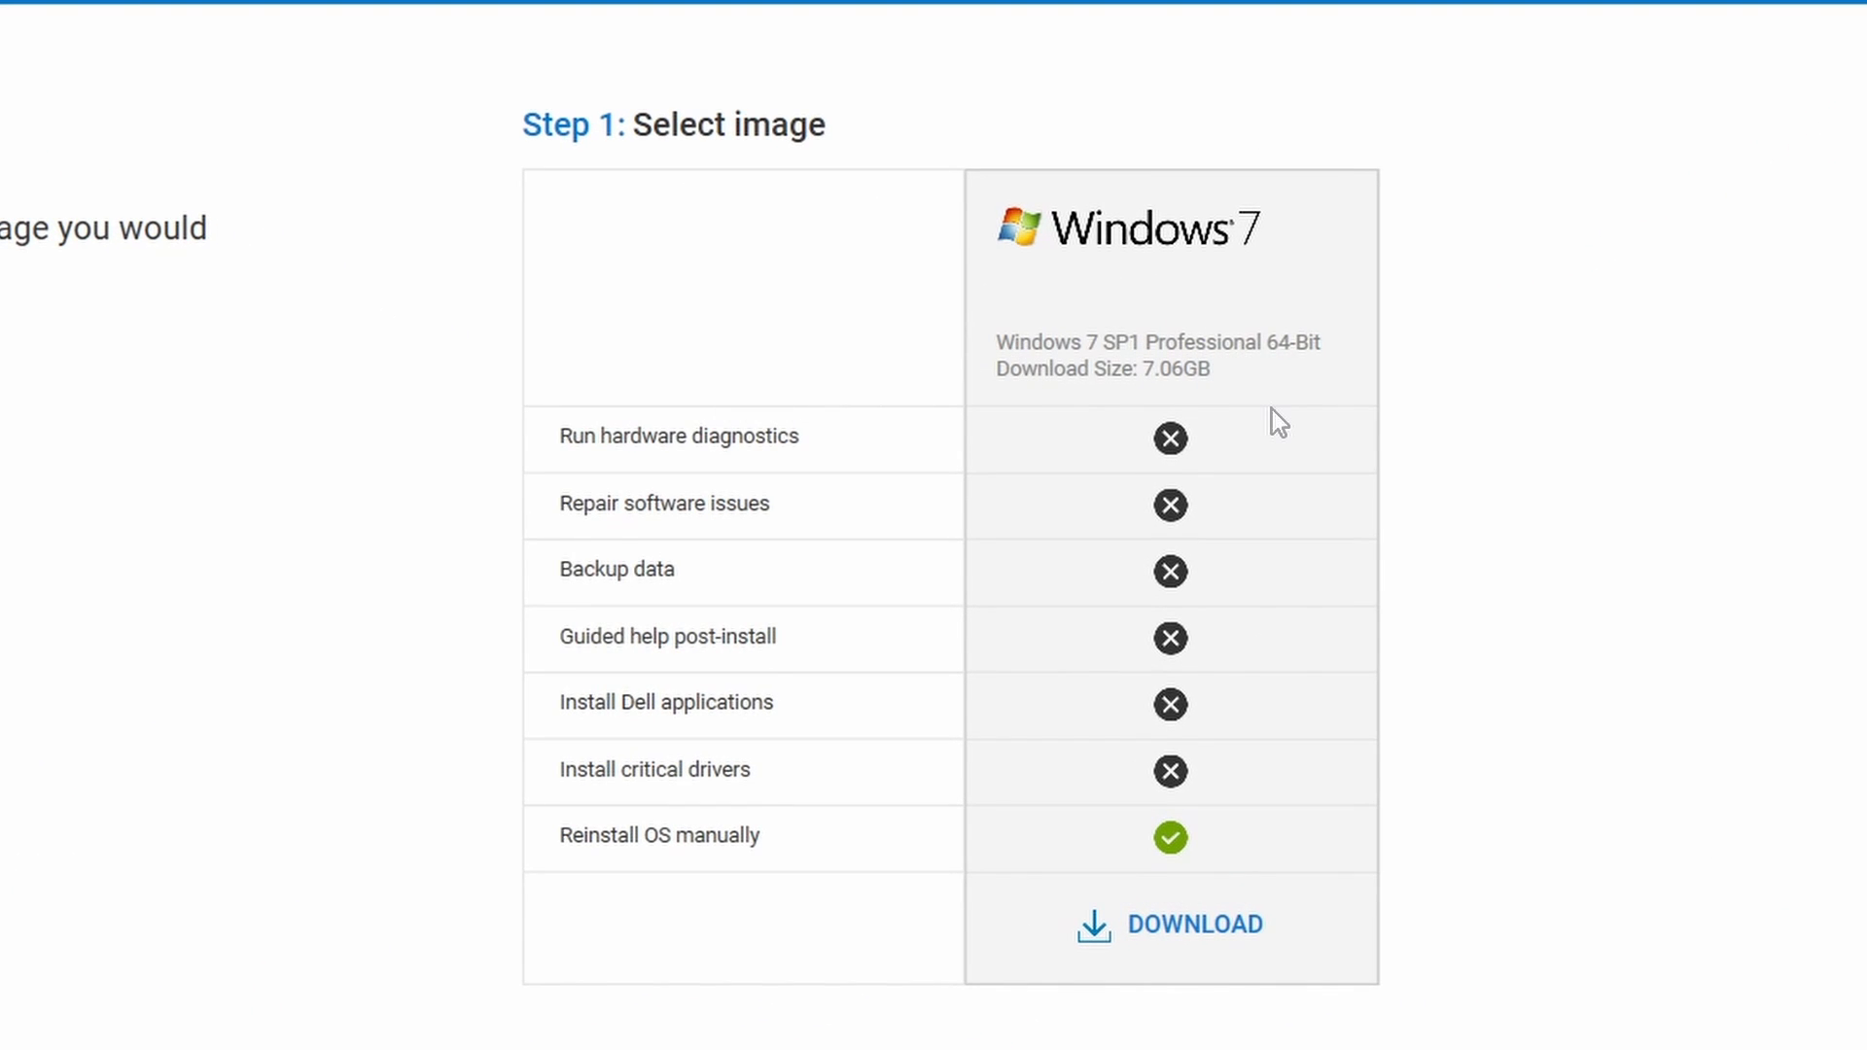
{"action": "mouse_move", "coordinate": [1187, 932]}
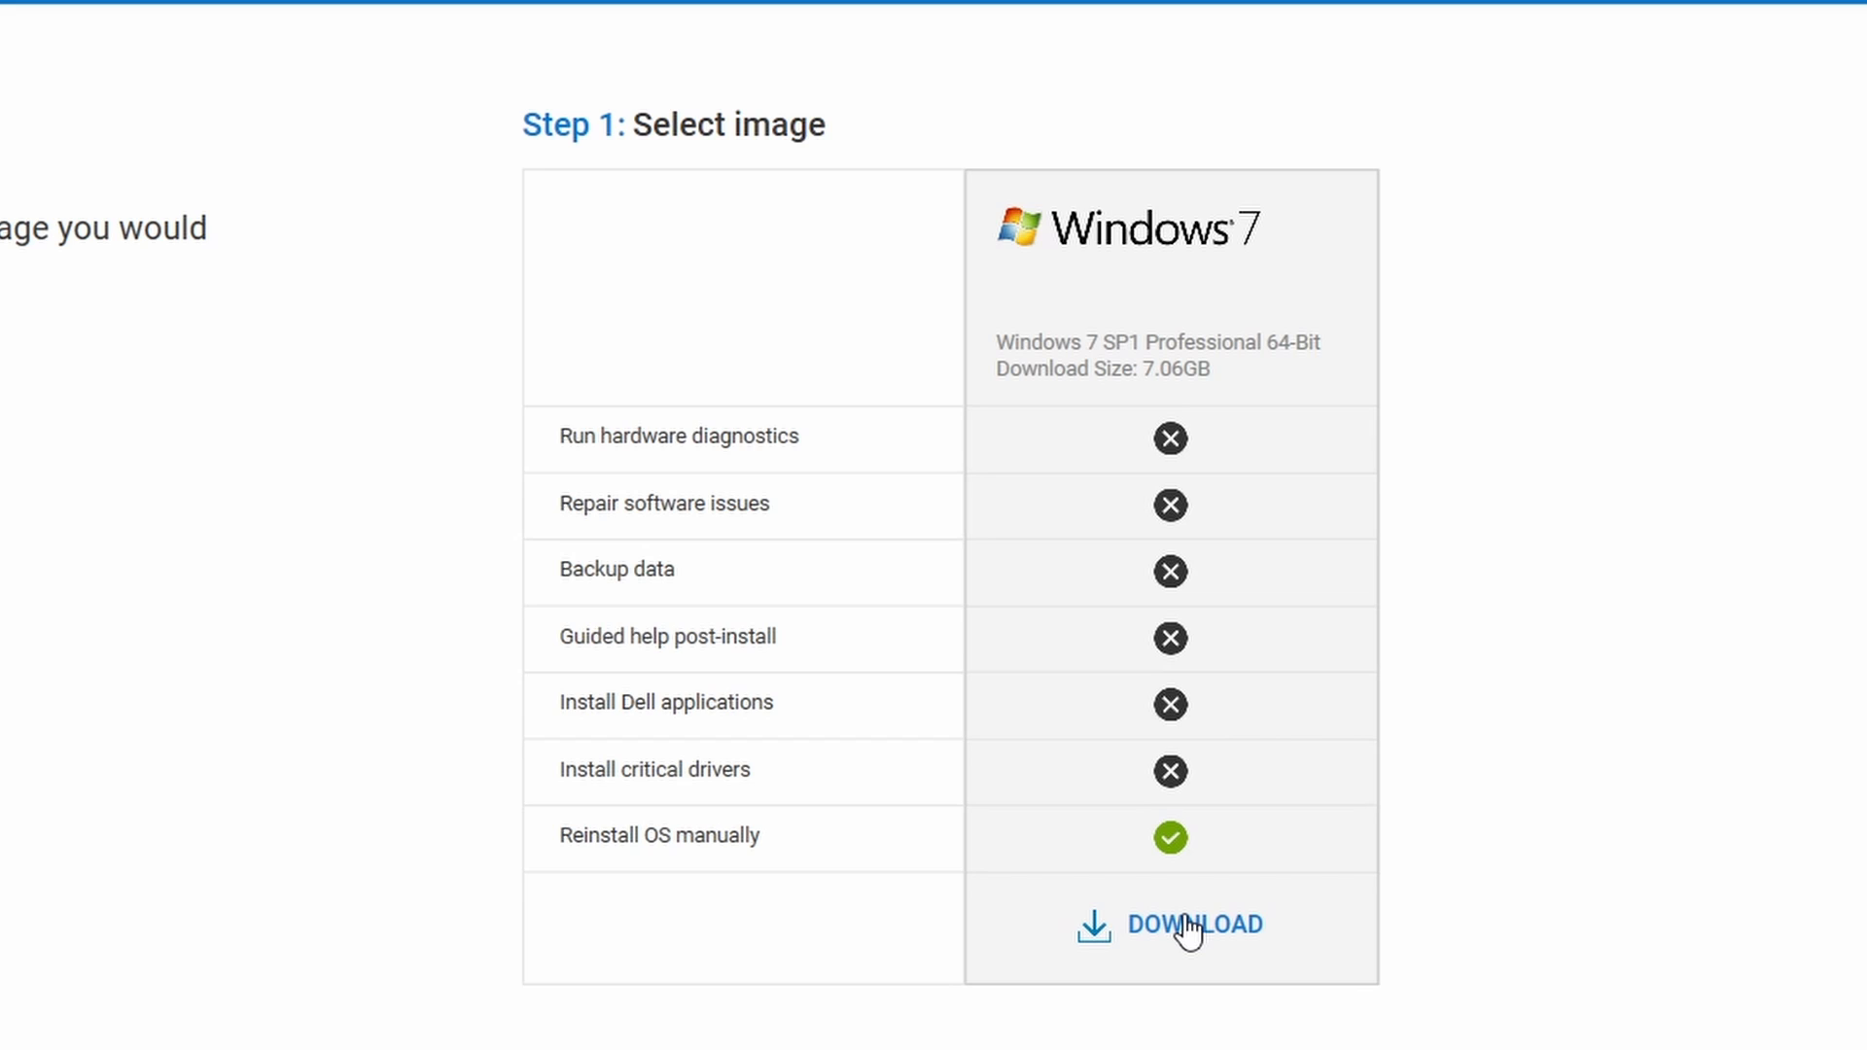
{"action": "left_click", "coordinate": [1194, 924]}
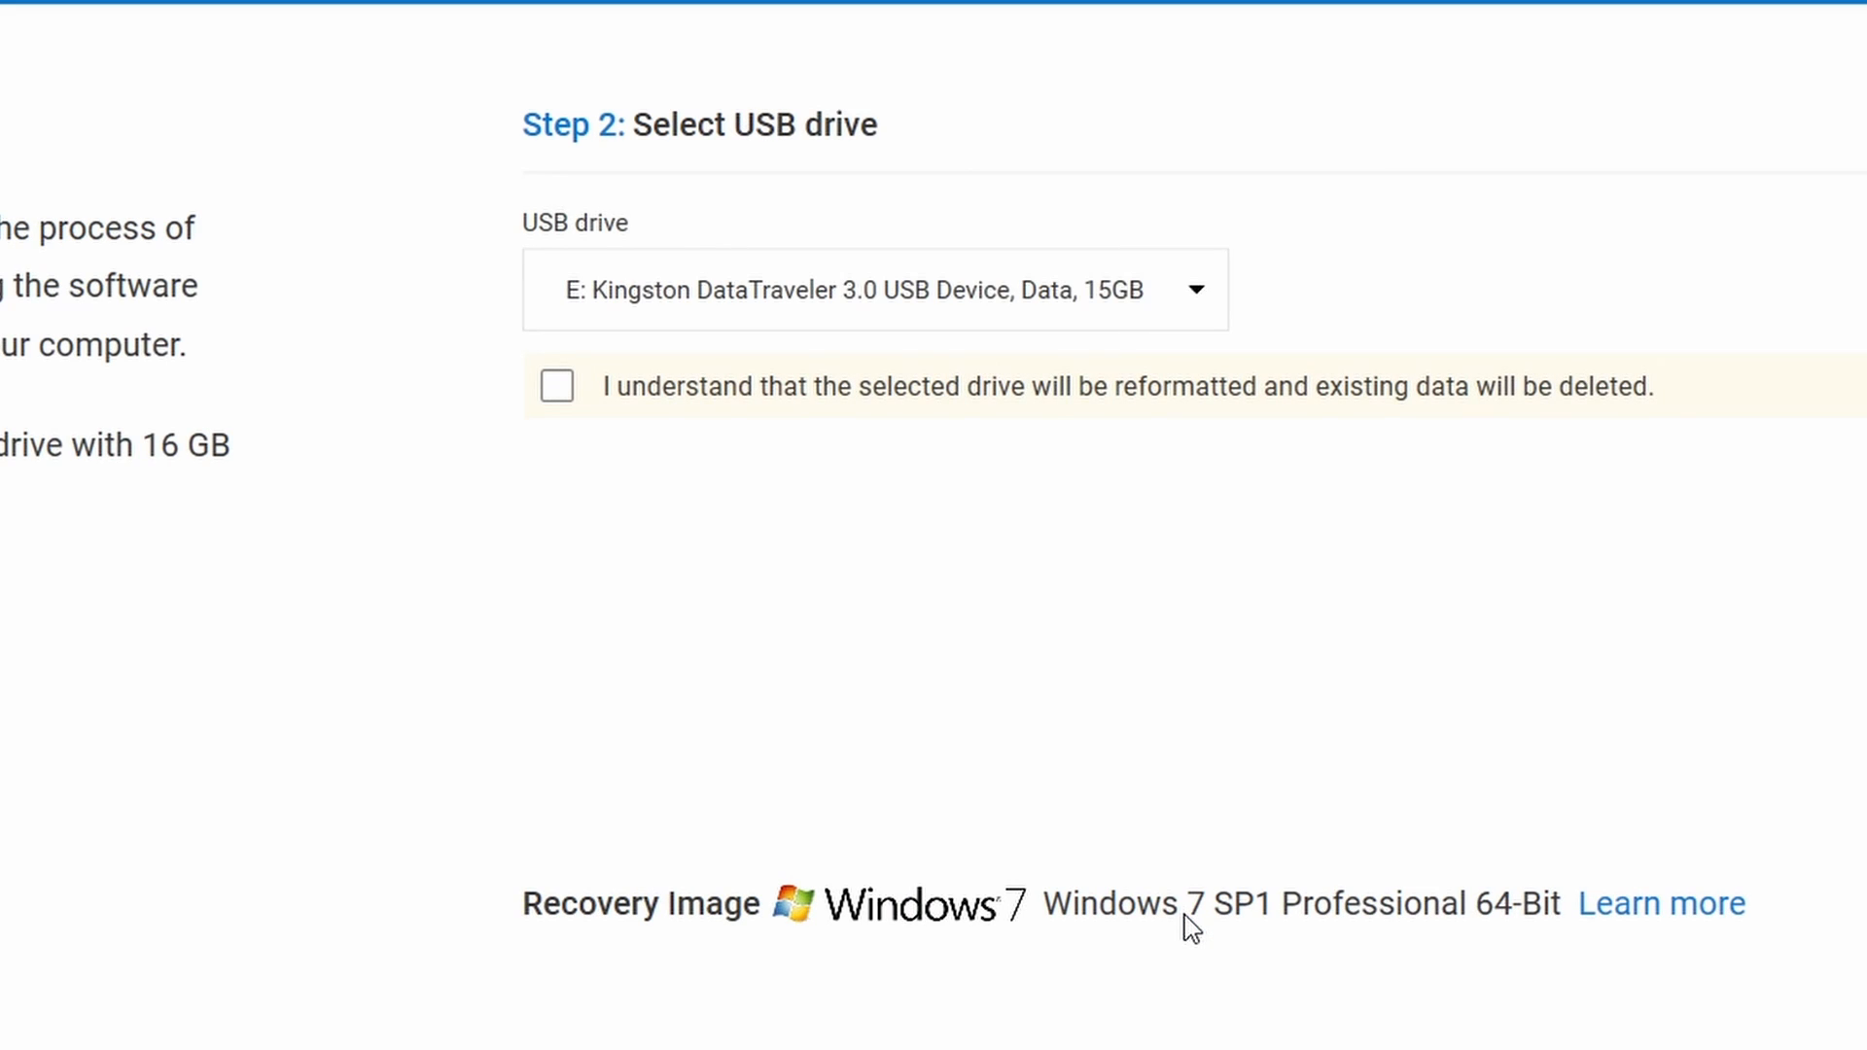
{"action": "mouse_move", "coordinate": [576, 309]}
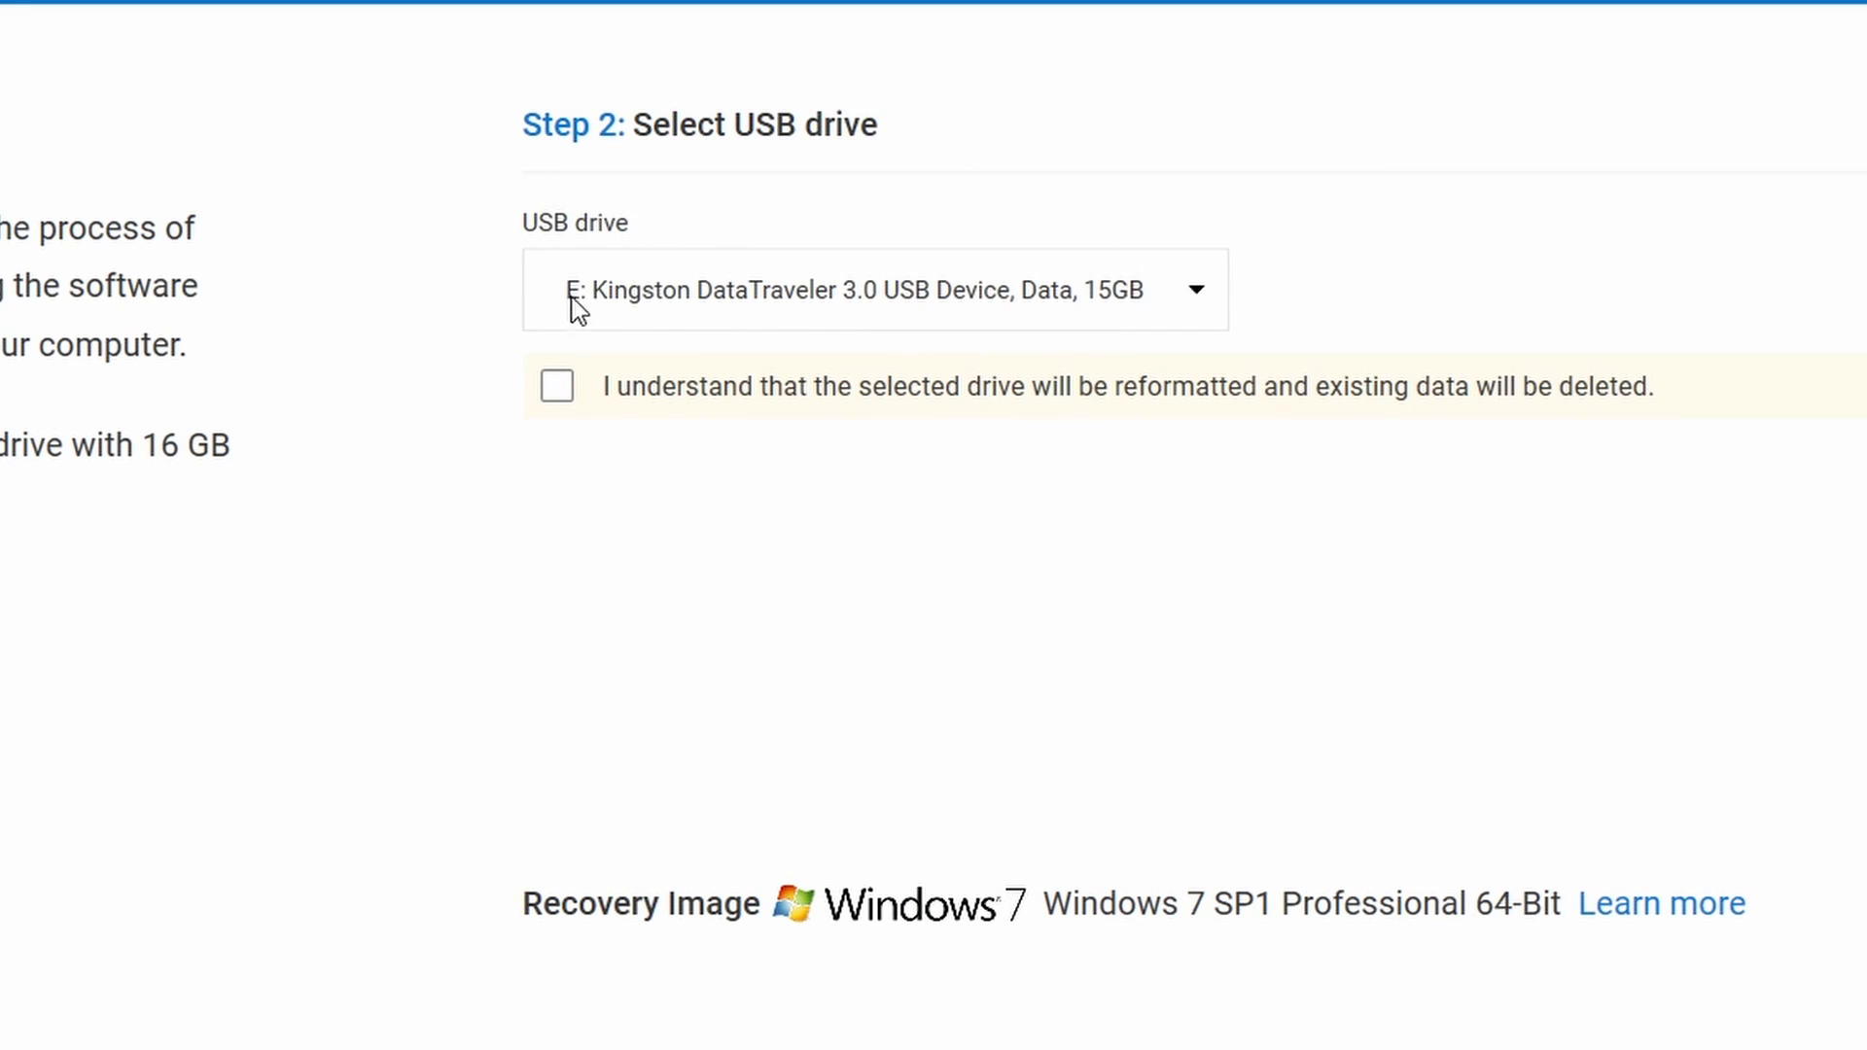
{"action": "mouse_move", "coordinate": [1100, 321]}
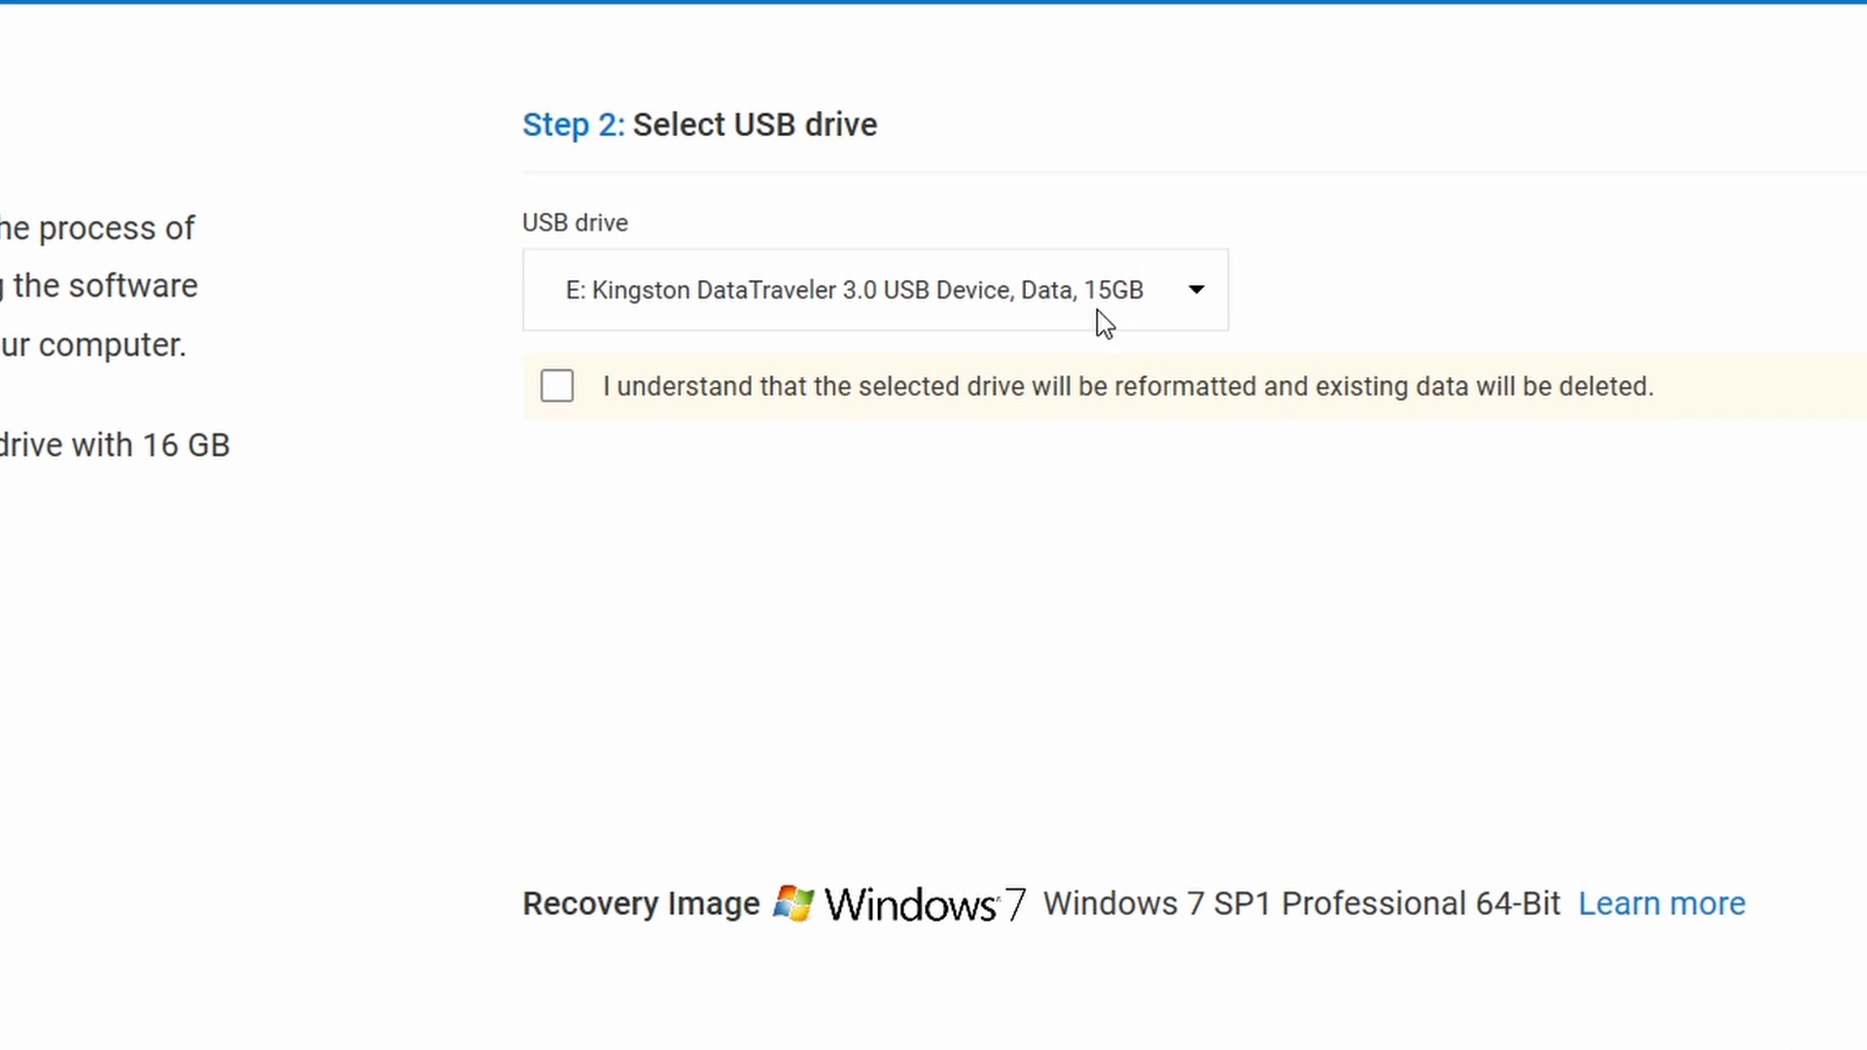
{"action": "mouse_move", "coordinate": [581, 398]}
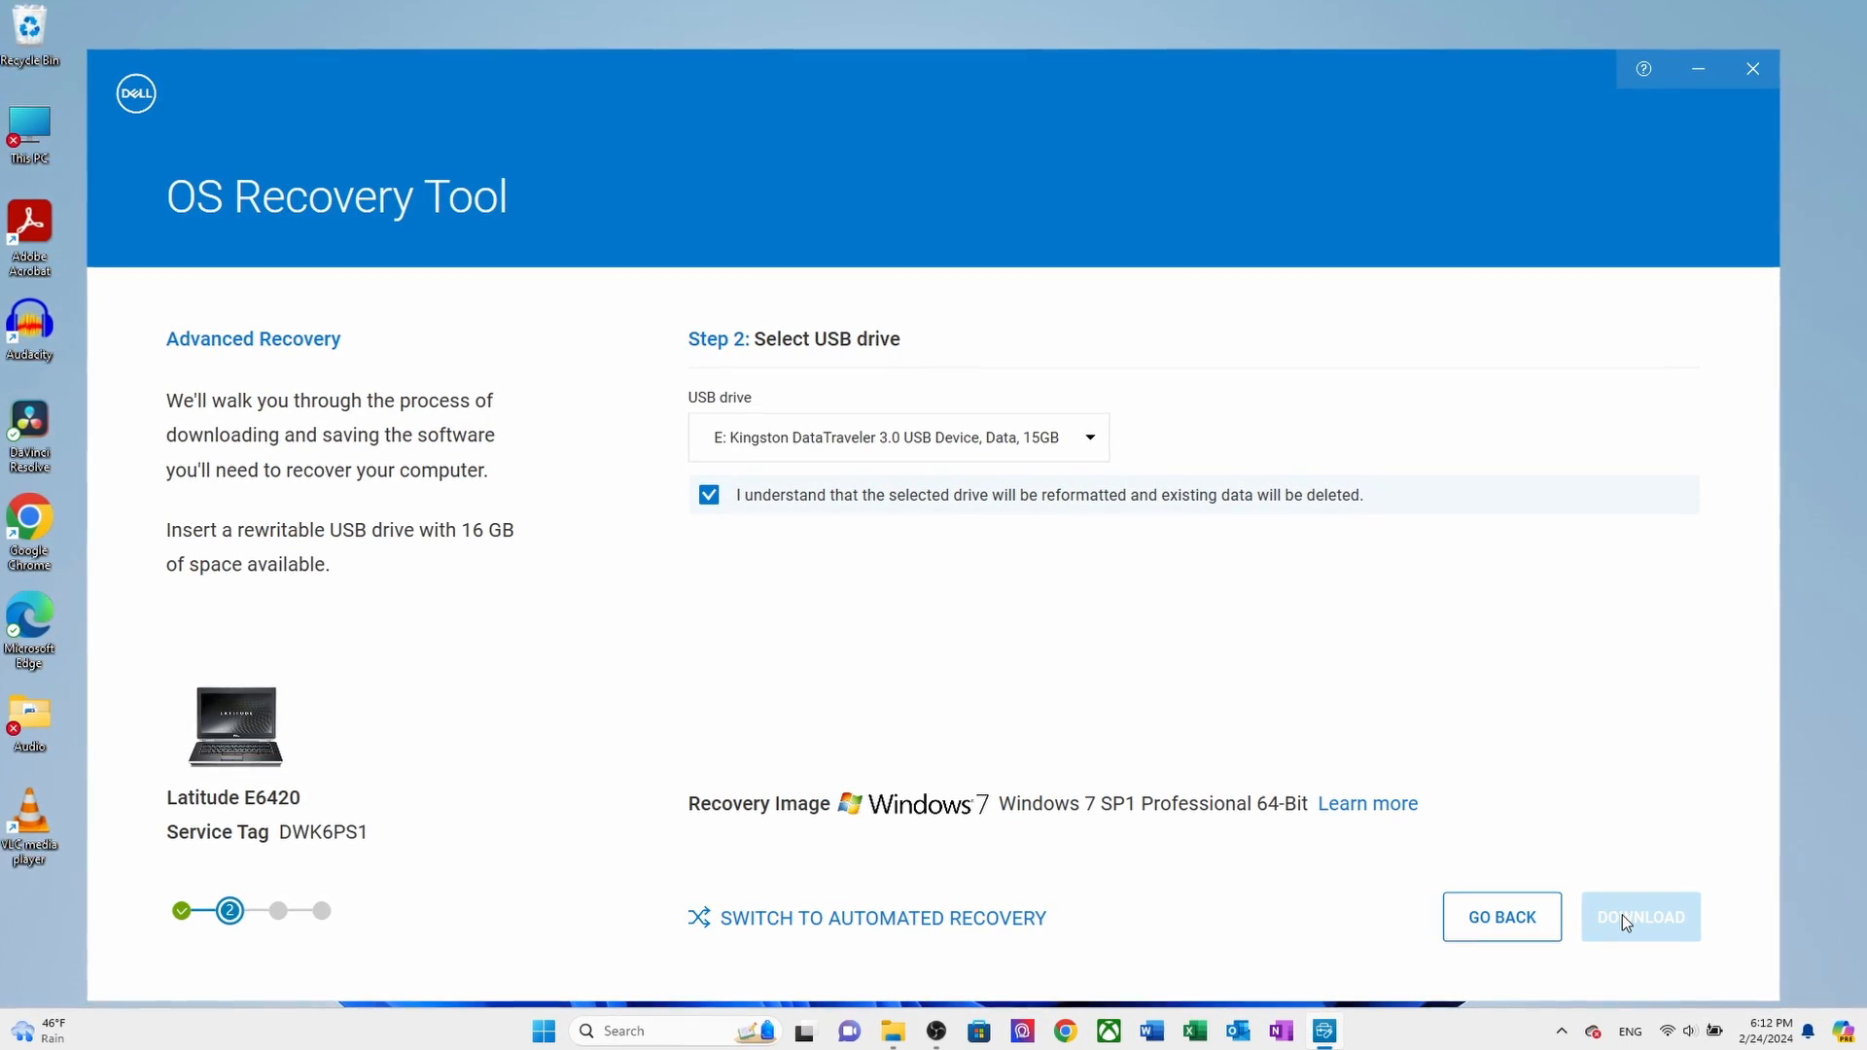
{"action": "left_click", "coordinate": [1641, 916]}
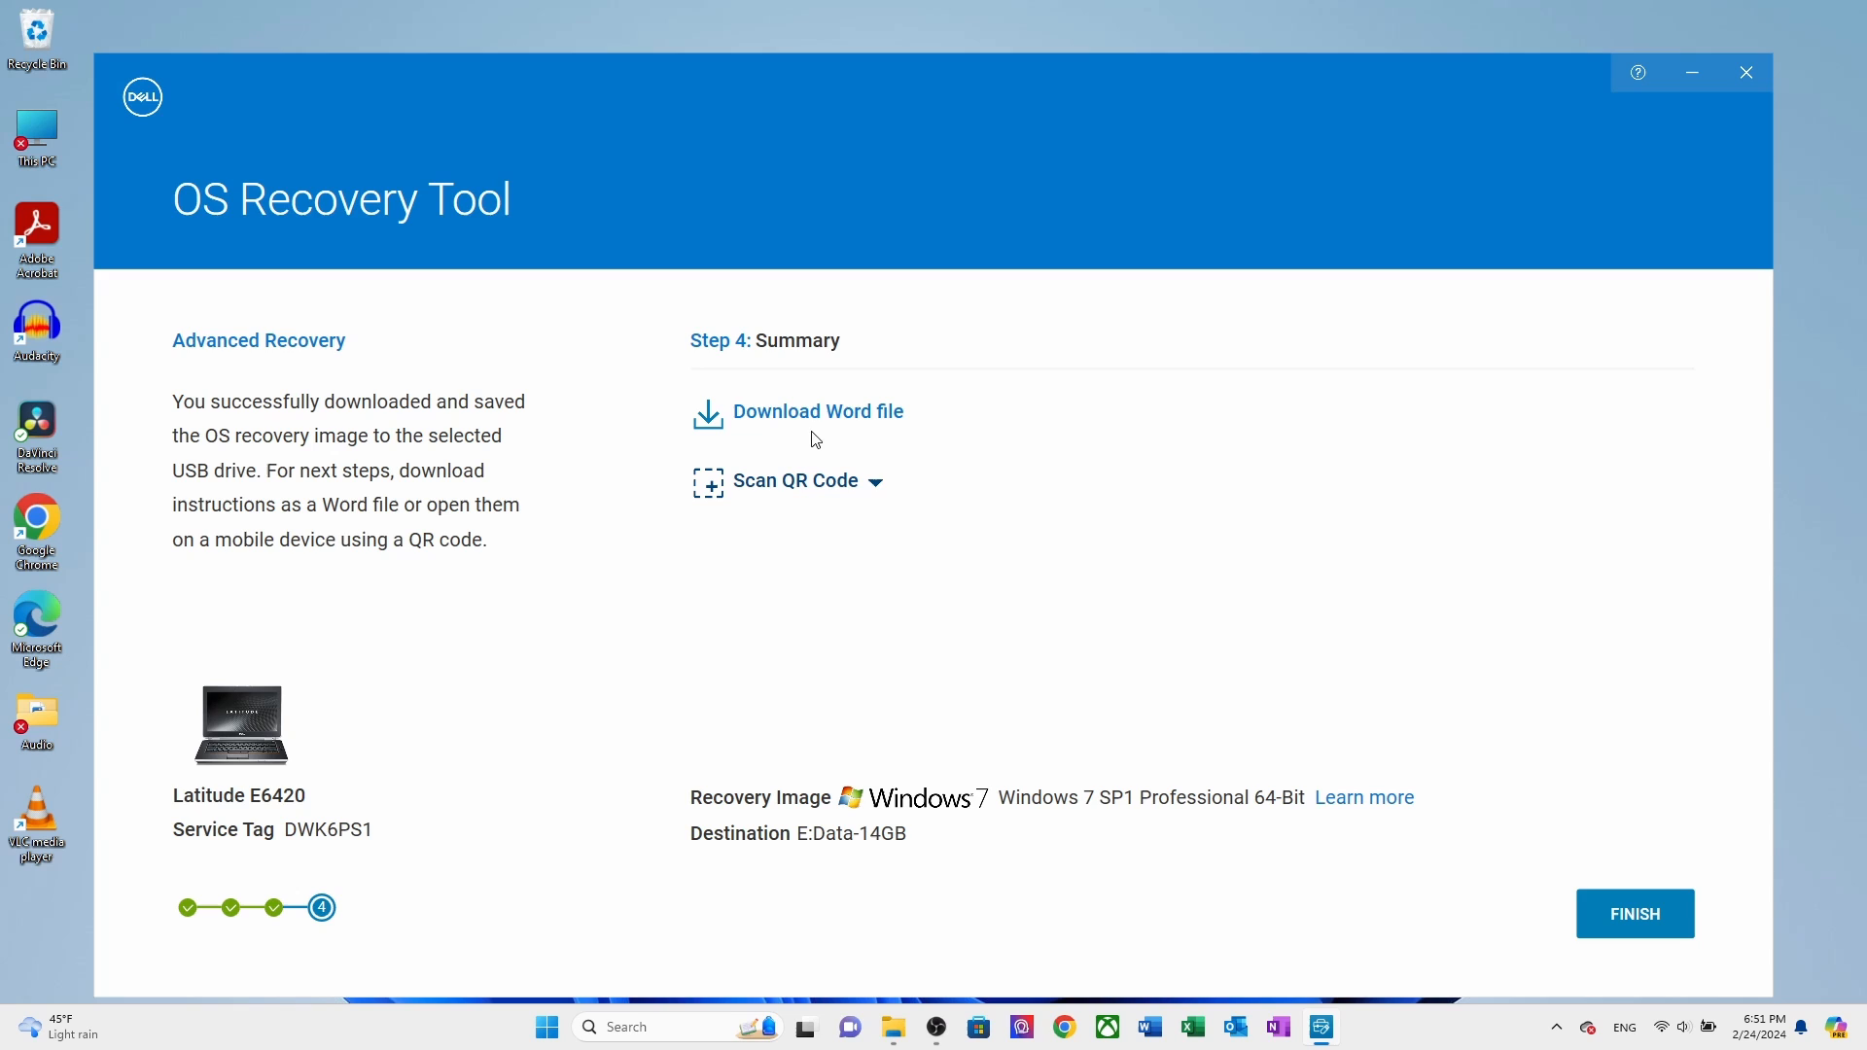
{"action": "mouse_move", "coordinate": [1530, 879]}
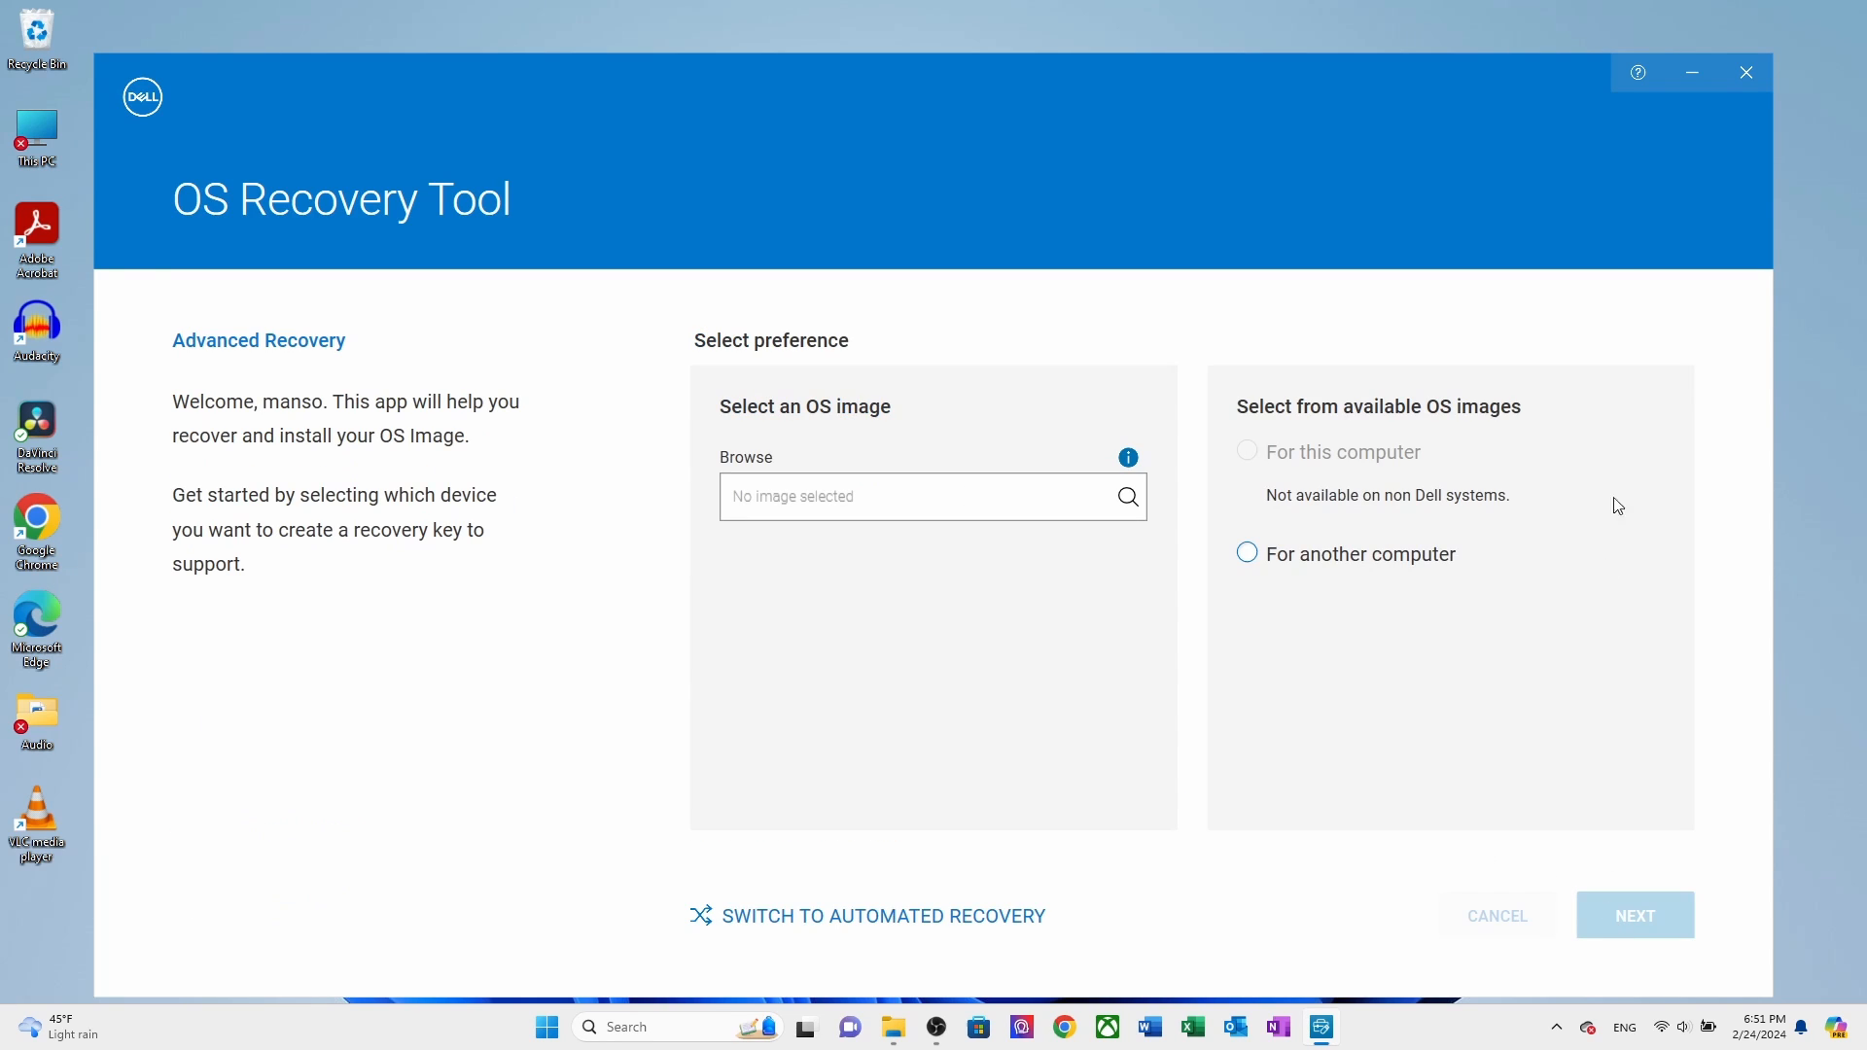
Step: Close the OS Recovery Tool after the finished download
{"action": "left_click", "coordinate": [1747, 72]}
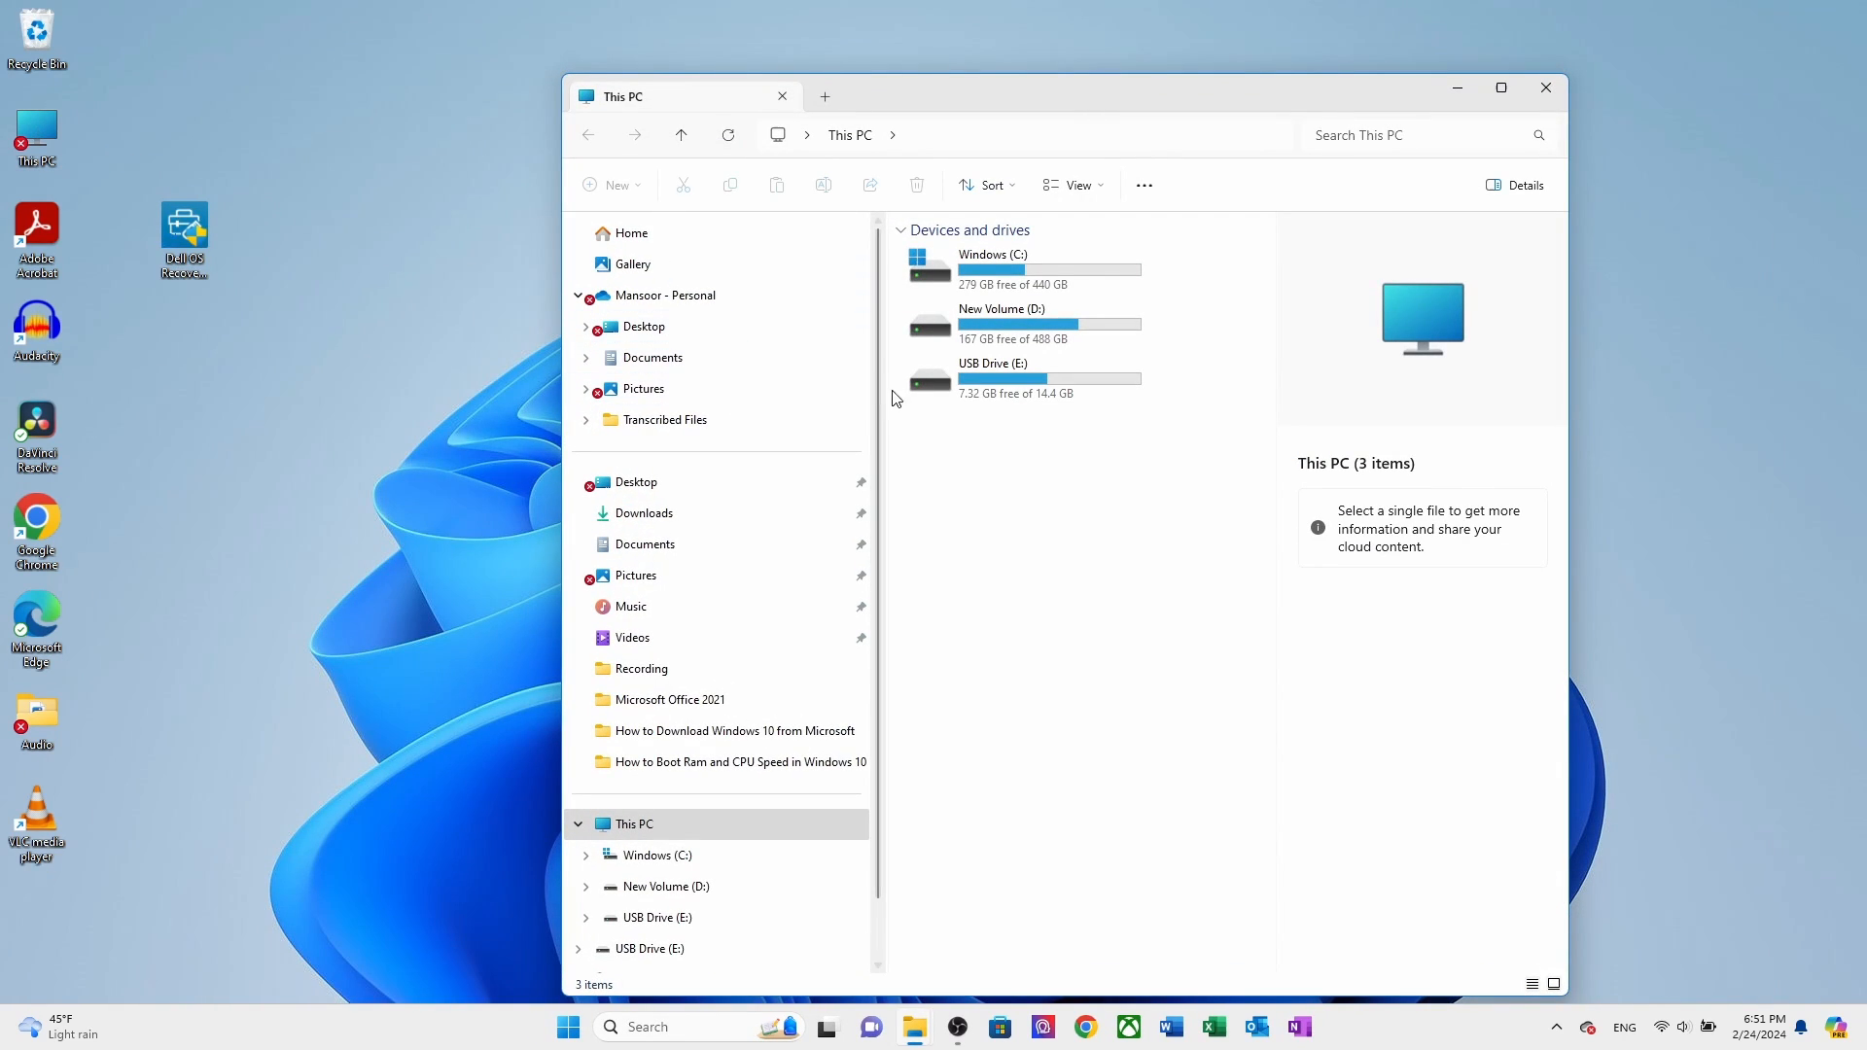
Step: View USB Drive (E:)'s boot, sources and setup files as small icons
{"action": "double_click", "coordinate": [1004, 364]}
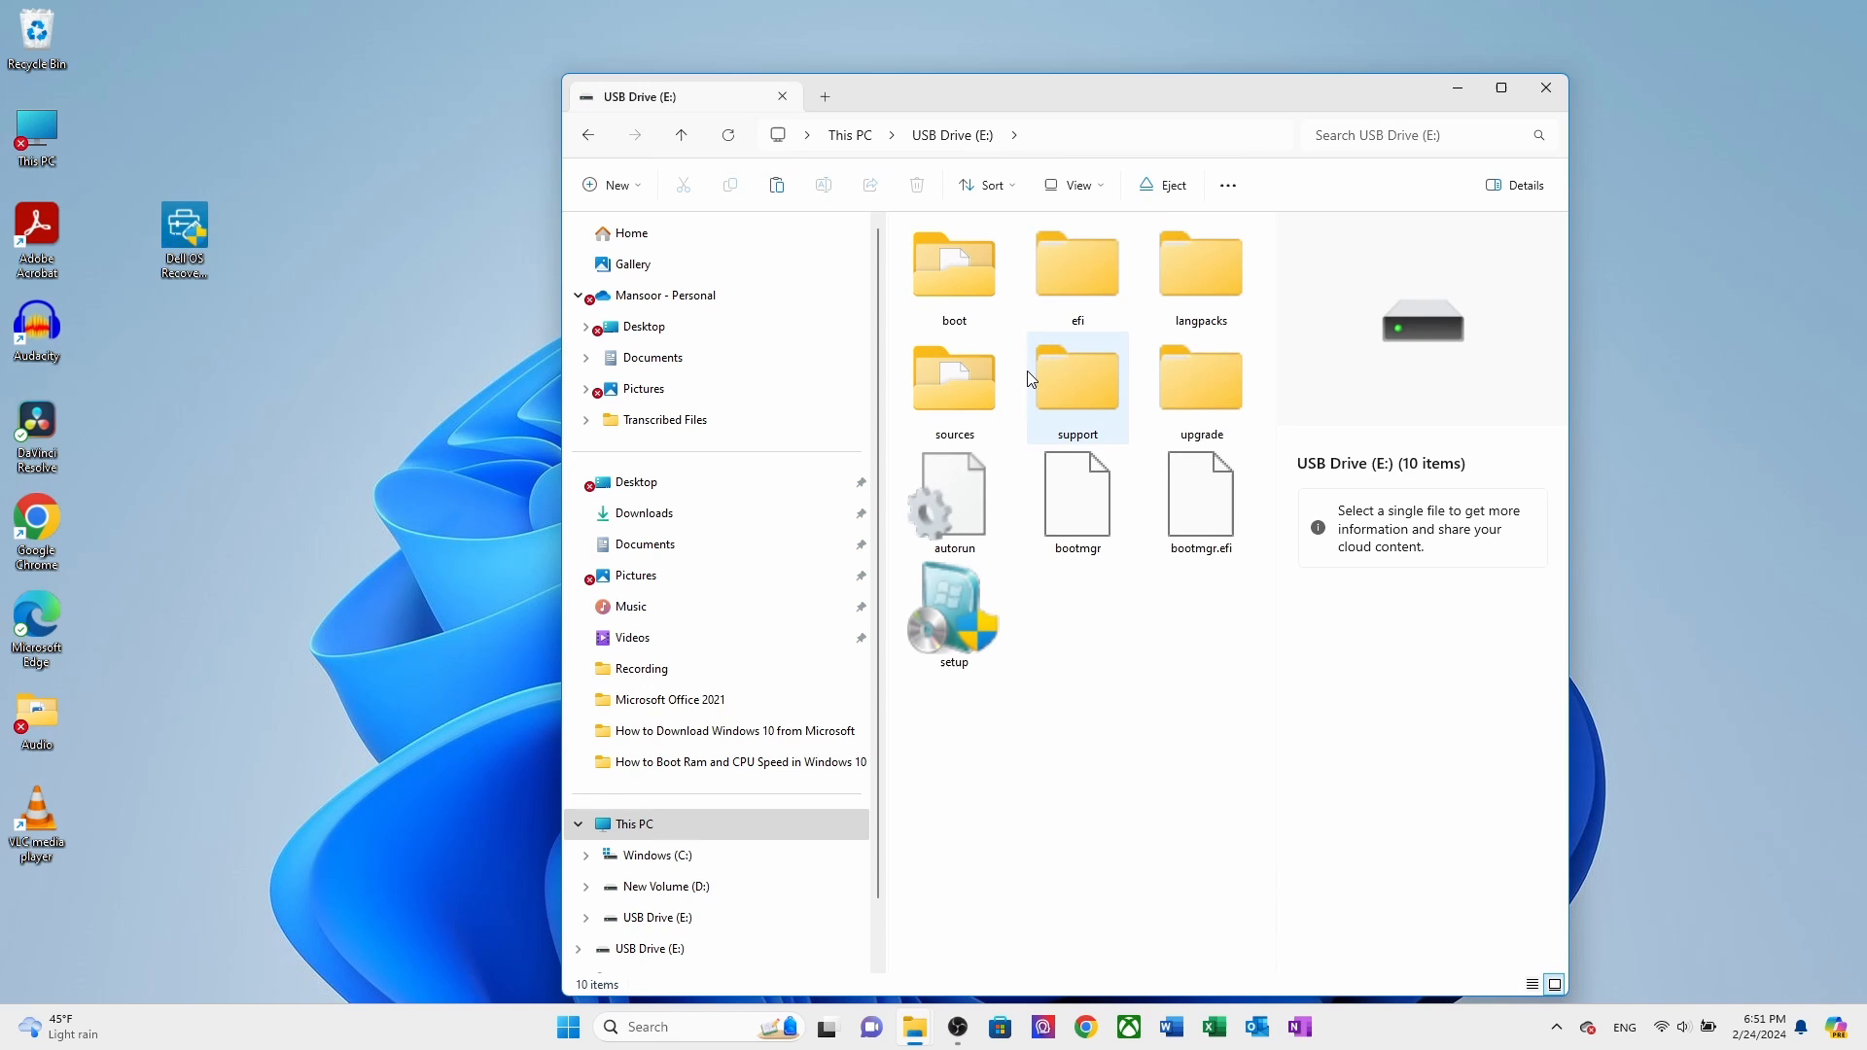
{"action": "mouse_move", "coordinate": [1196, 200]}
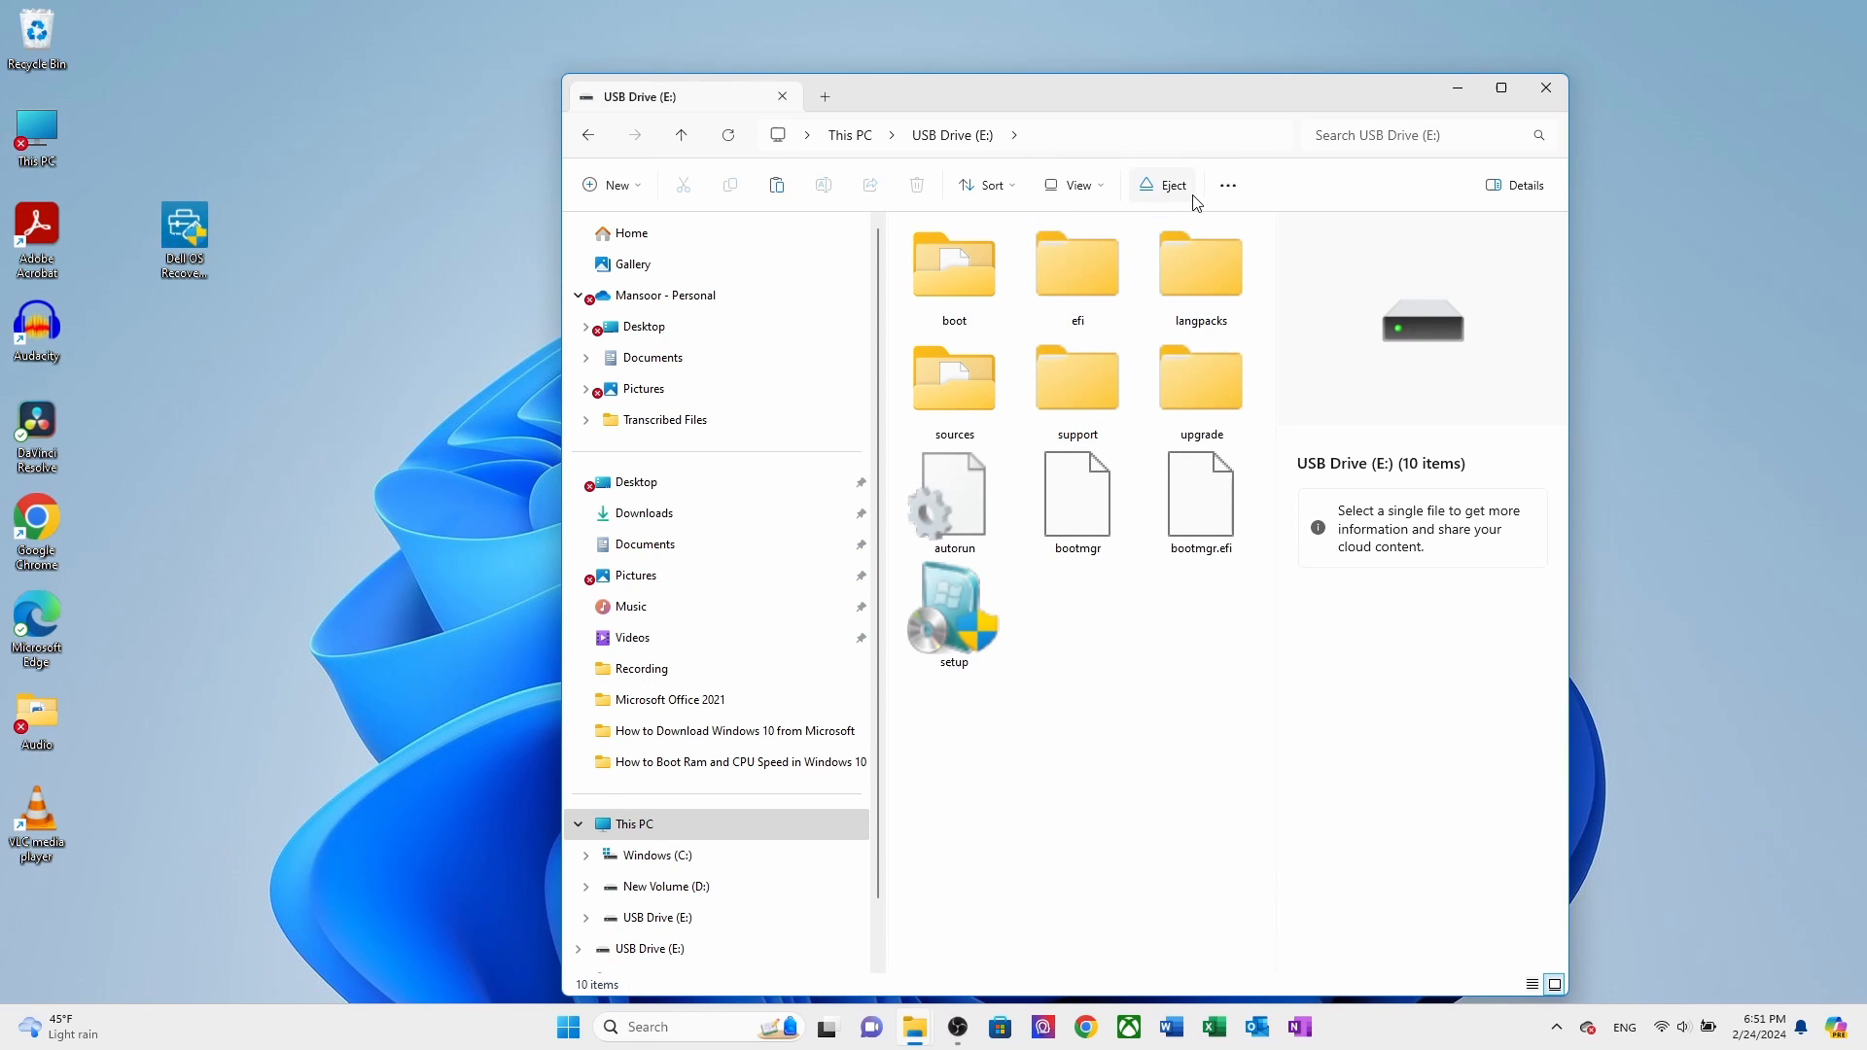
{"action": "left_click", "coordinate": [1074, 185]}
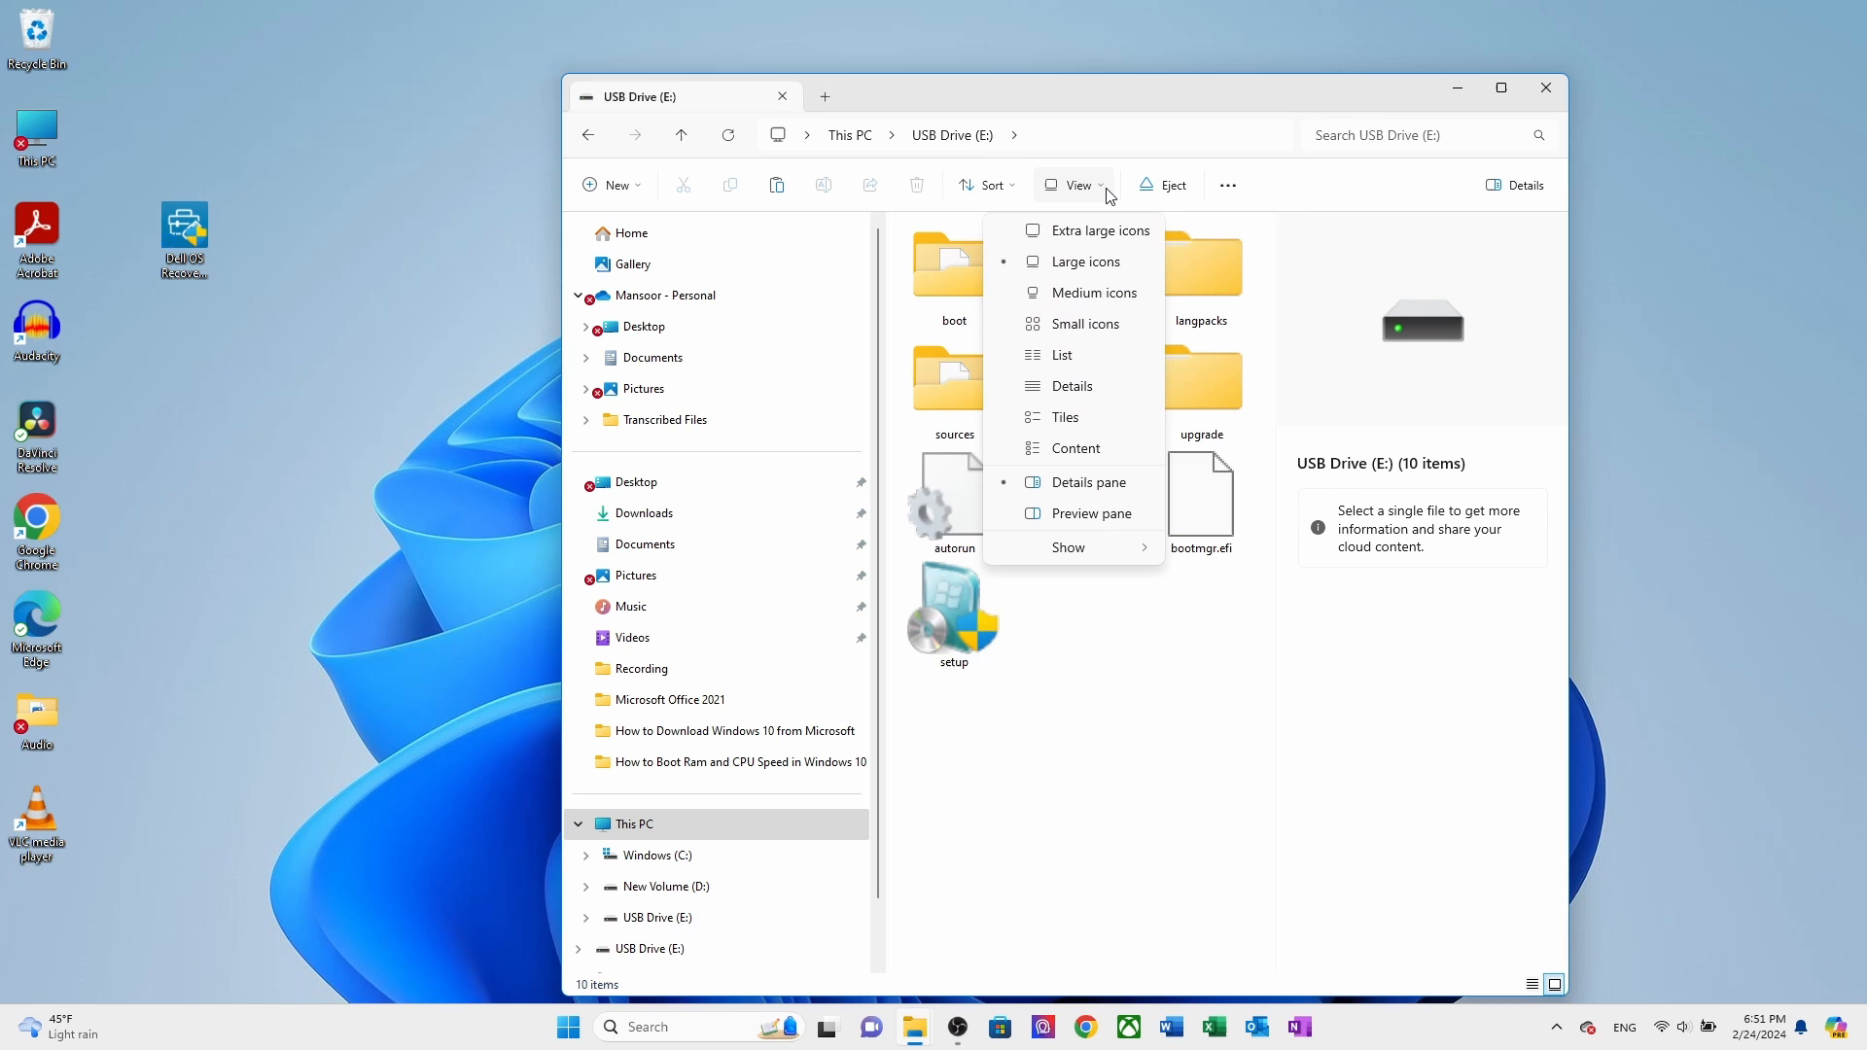
{"action": "mouse_move", "coordinate": [1081, 324]}
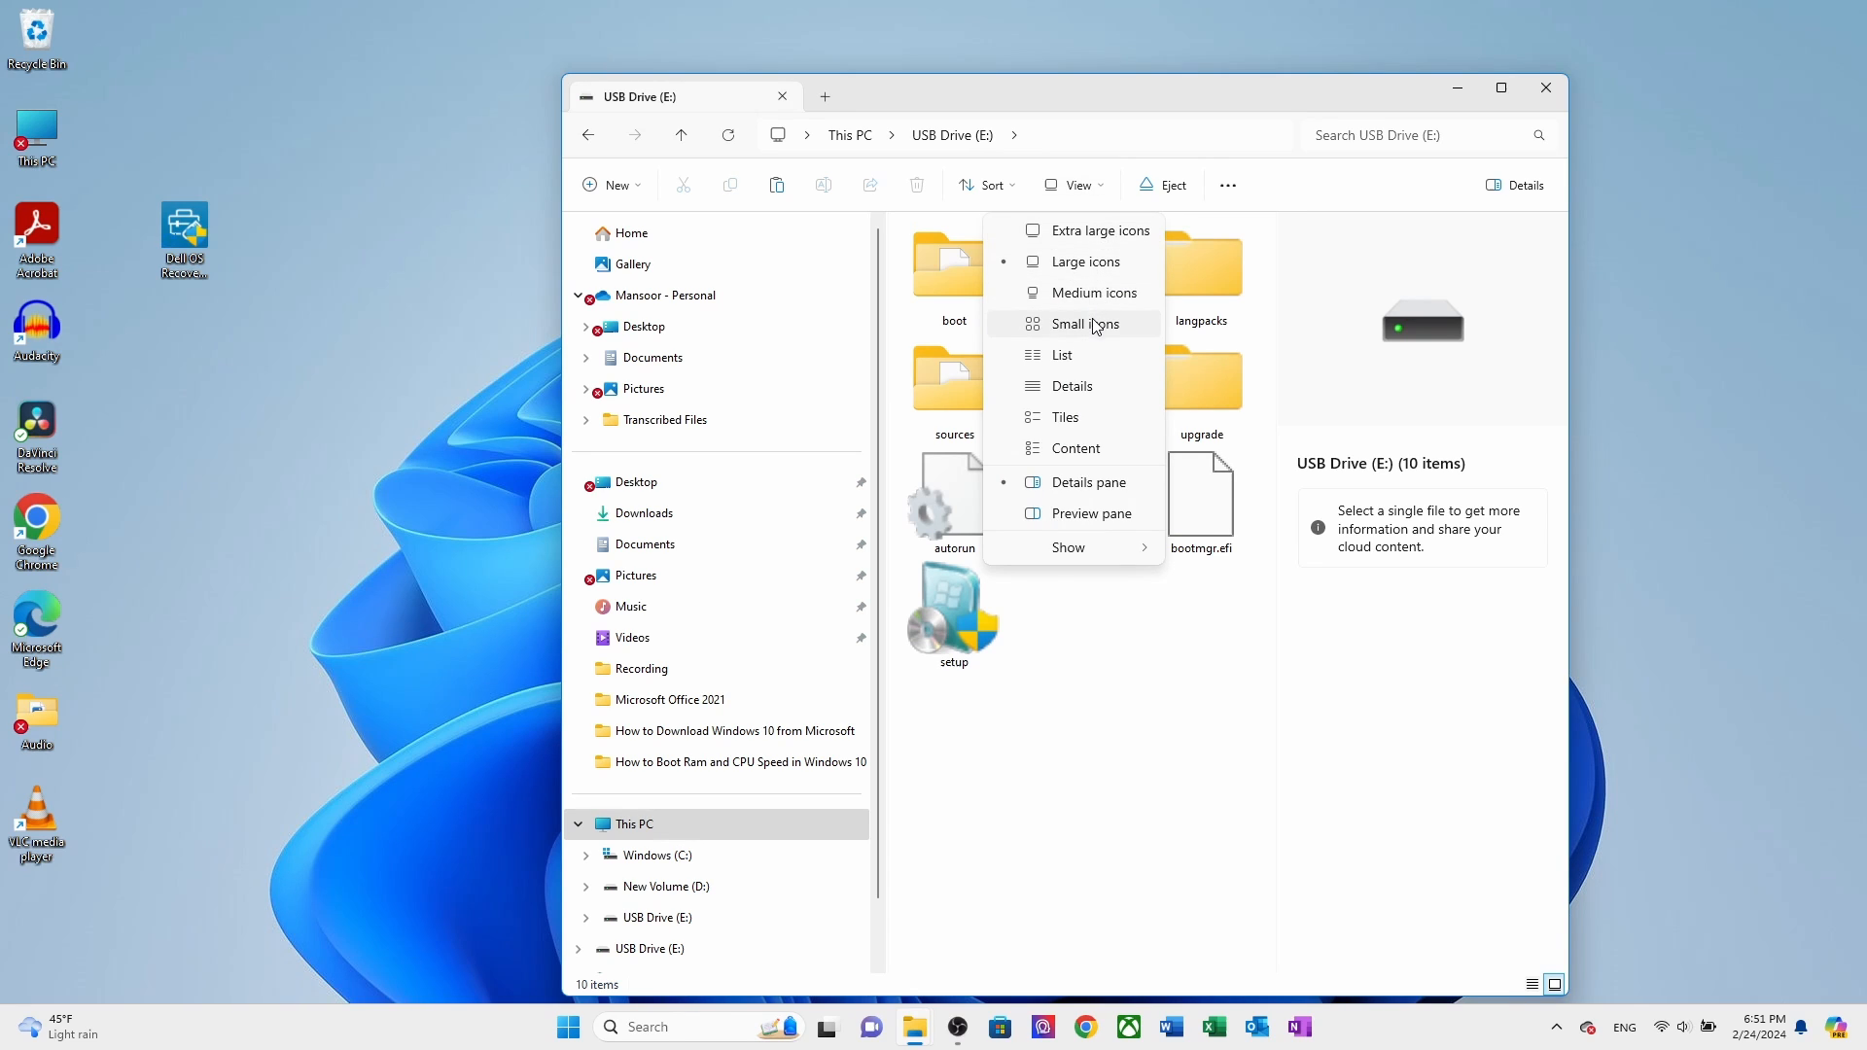
{"action": "left_click", "coordinate": [1061, 354]}
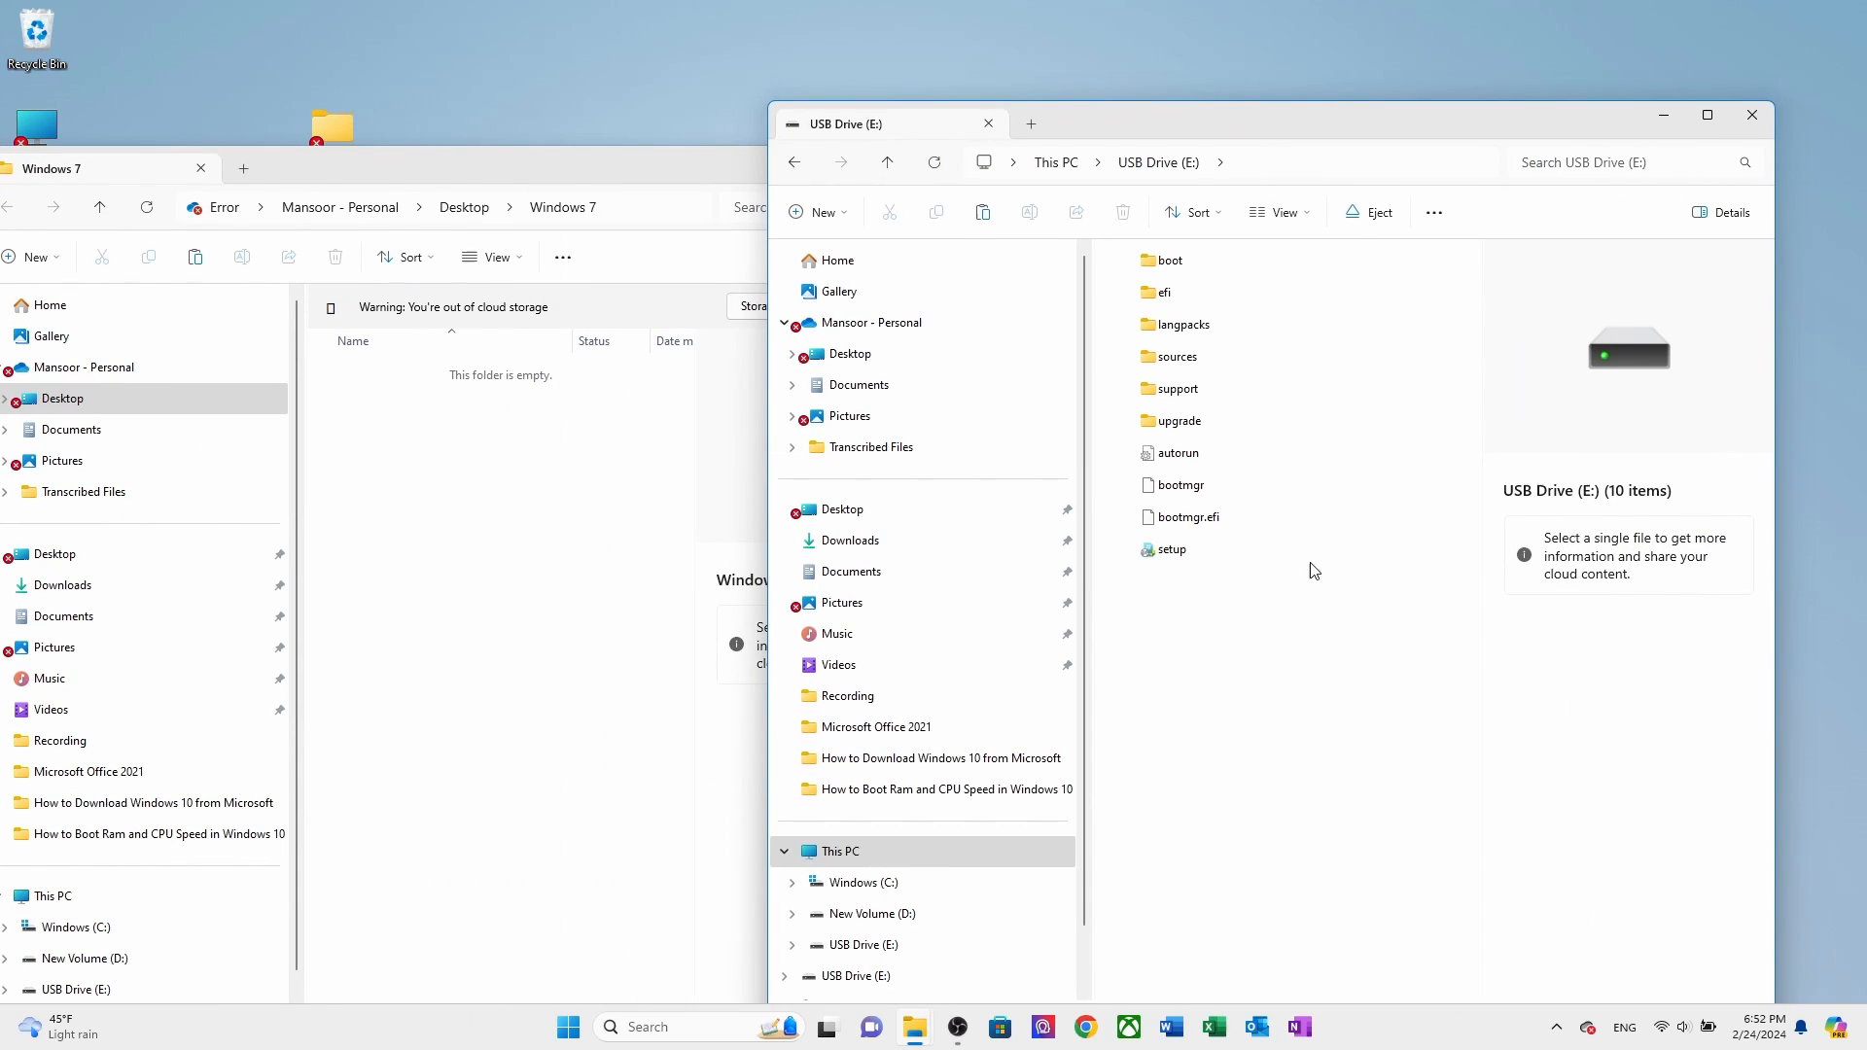
{"action": "left_click_drag", "start_coordinate": [1167, 358], "coordinate": [448, 595]}
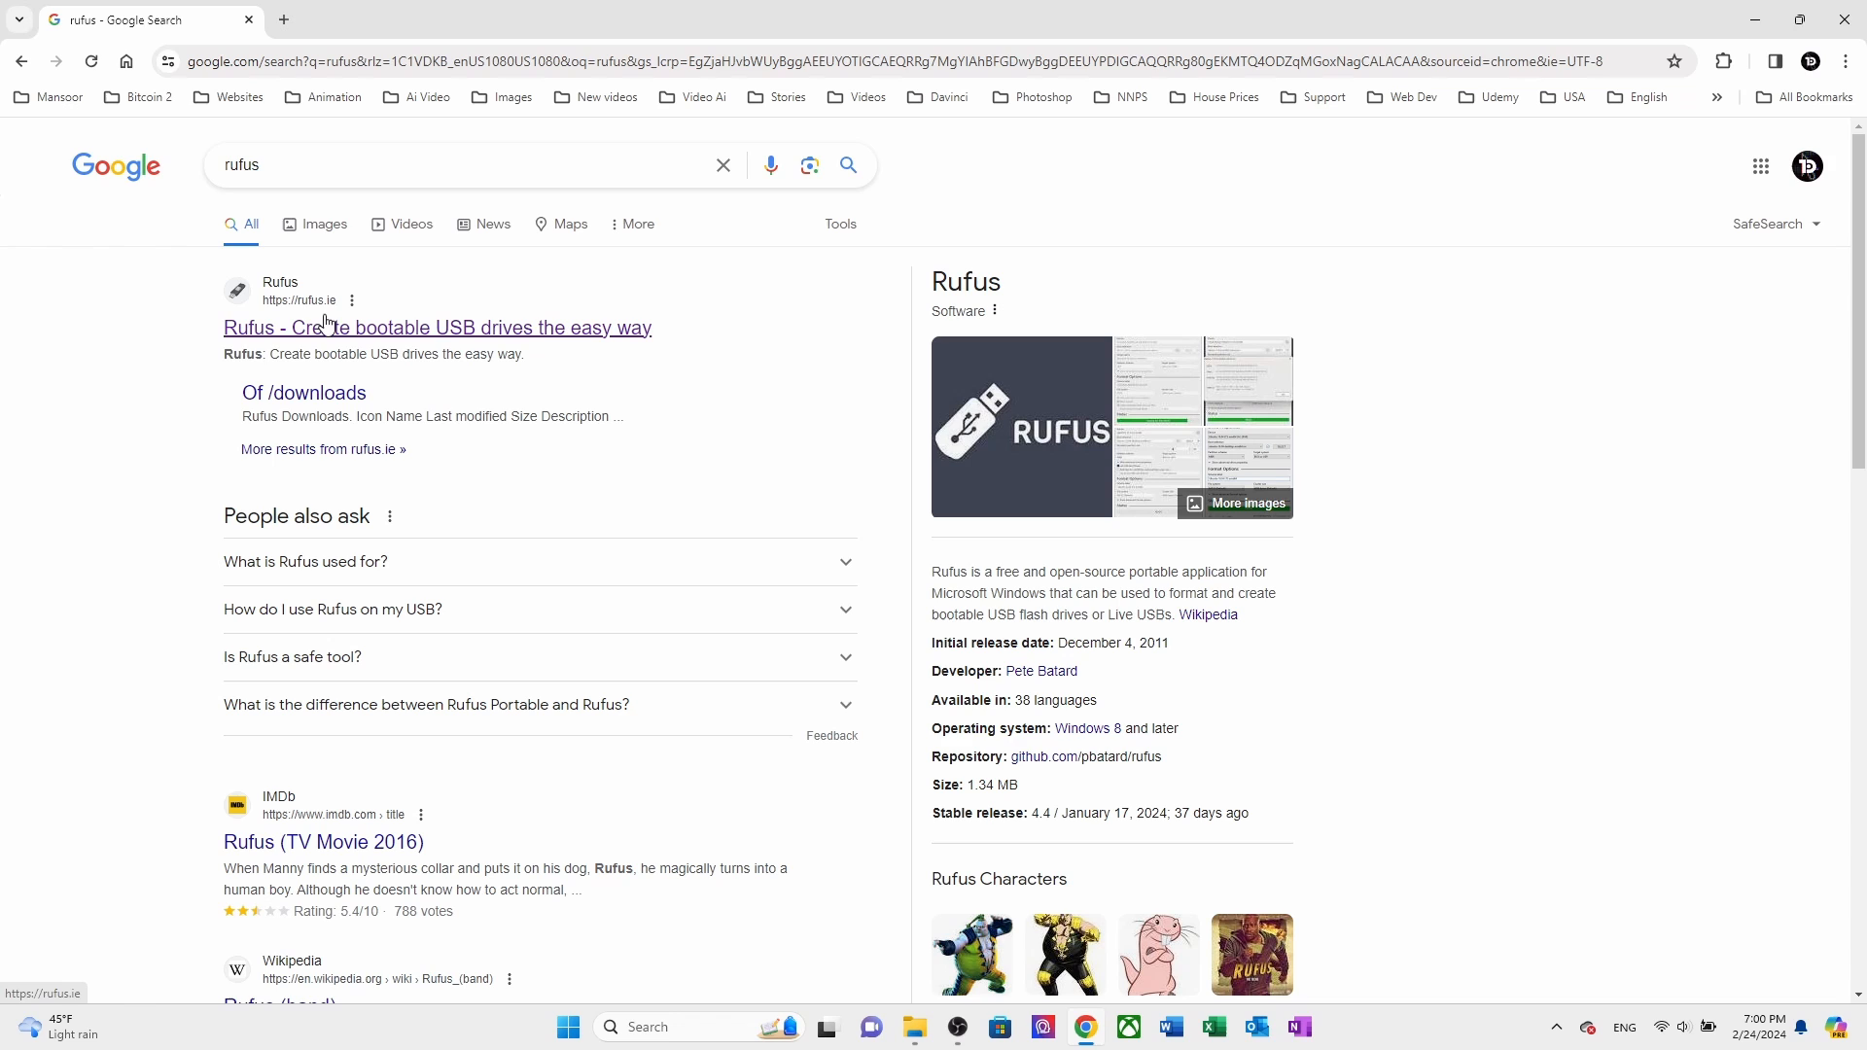
{"action": "mouse_move", "coordinate": [472, 346]}
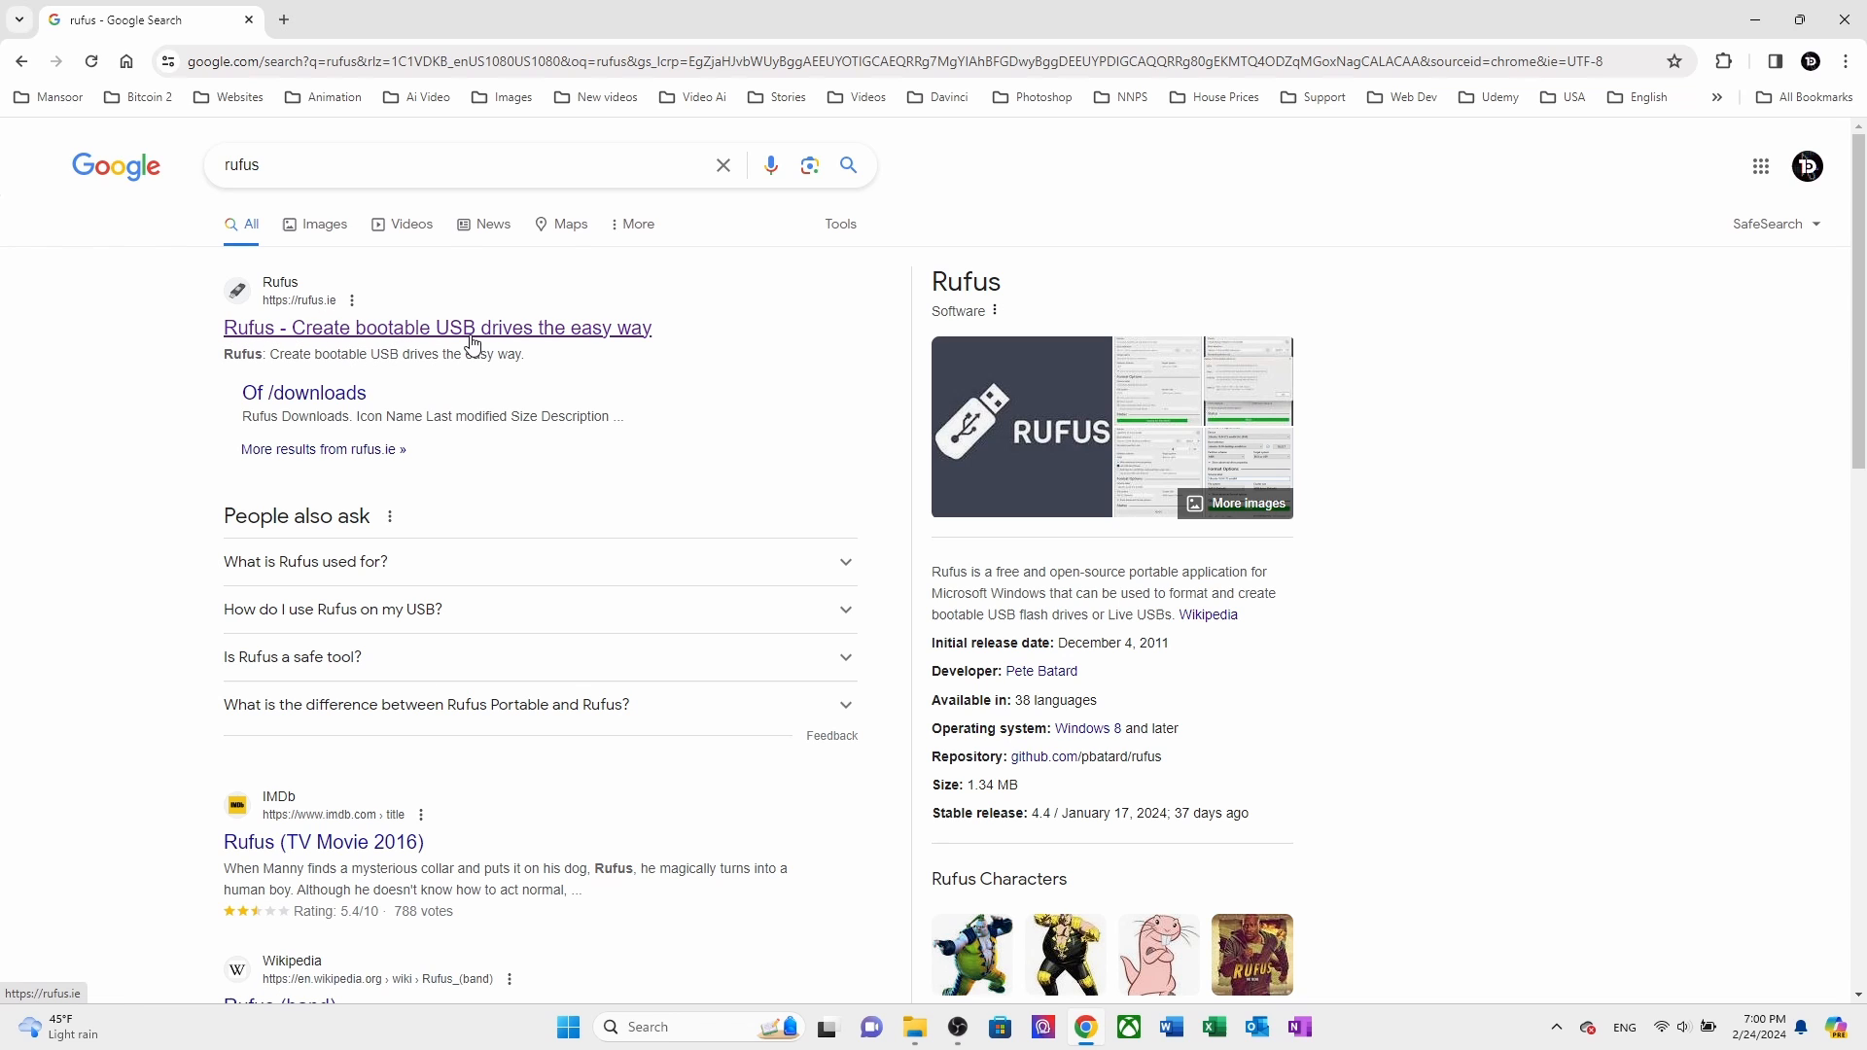
Step: Download rufus-4.4.exe, the standard Windows x64 release, from rufus.ie
{"action": "left_click", "coordinate": [435, 327]}
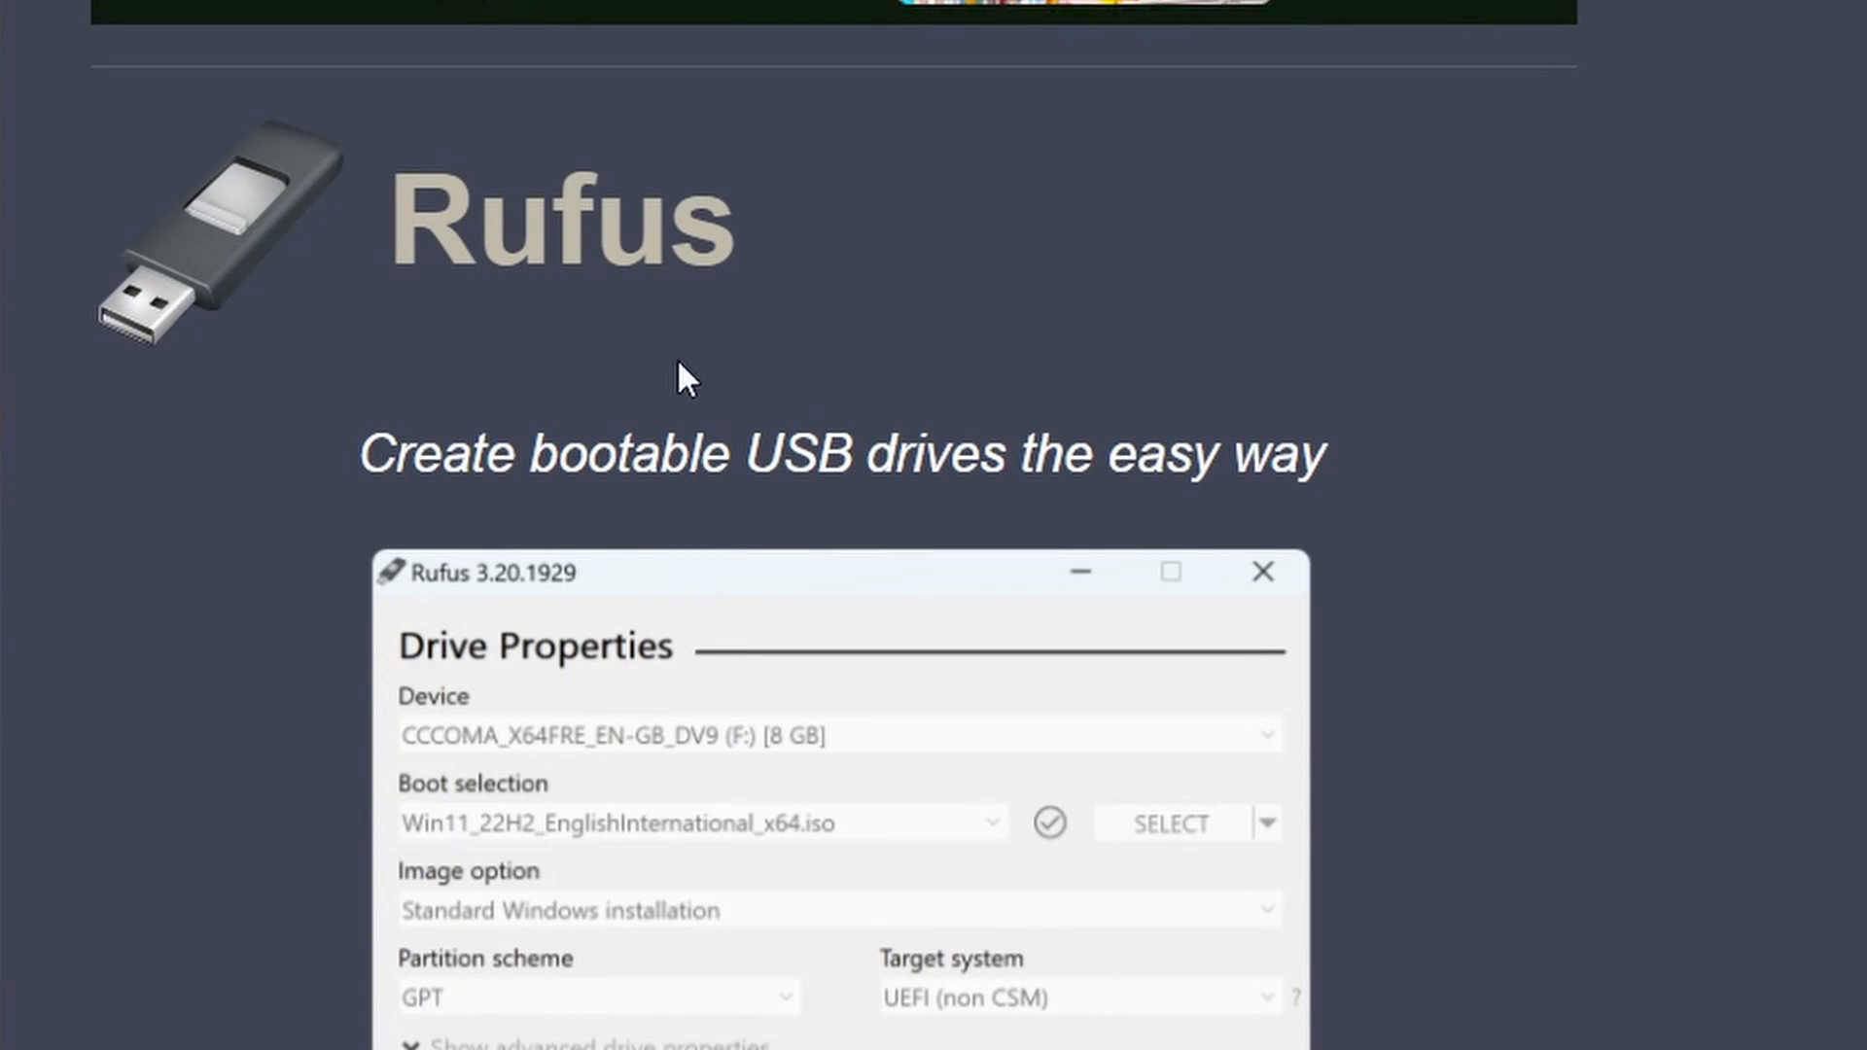
{"action": "scroll", "scroll_direction": "down", "scroll_amount": 3}
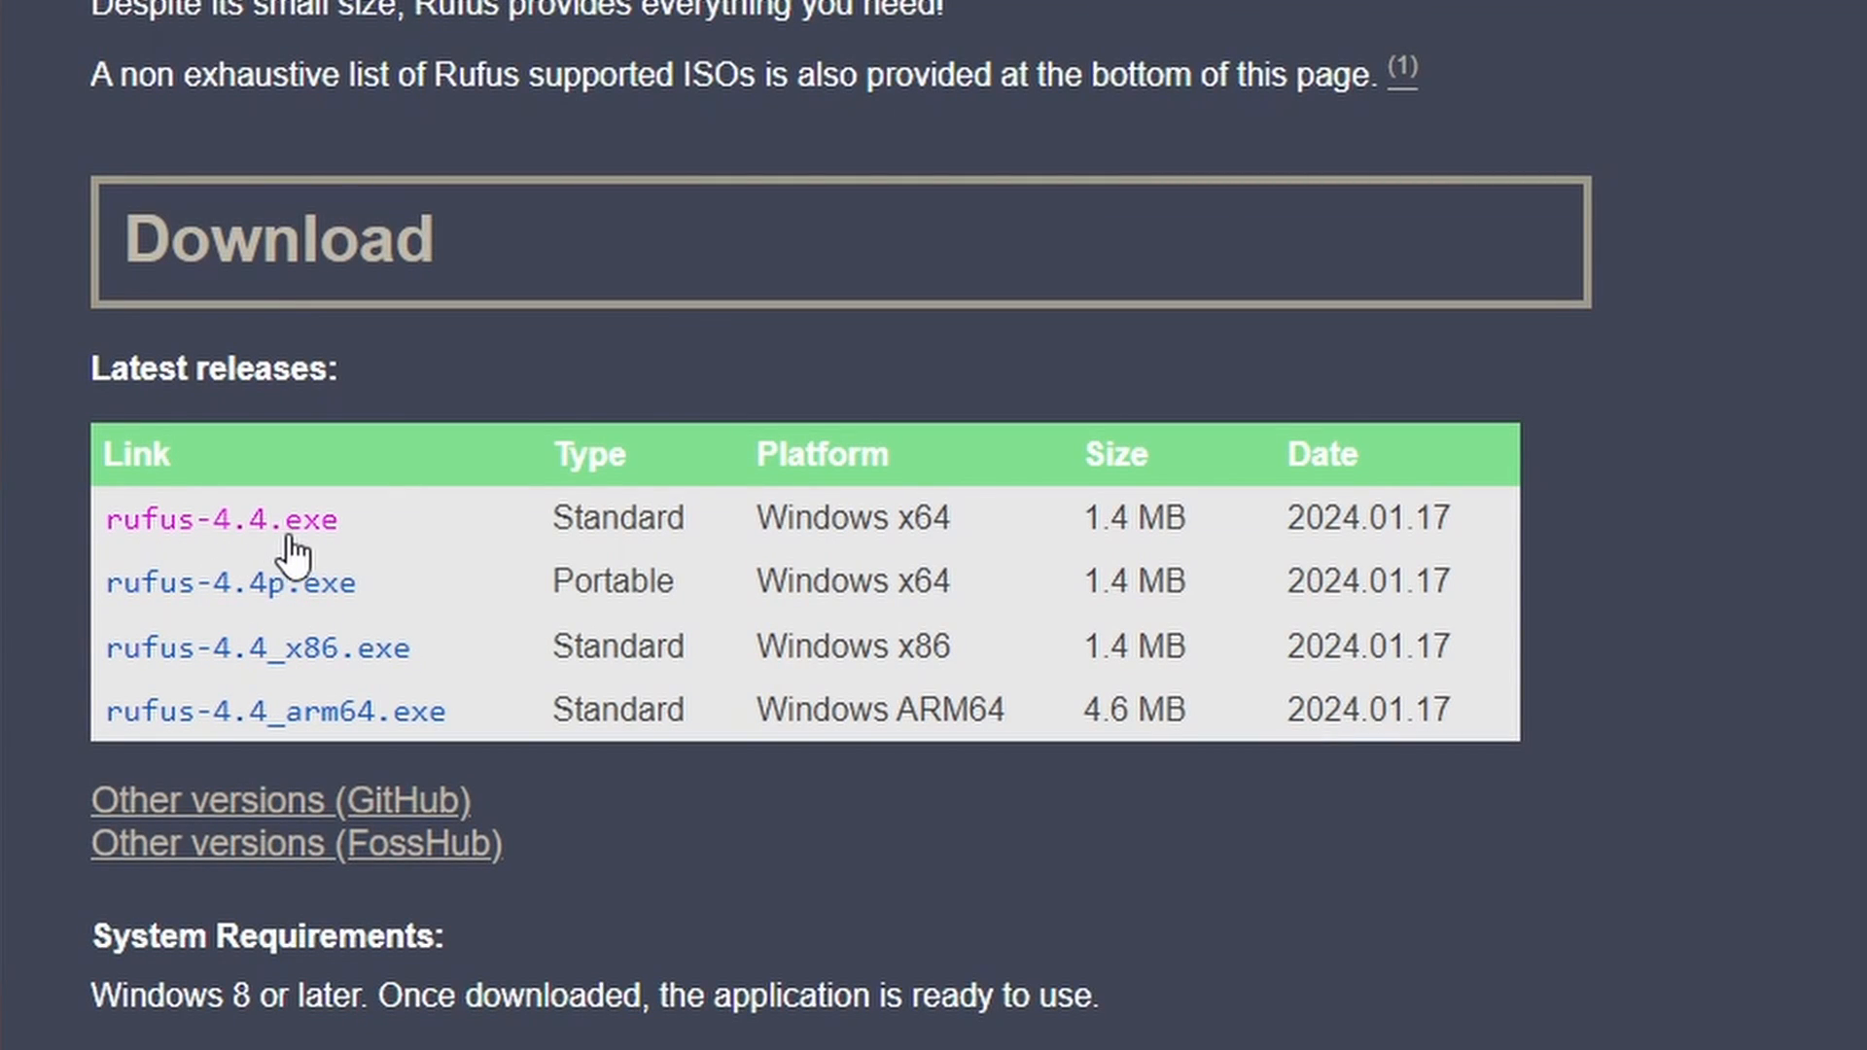
{"action": "mouse_move", "coordinate": [282, 533]}
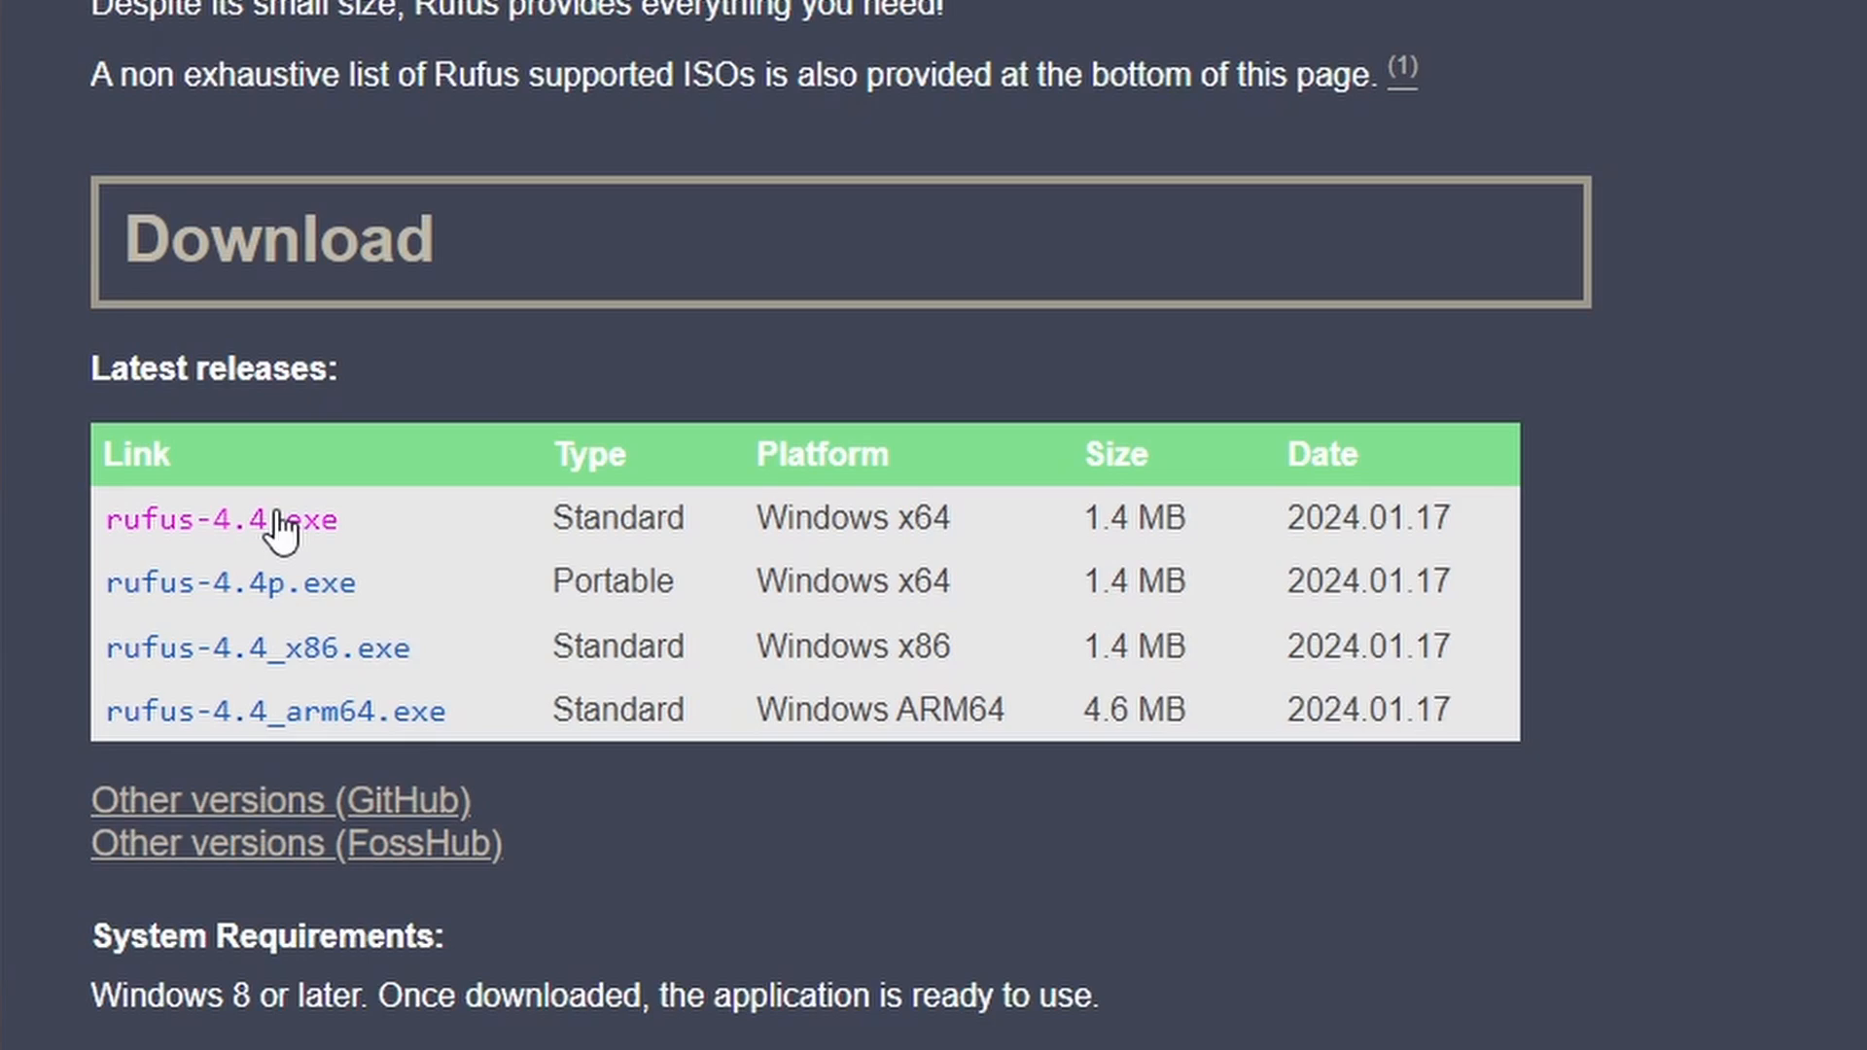
{"action": "left_click", "coordinate": [220, 521]}
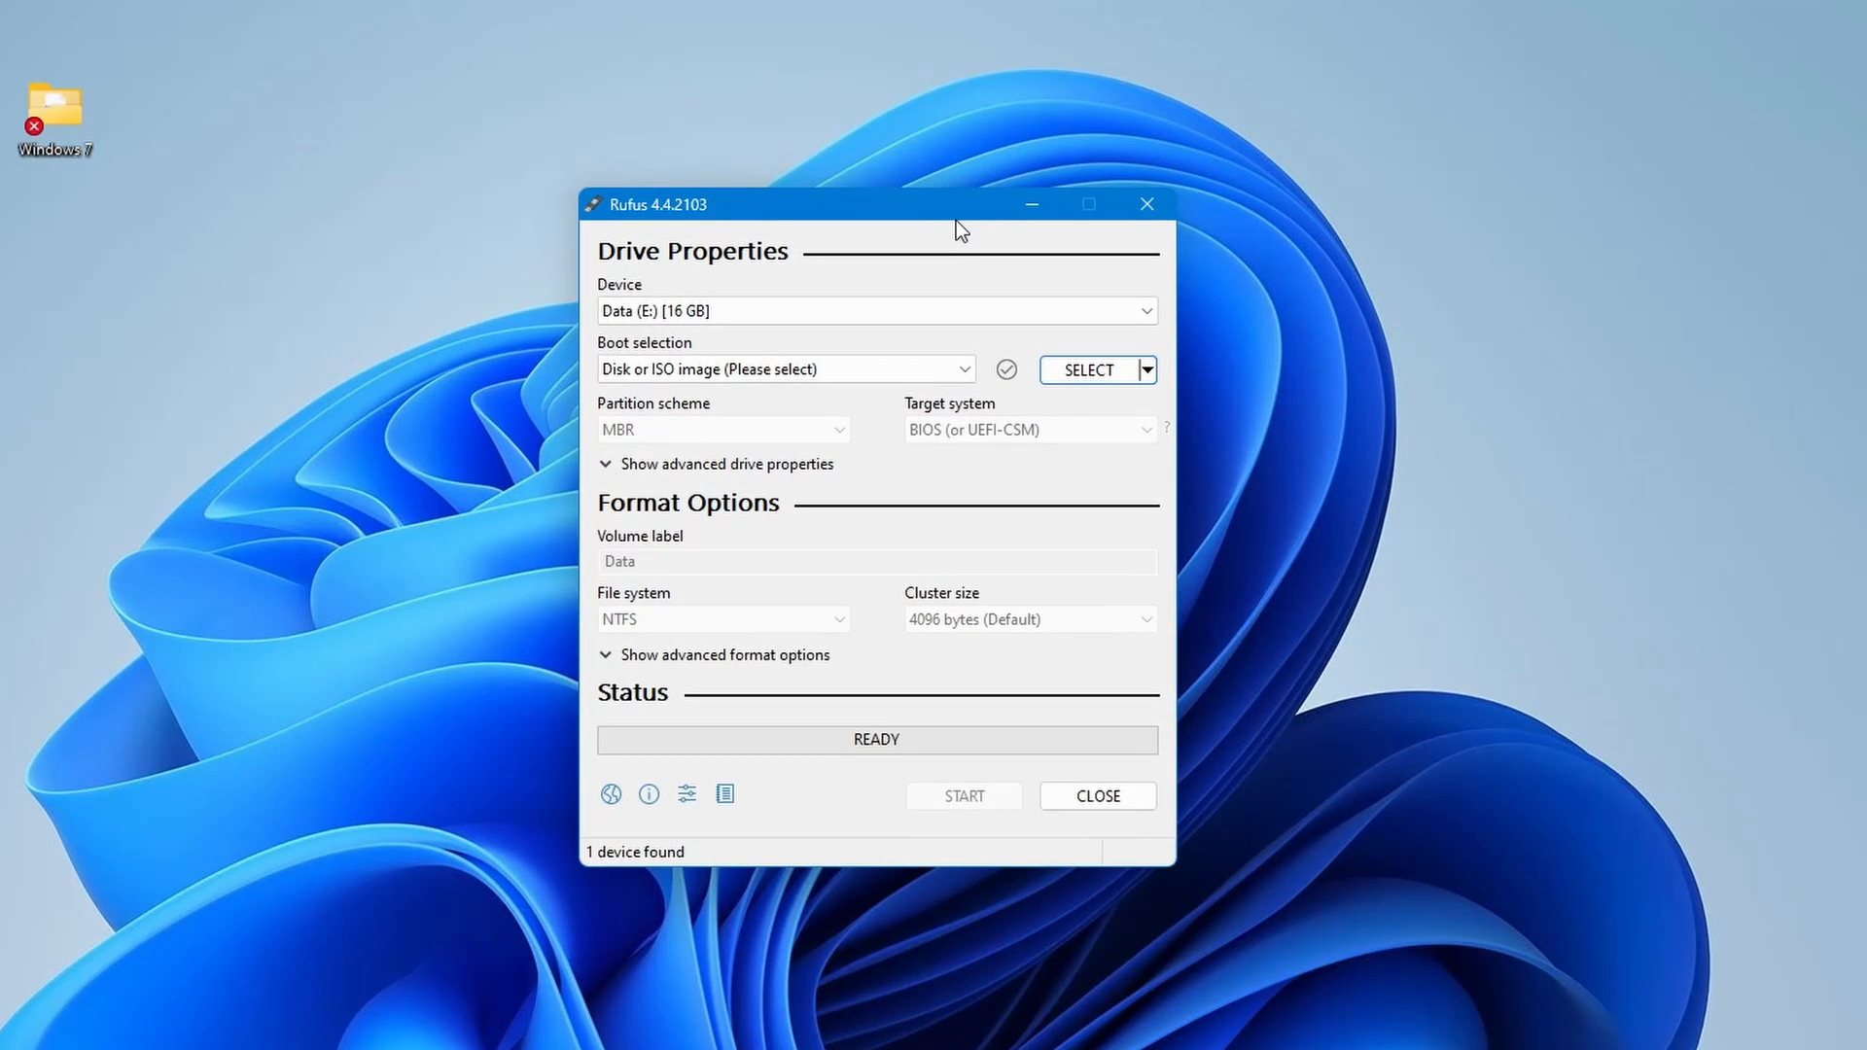
{"action": "mouse_move", "coordinate": [704, 337]}
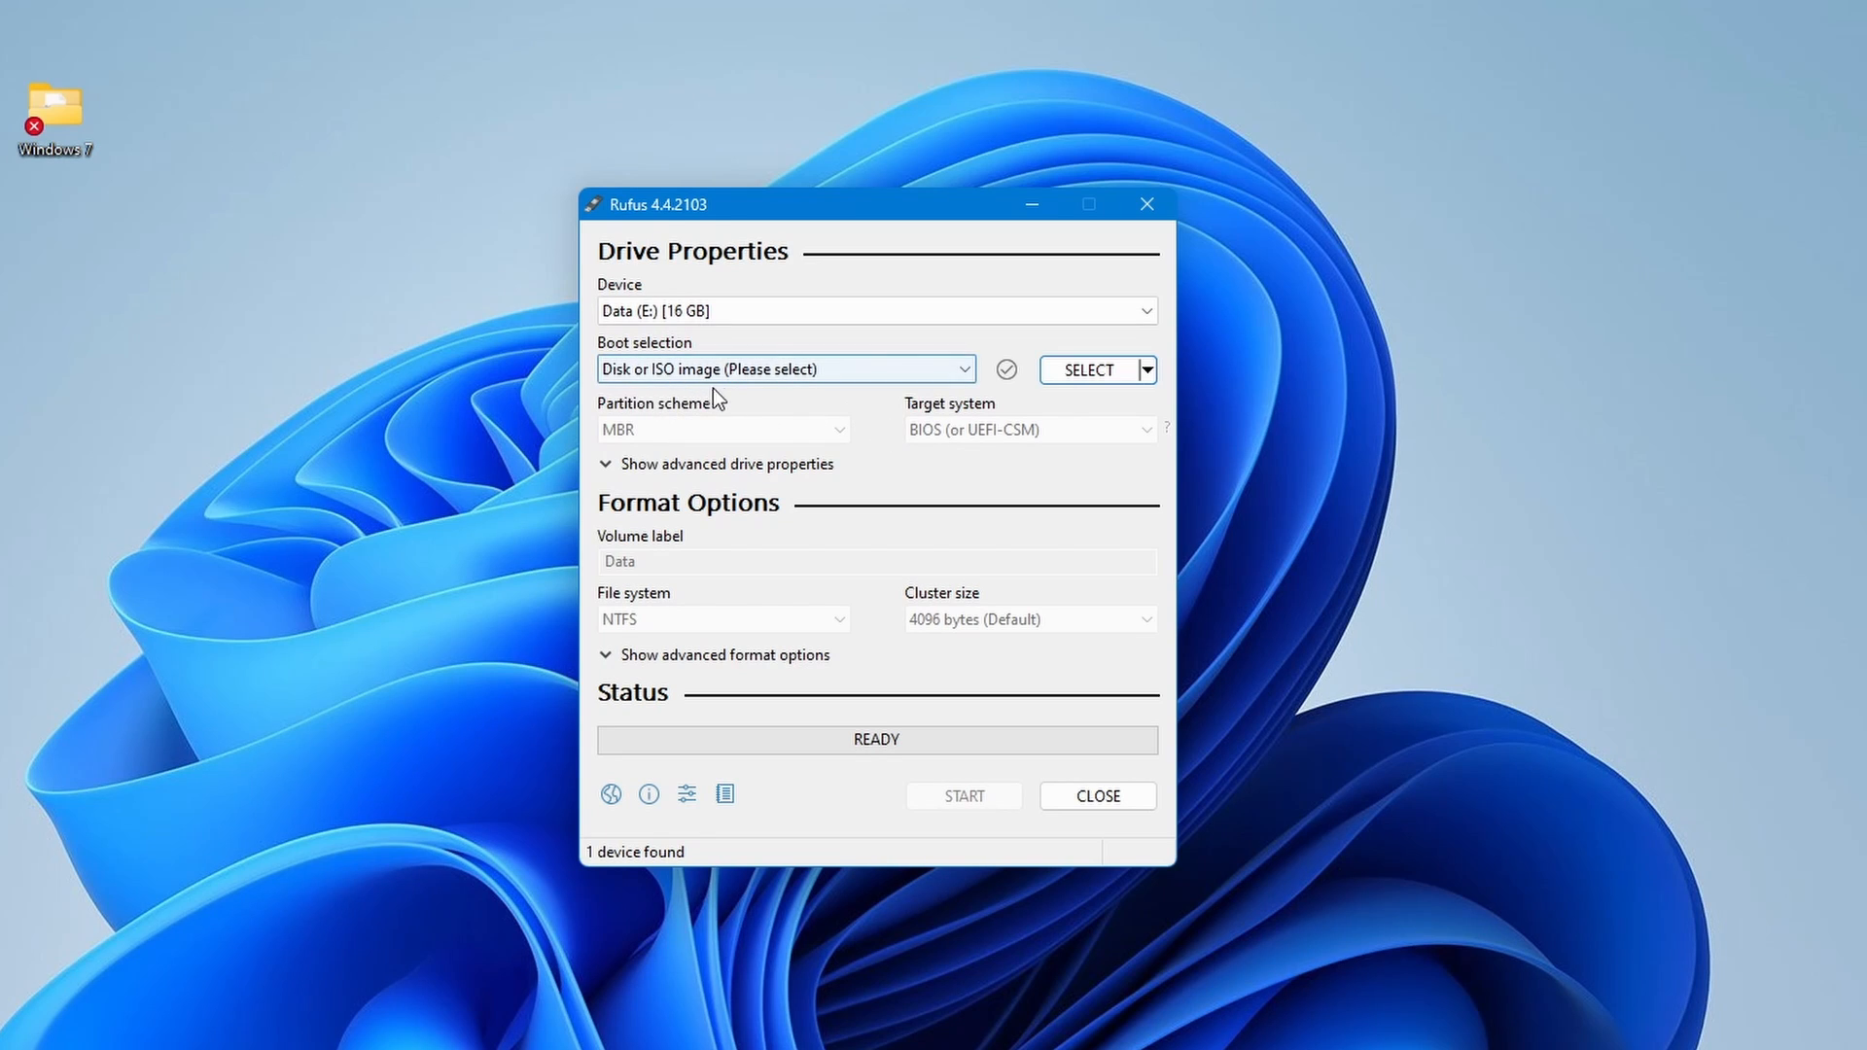
{"action": "mouse_move", "coordinate": [1086, 369]}
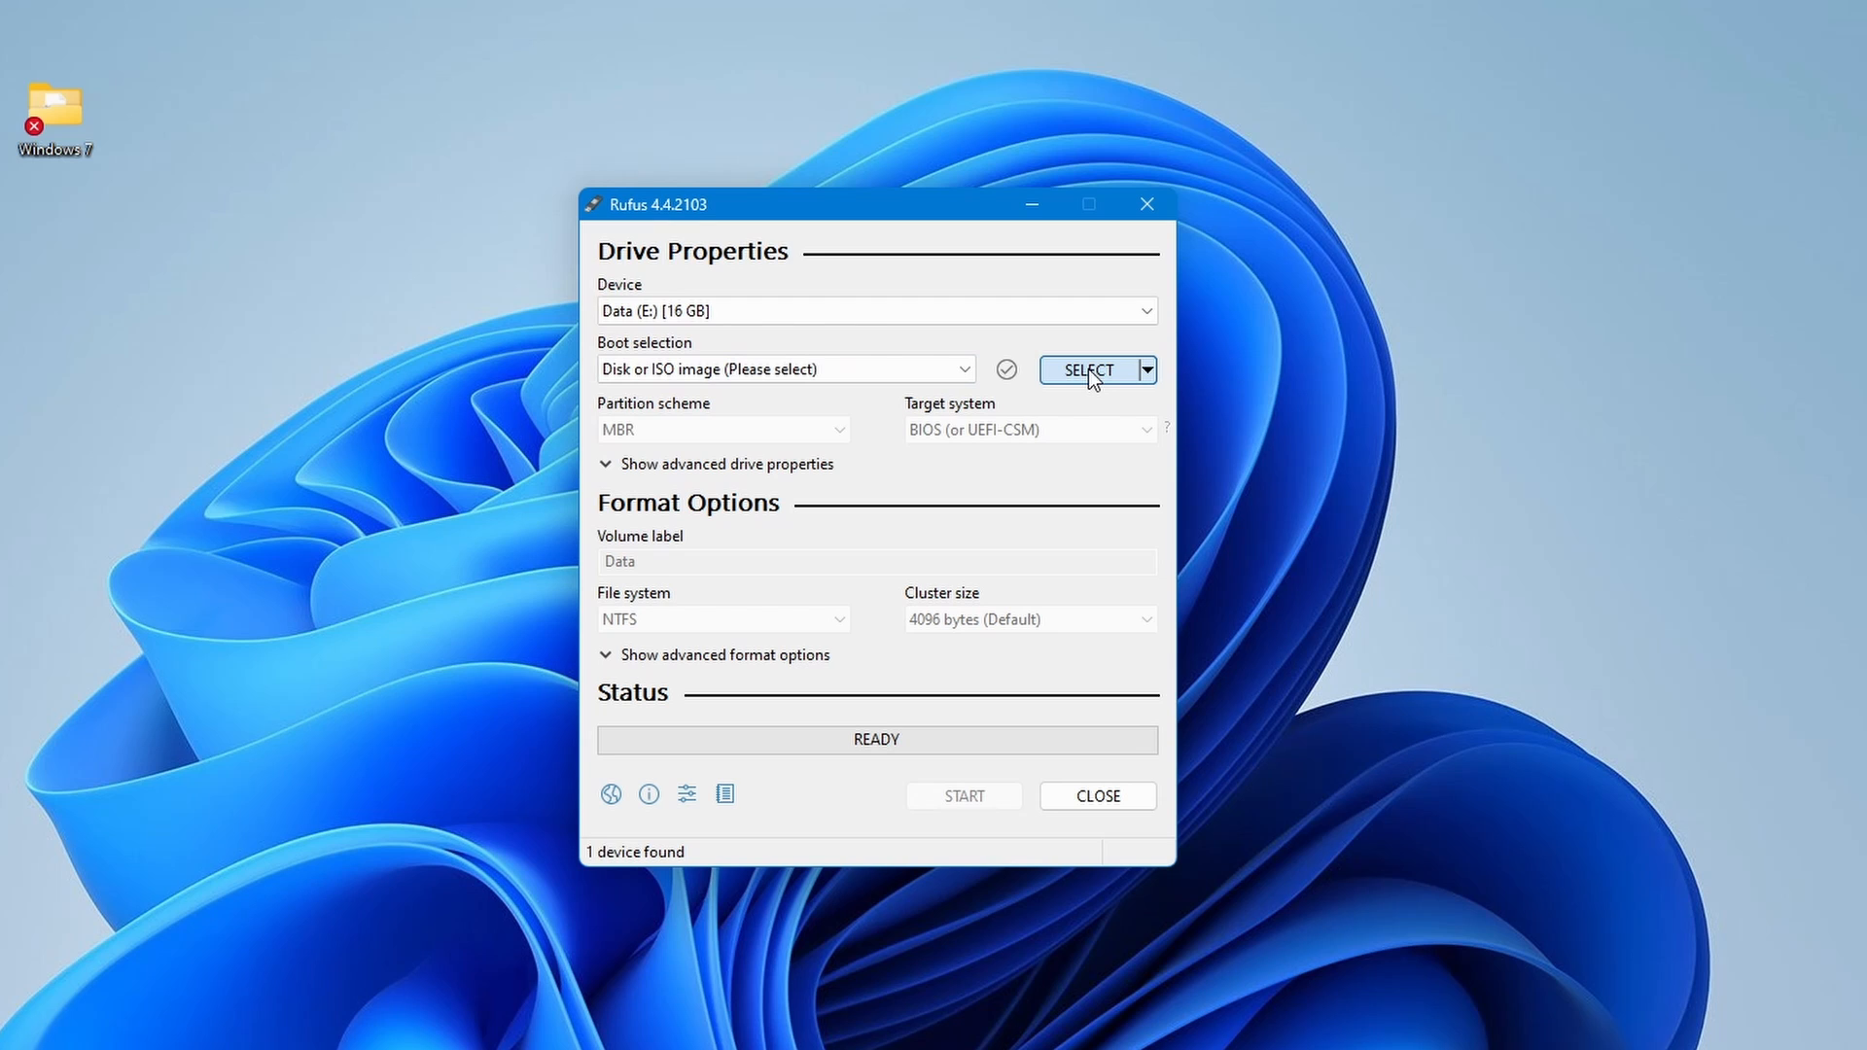
Step: Load WIN7SP1_NEW.iso from Downloads as the boot image for the E: drive
{"action": "left_click", "coordinate": [1083, 370]}
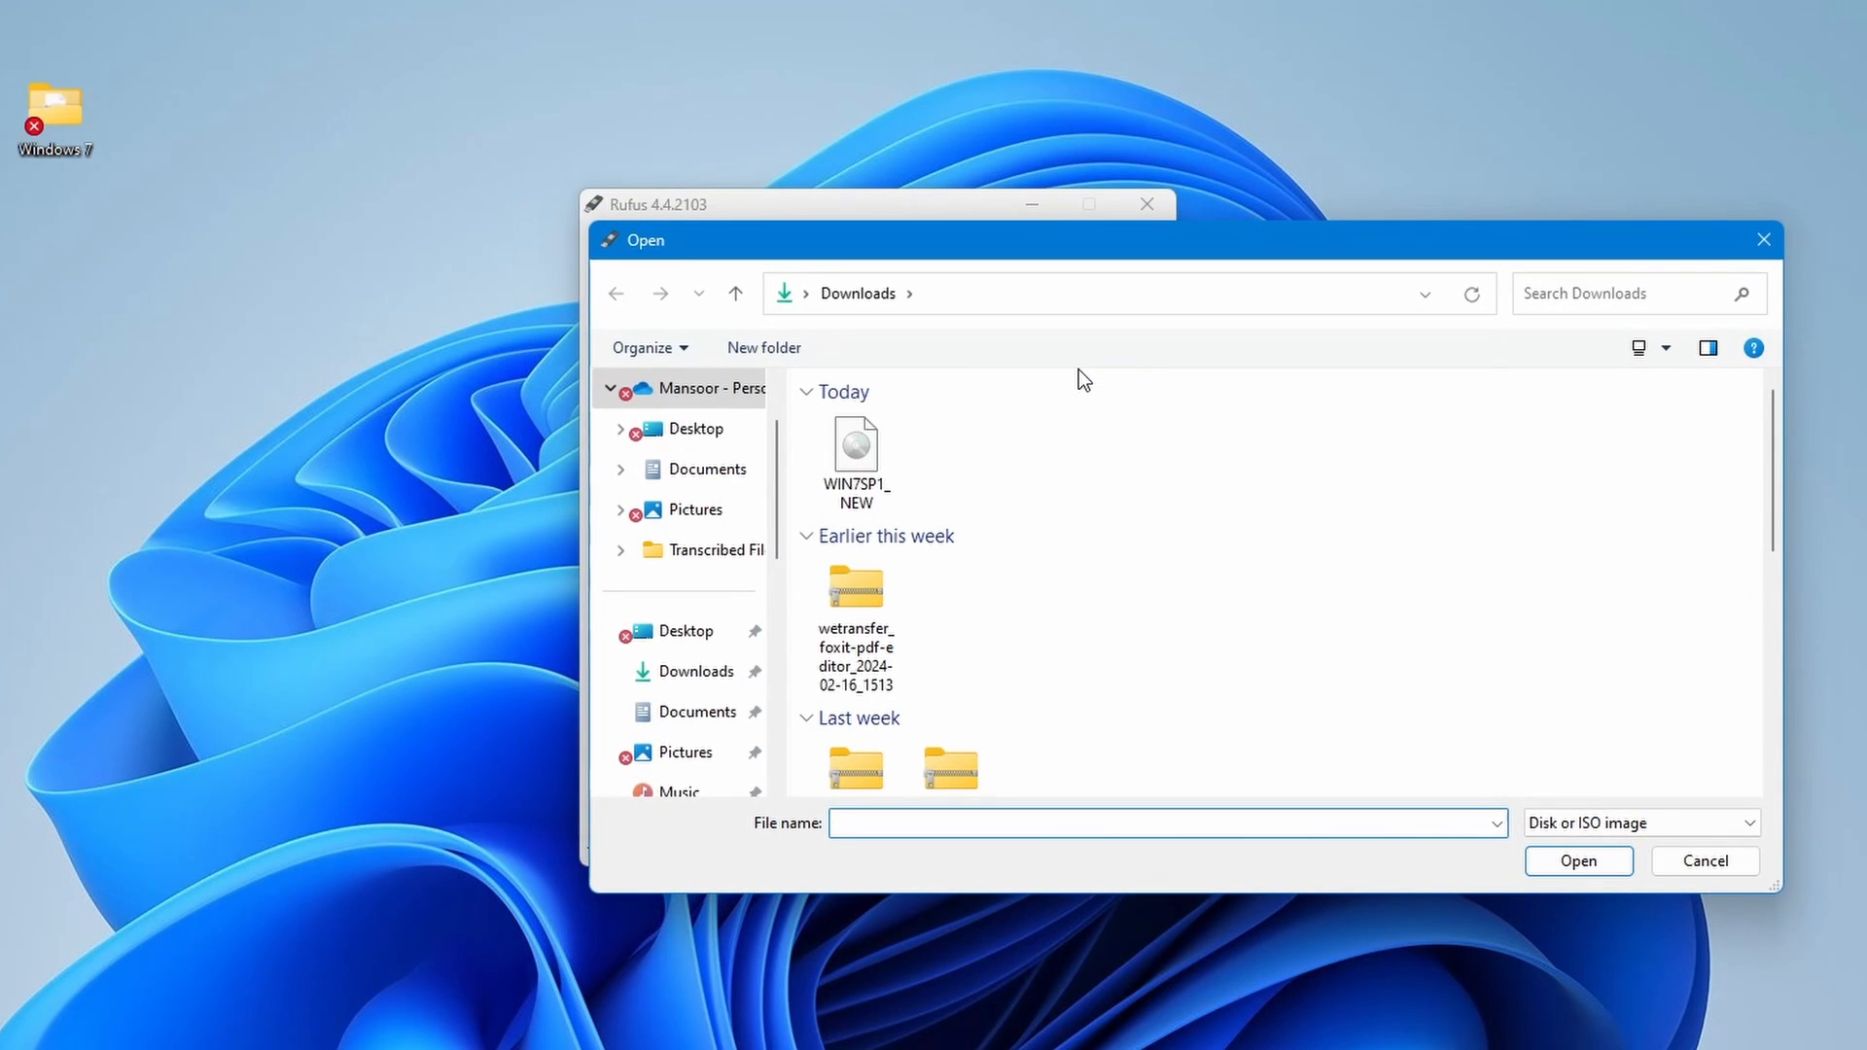
{"action": "left_click", "coordinate": [856, 453]}
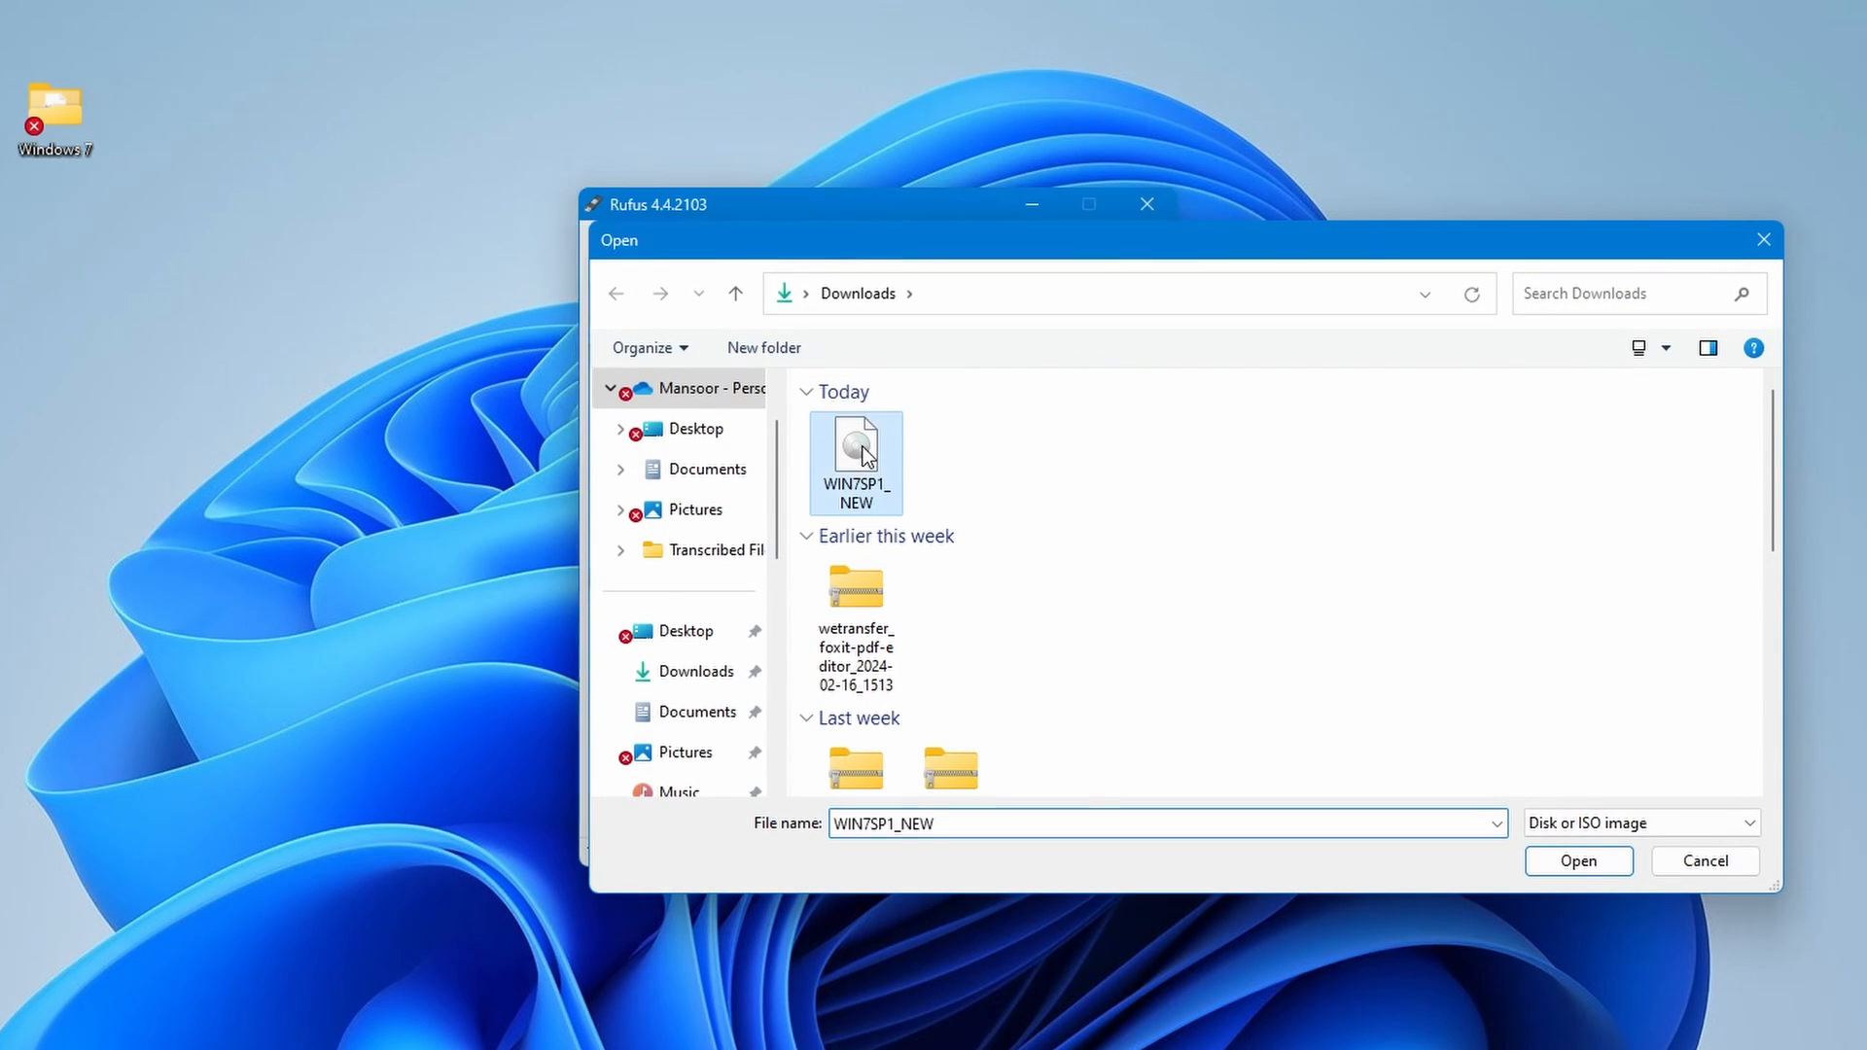
{"action": "left_click", "coordinate": [1577, 860]}
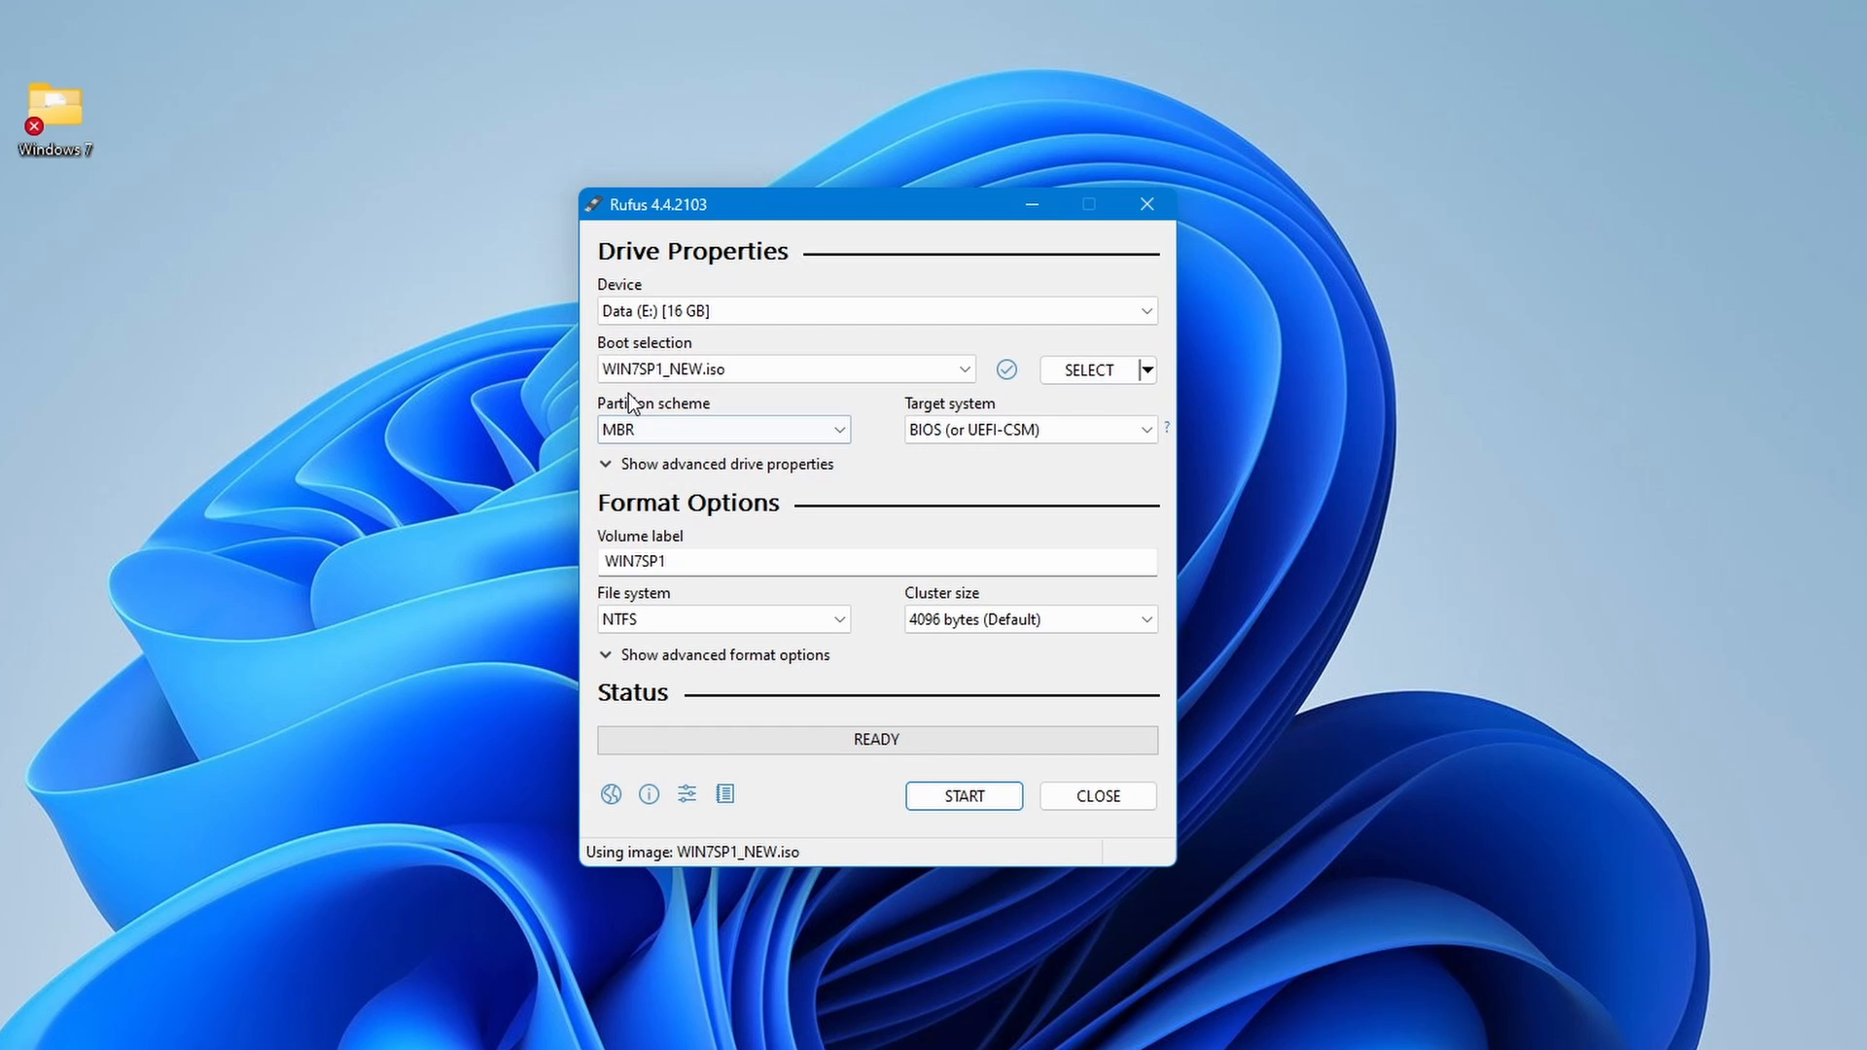
{"action": "mouse_move", "coordinate": [747, 397]}
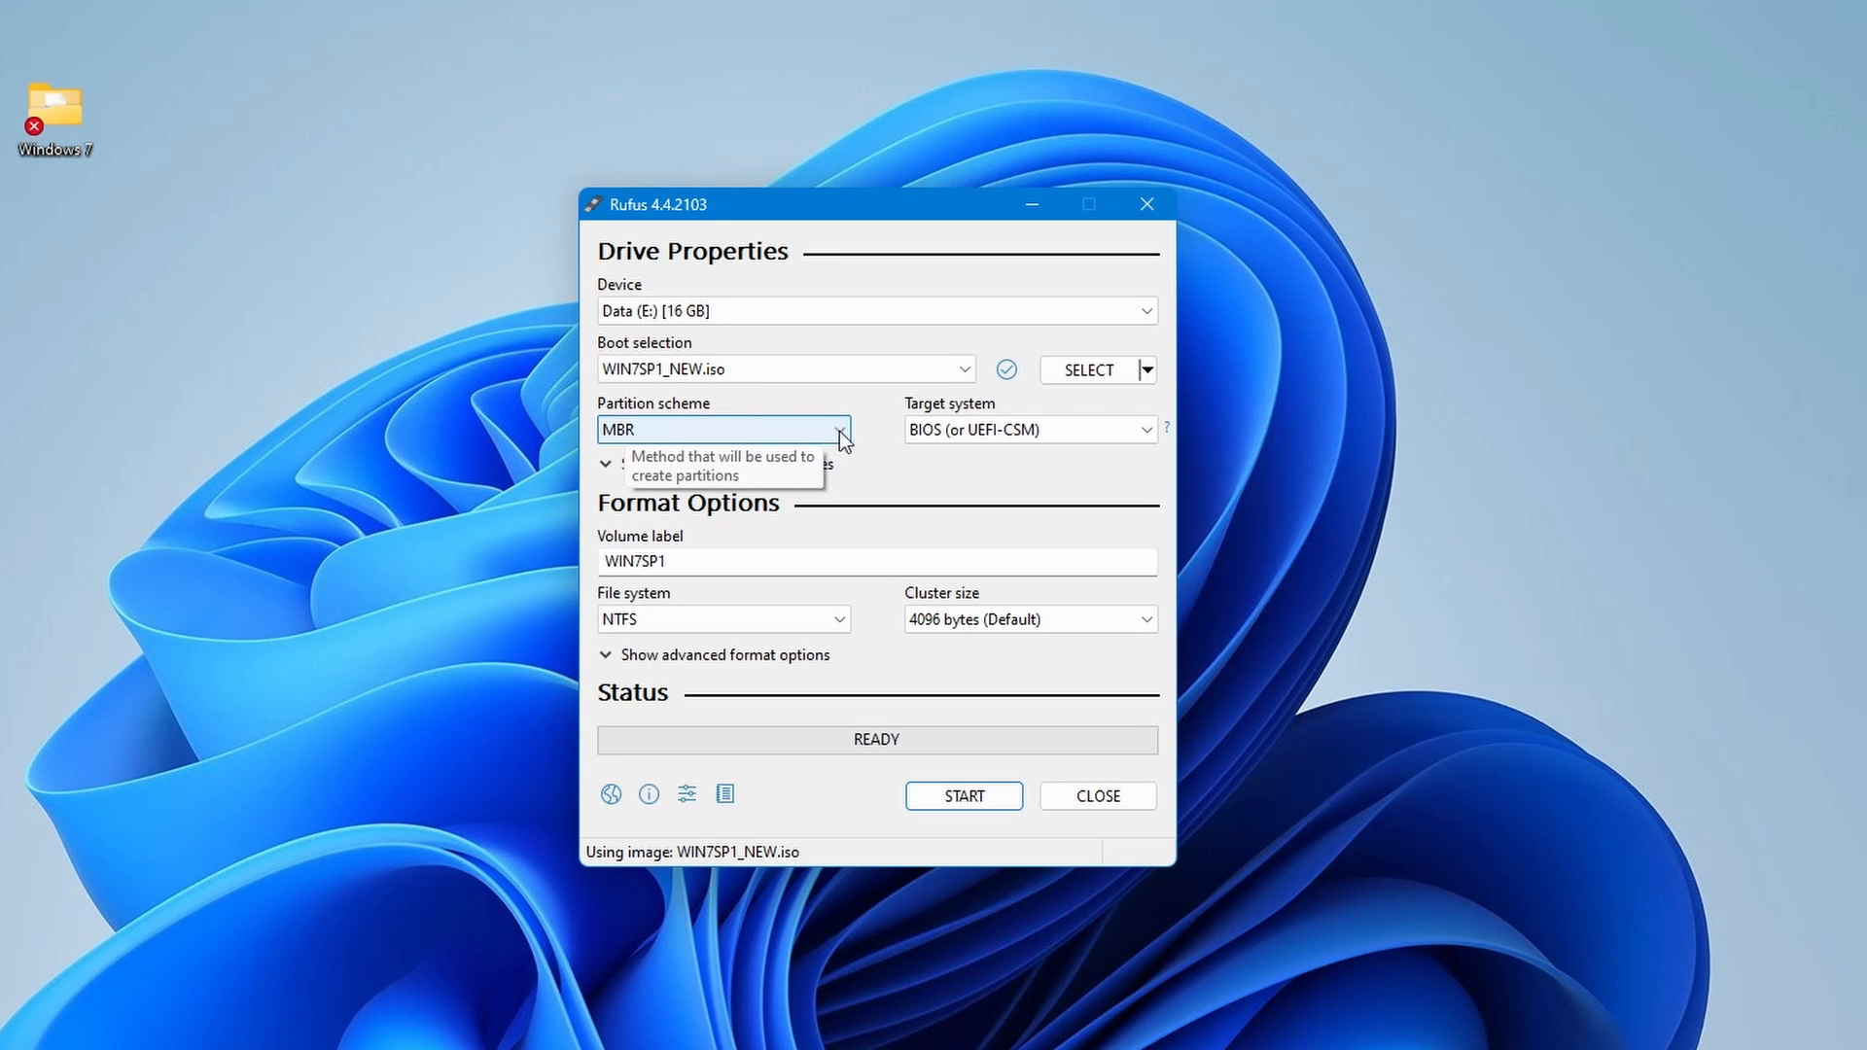
{"action": "left_click", "coordinate": [838, 428]}
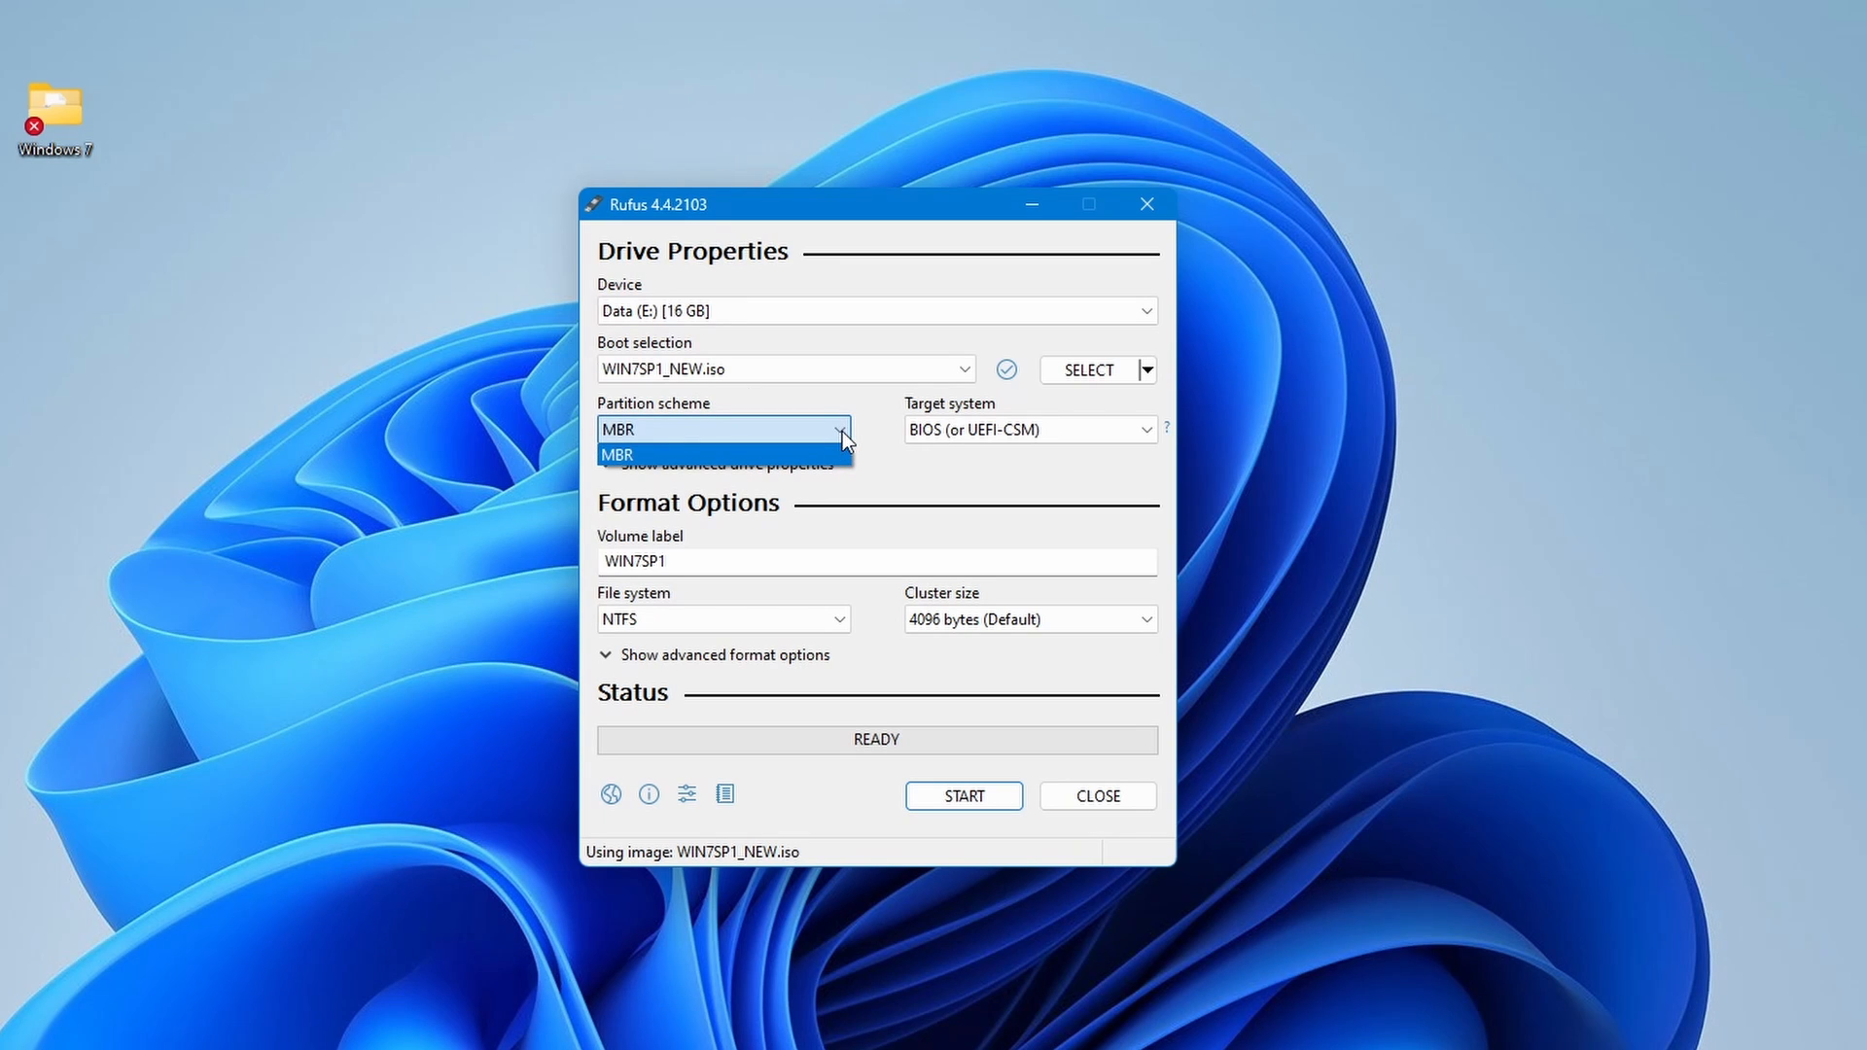
{"action": "mouse_move", "coordinate": [842, 438]}
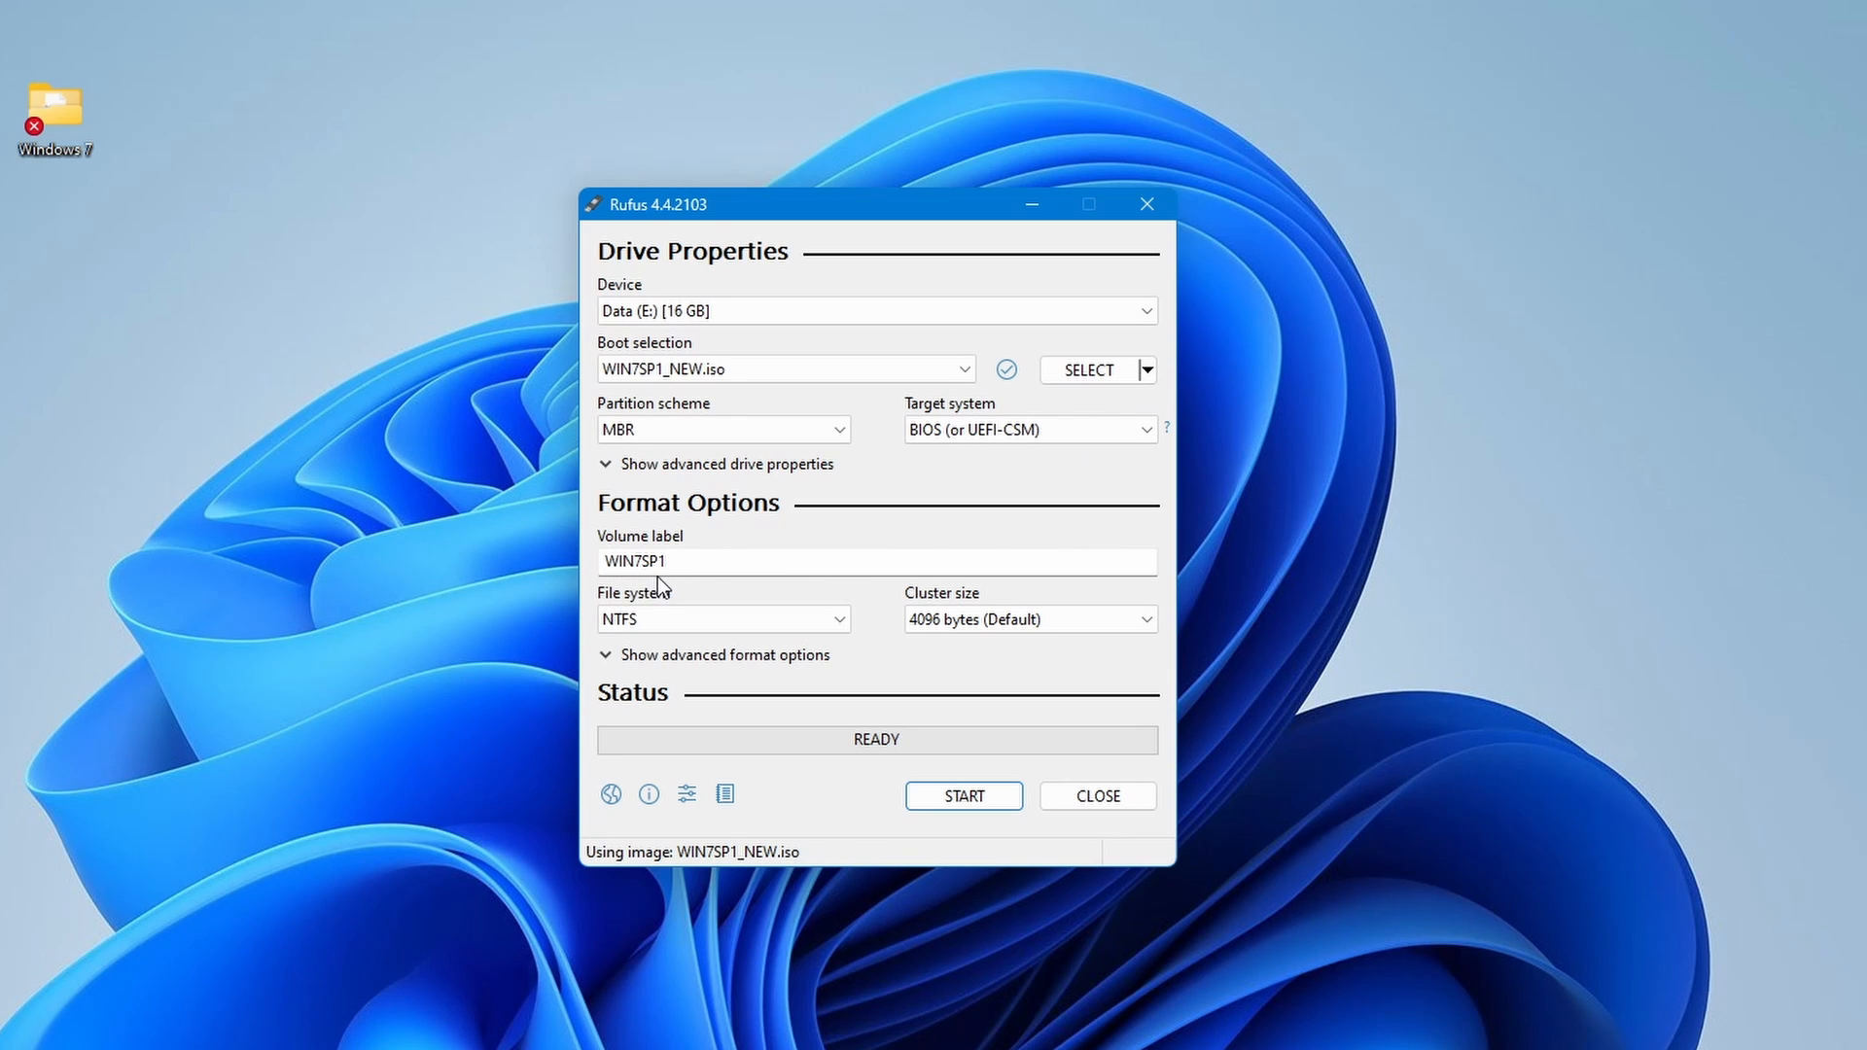
{"action": "mouse_move", "coordinate": [667, 591]}
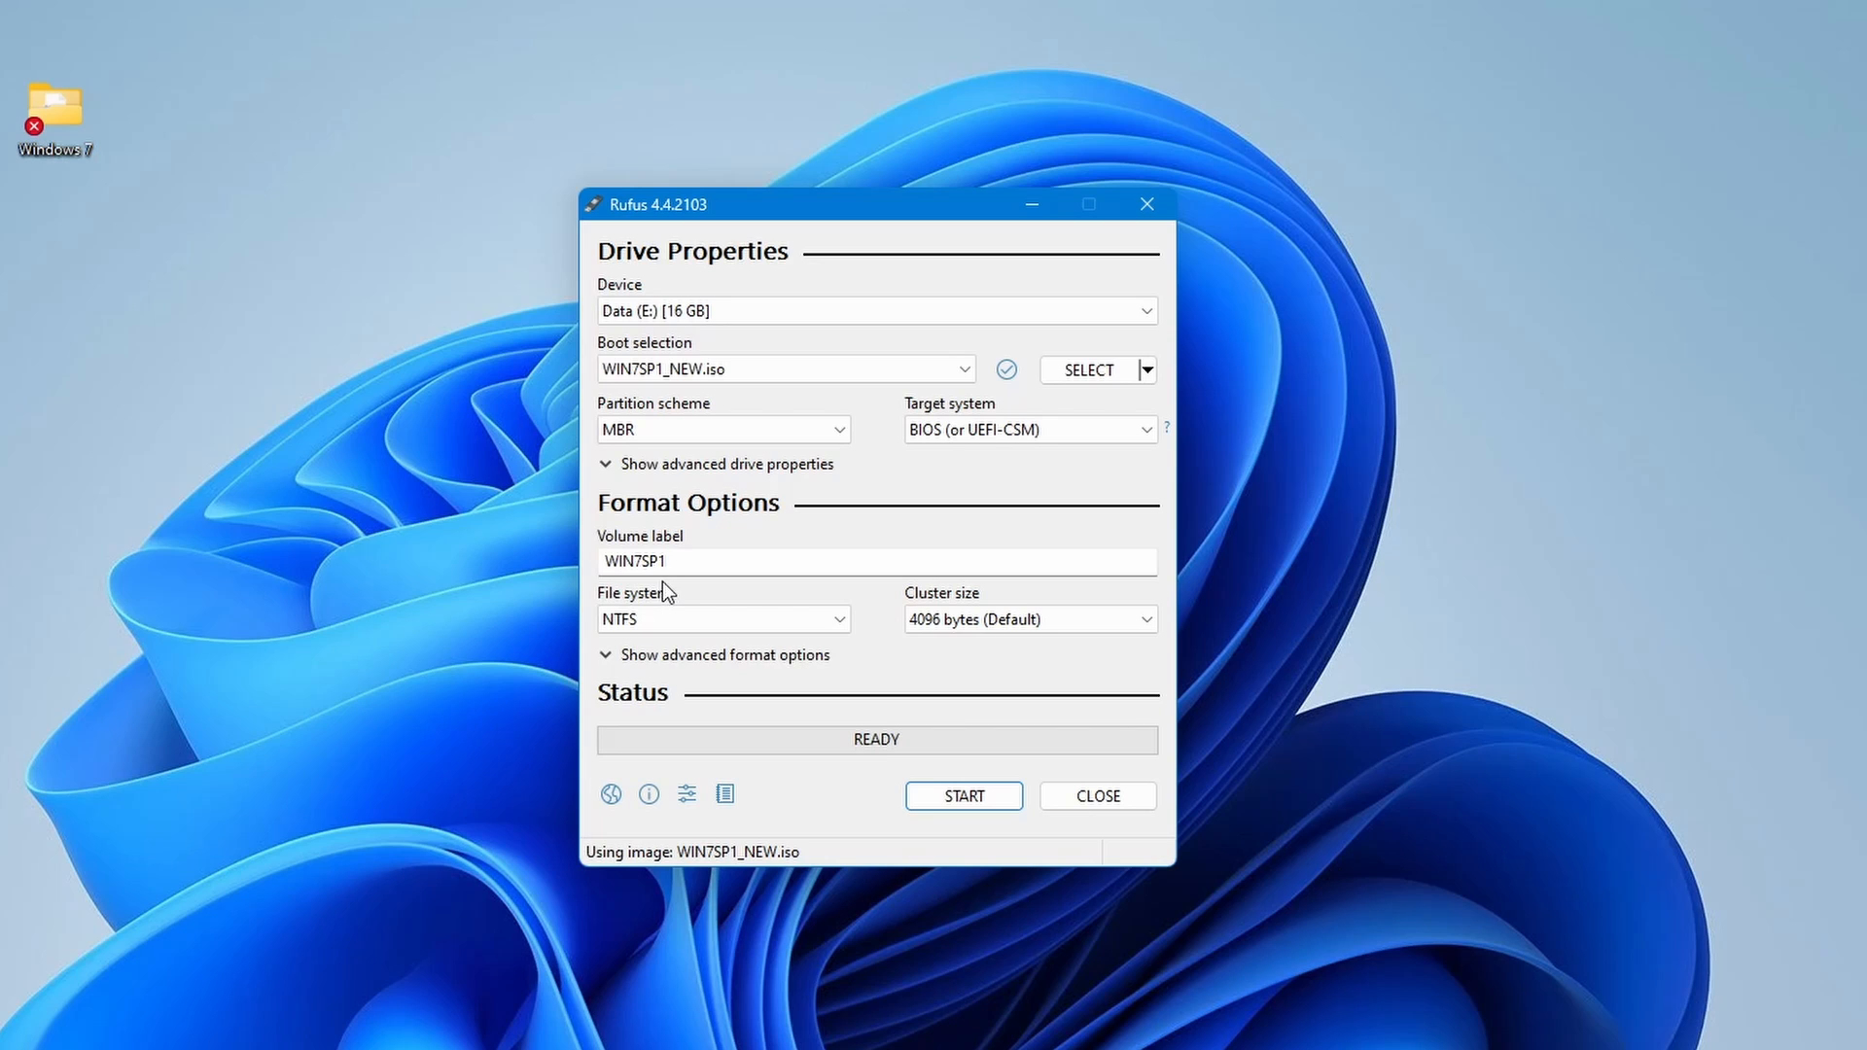
{"action": "mouse_move", "coordinate": [684, 650]}
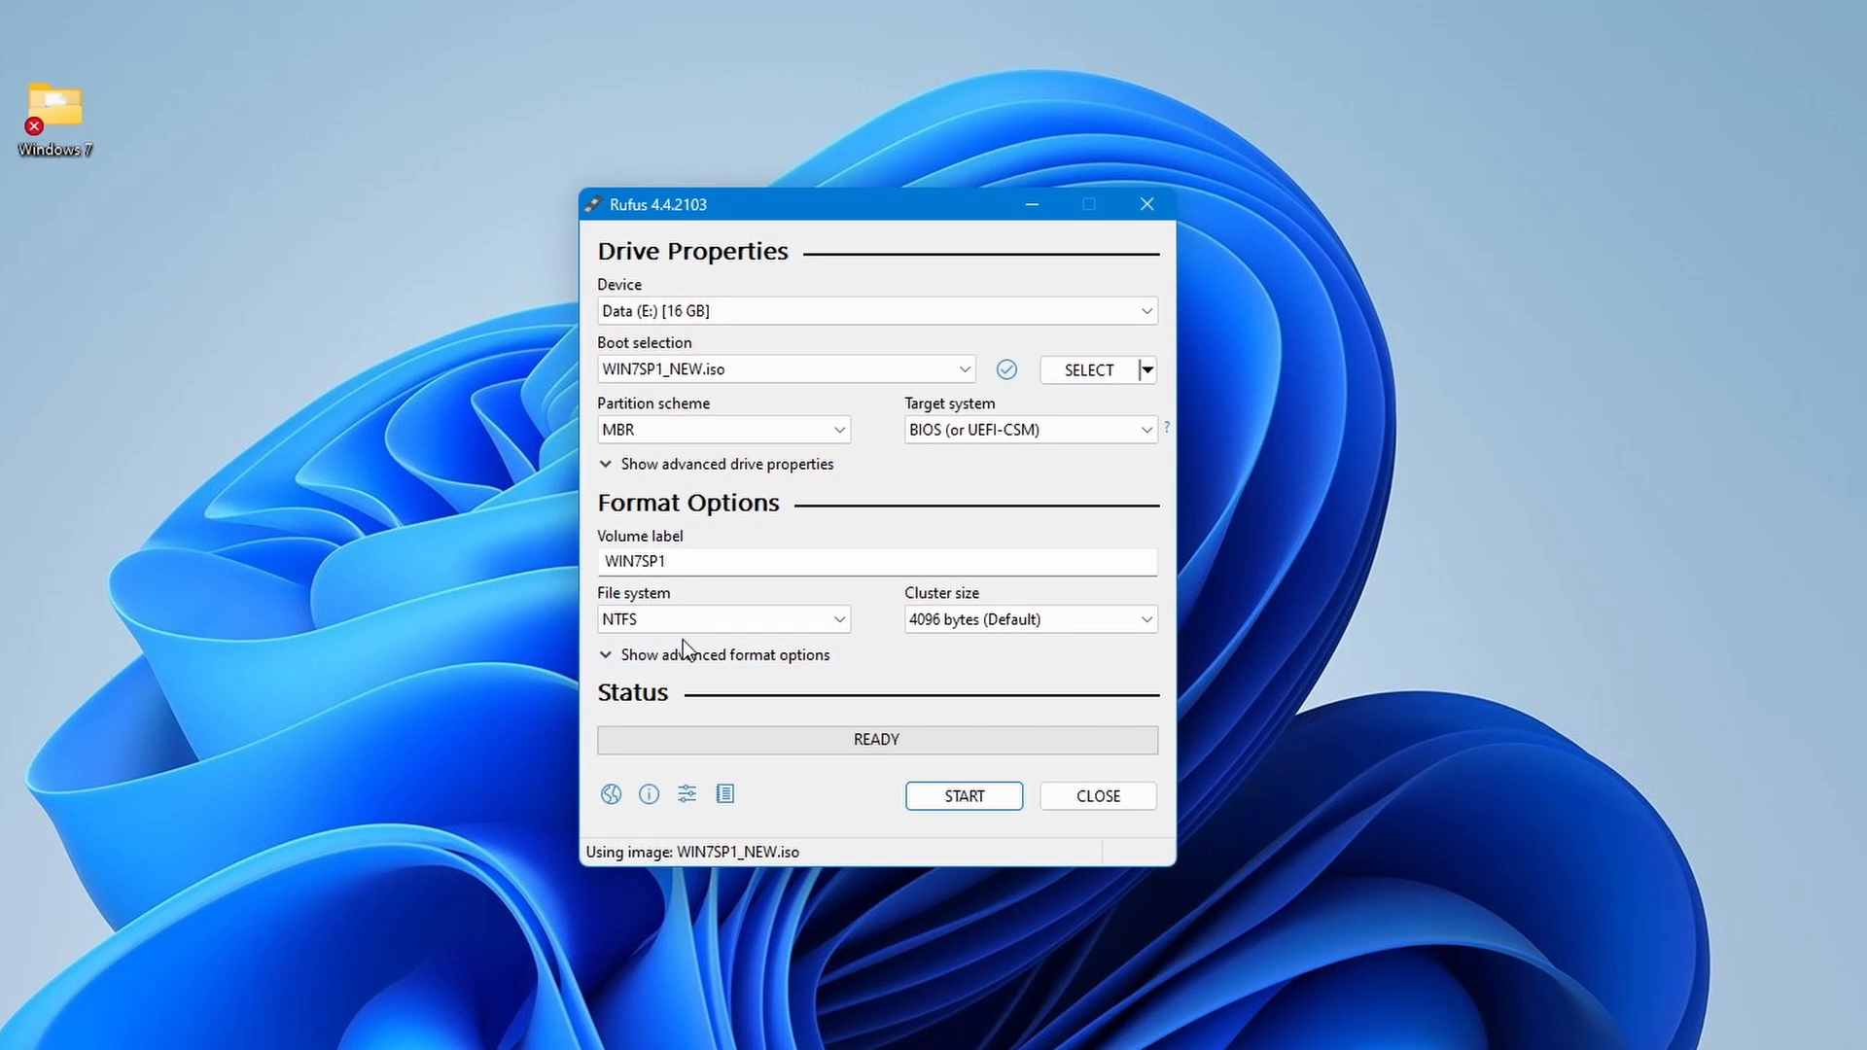
{"action": "mouse_move", "coordinate": [1027, 618]}
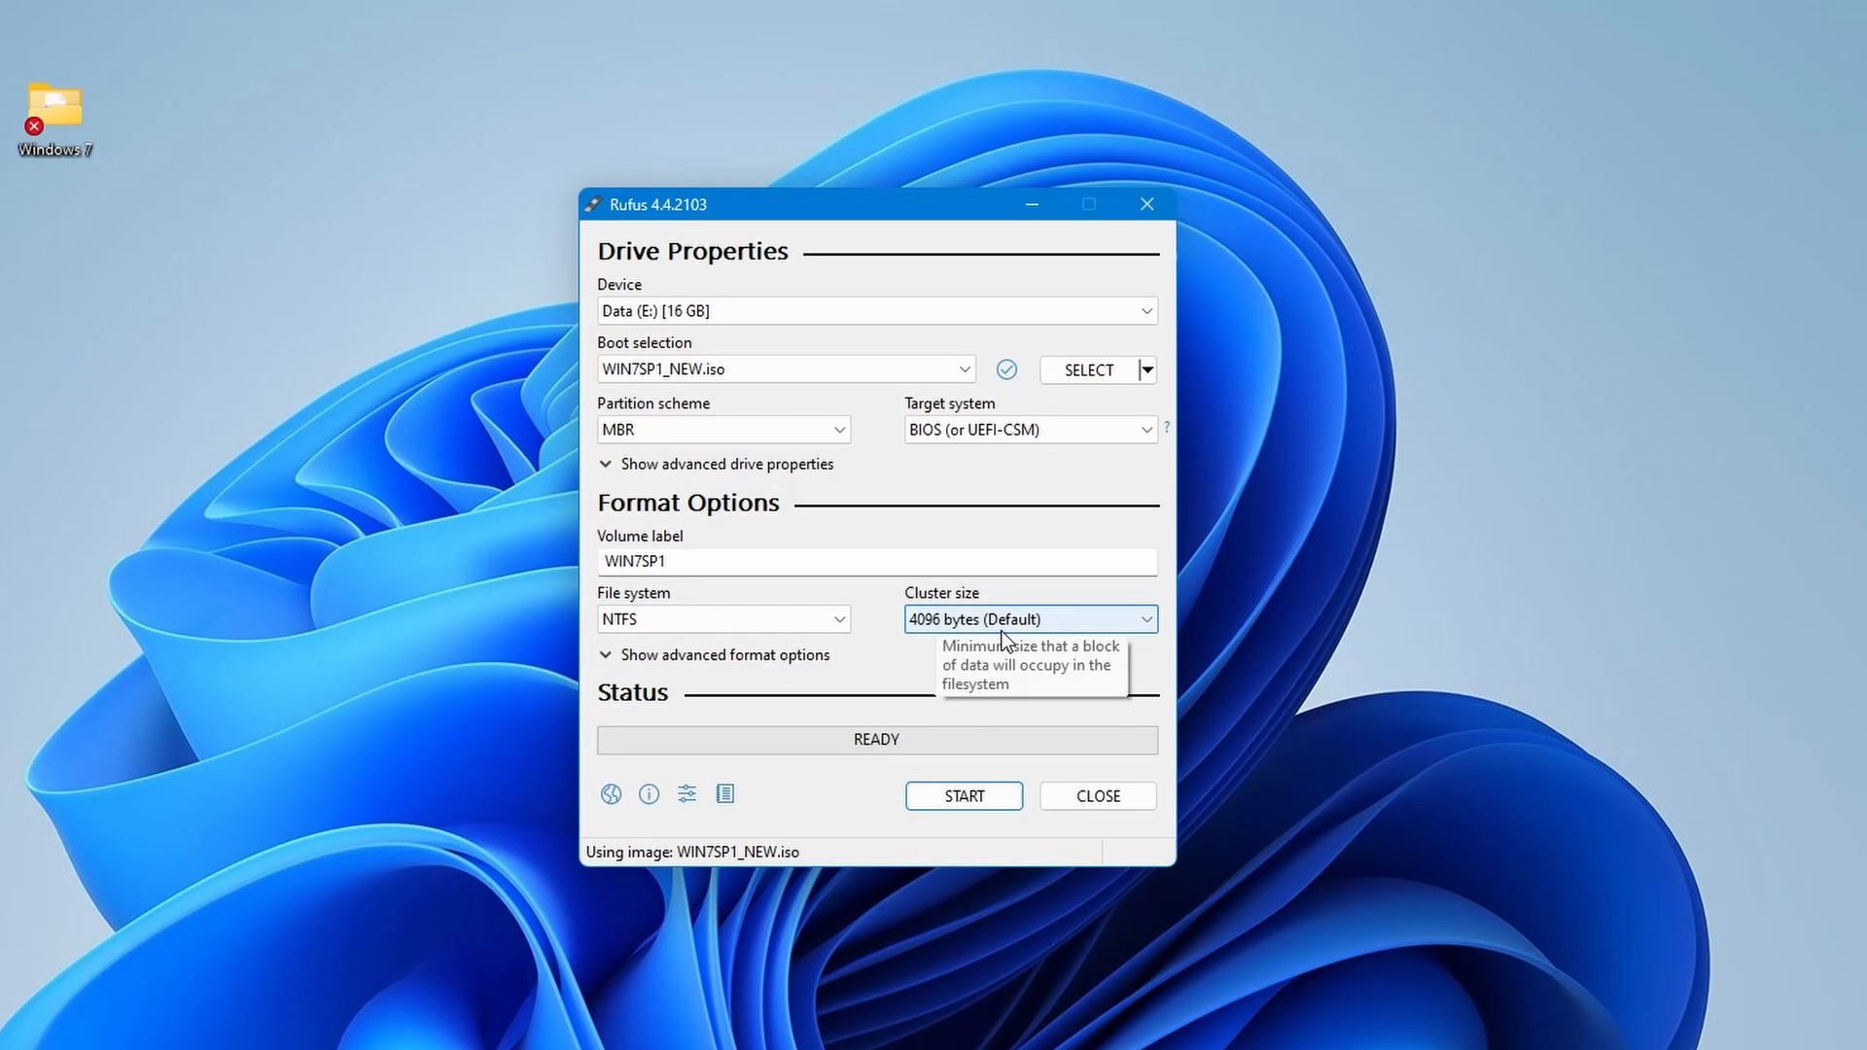
{"action": "mouse_move", "coordinate": [904, 754]}
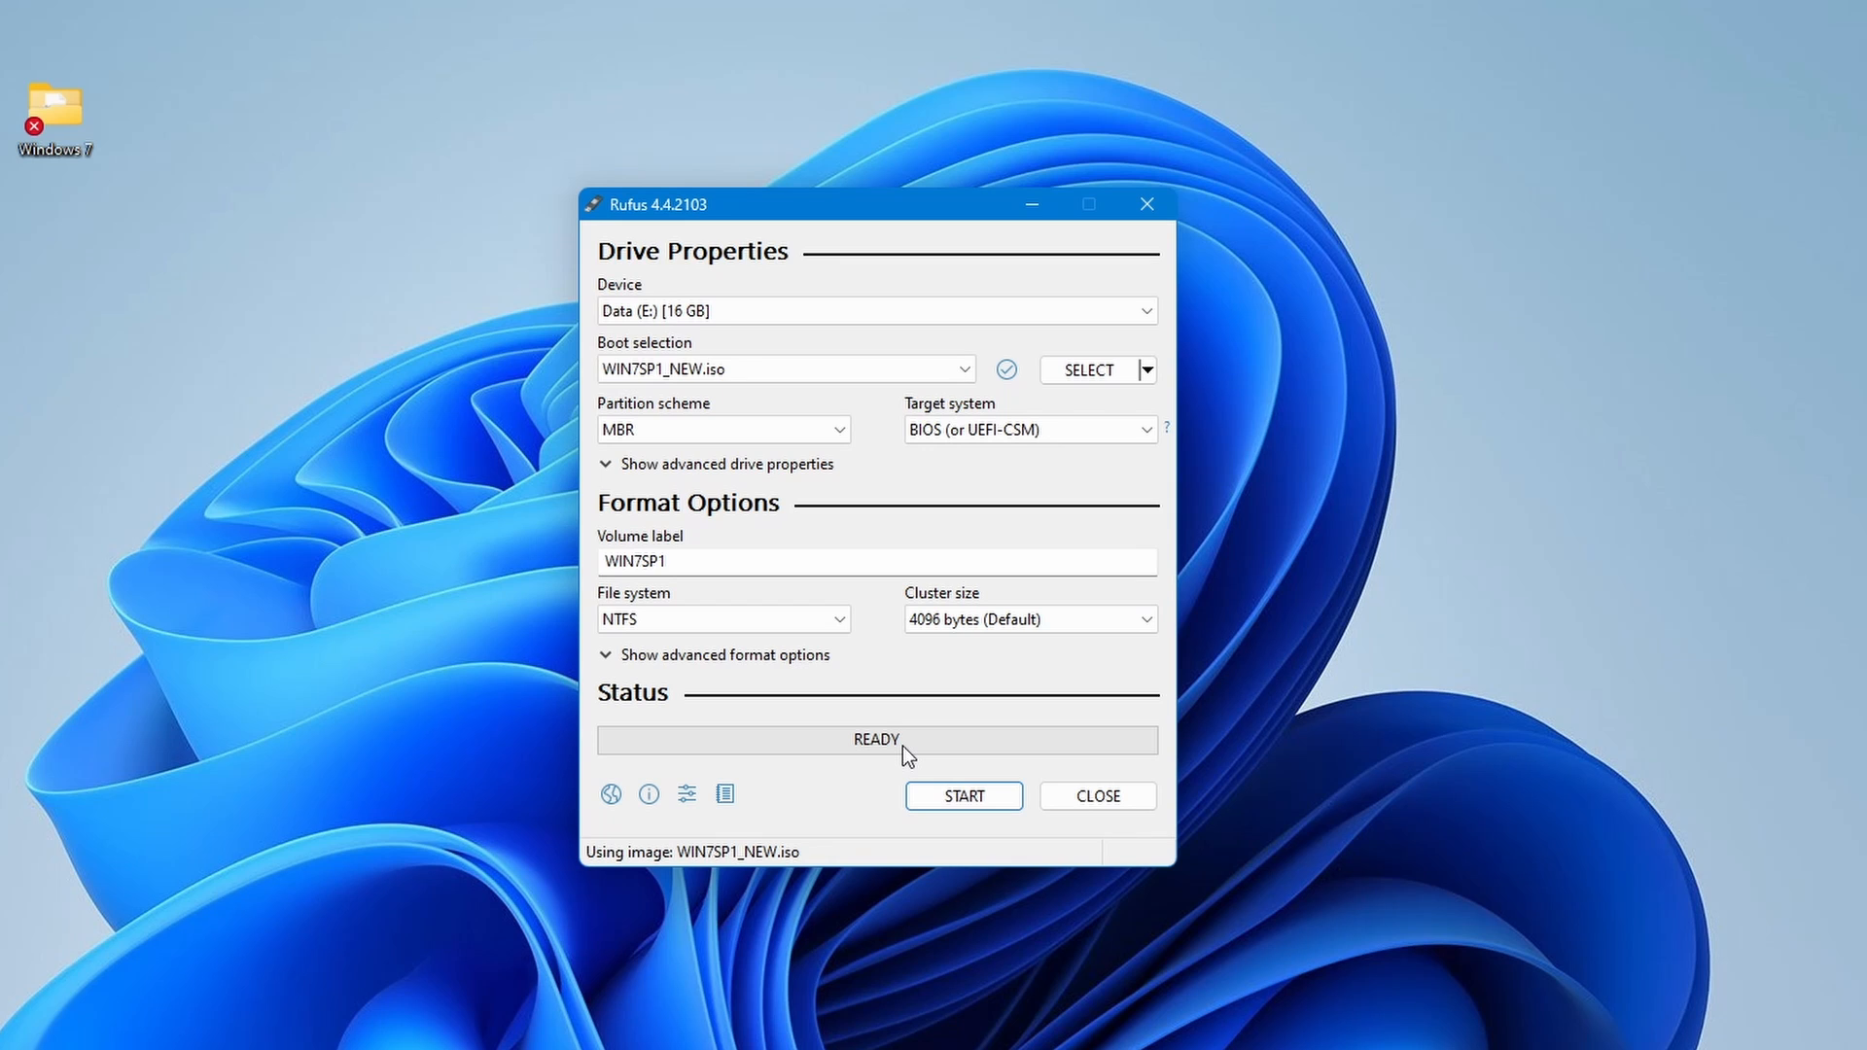
{"action": "mouse_move", "coordinate": [963, 796]}
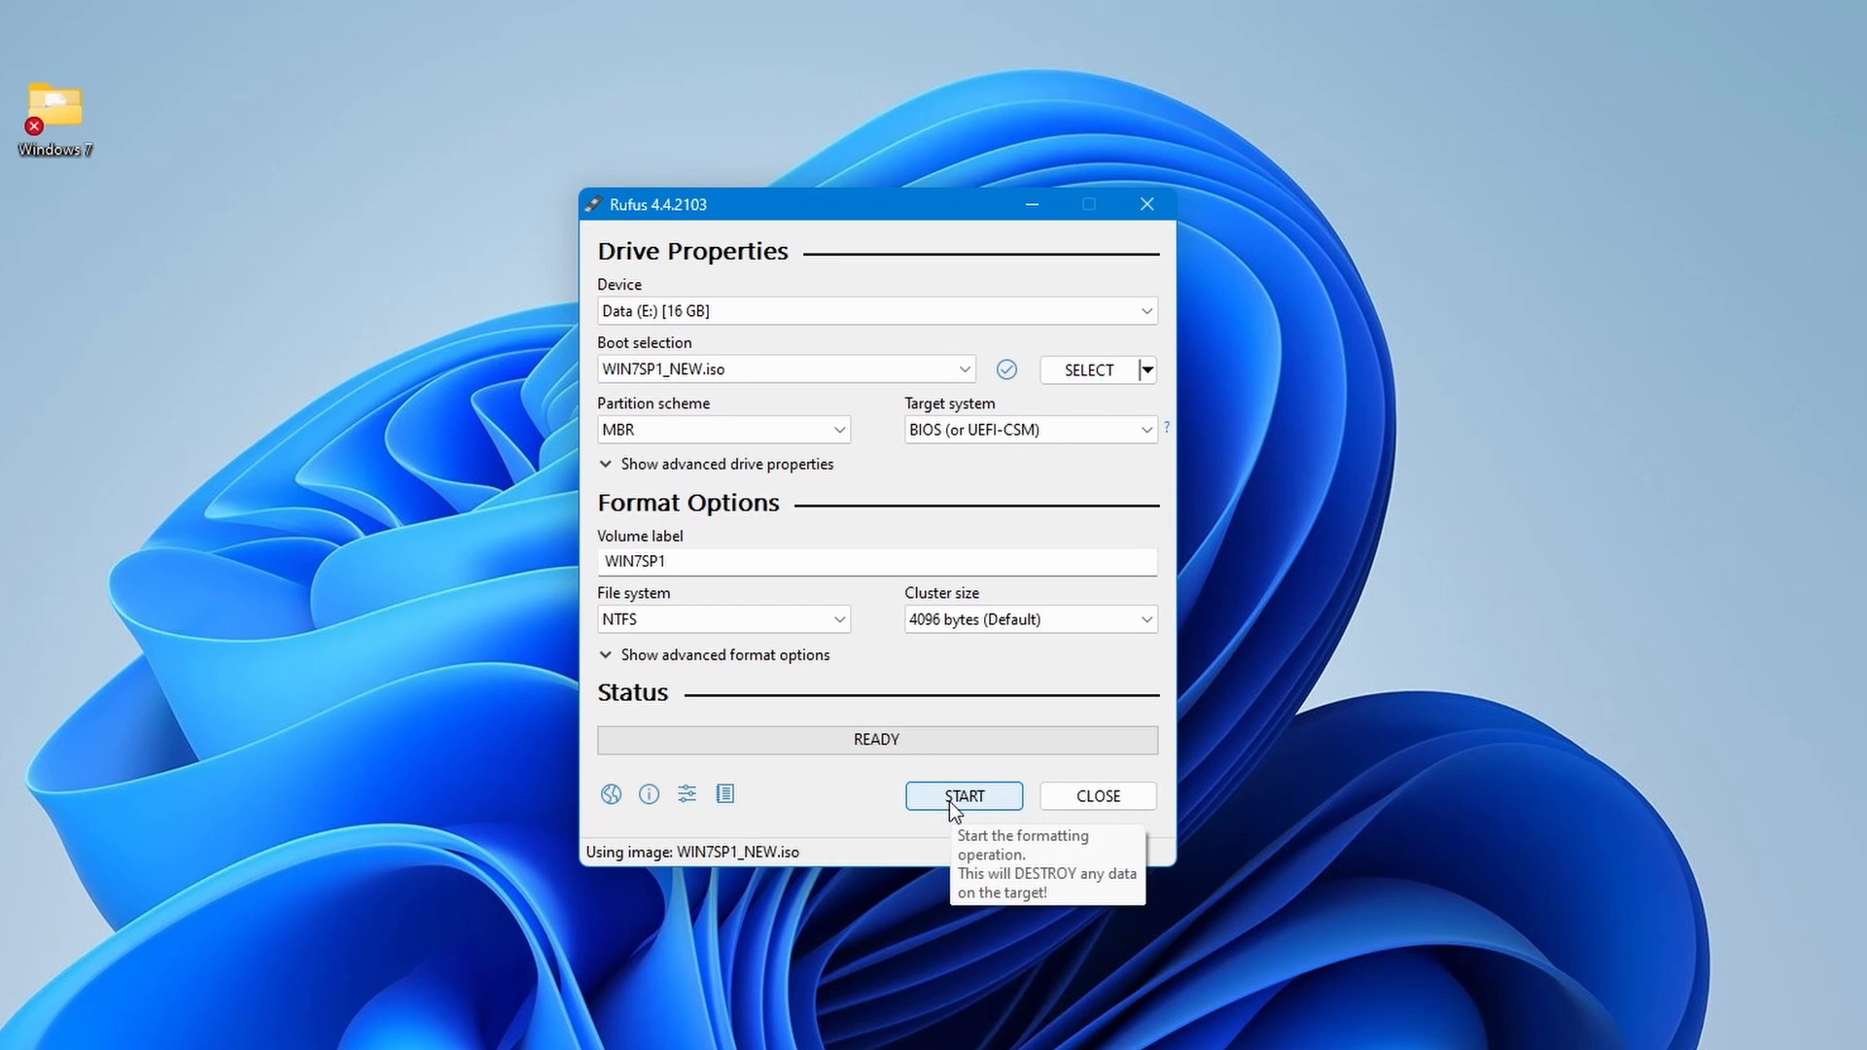
Step: Write the image to the 16 GB drive, accepting data erasure, until READY, then exit Rufus
{"action": "left_click", "coordinate": [962, 795]}
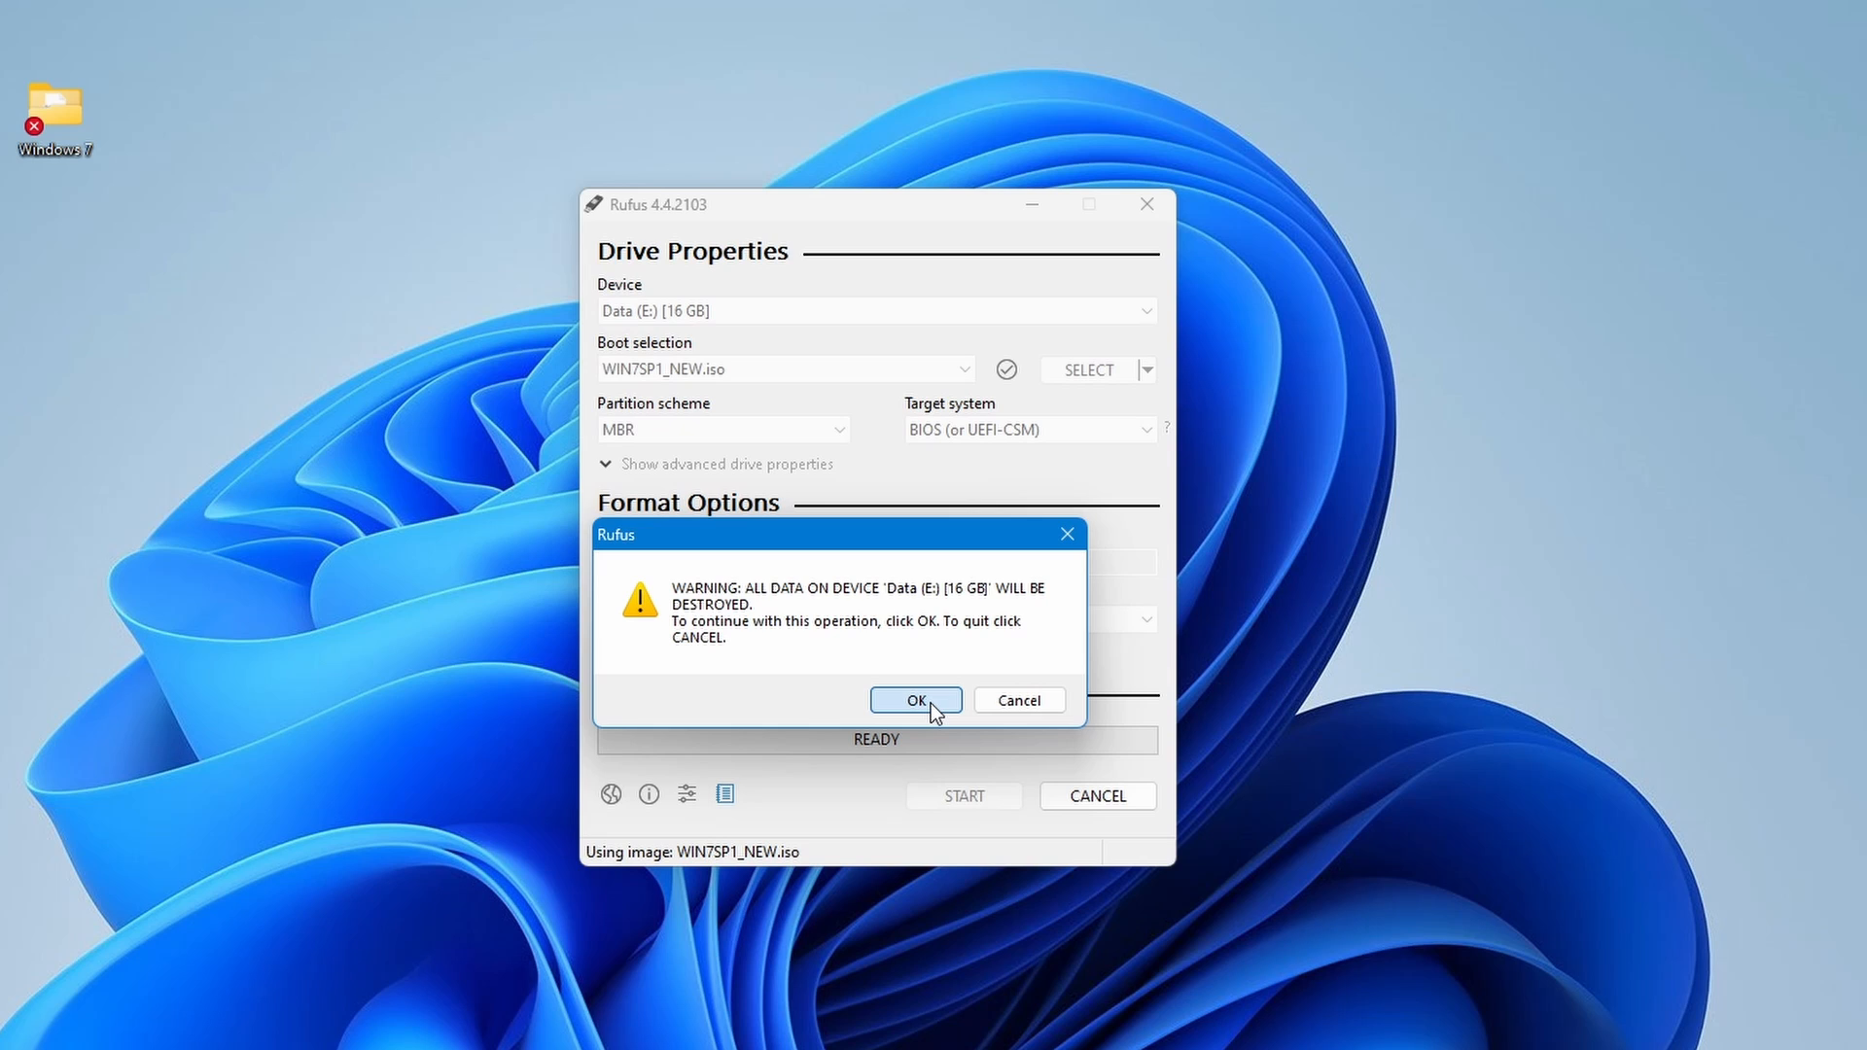
{"action": "left_click", "coordinate": [914, 700]}
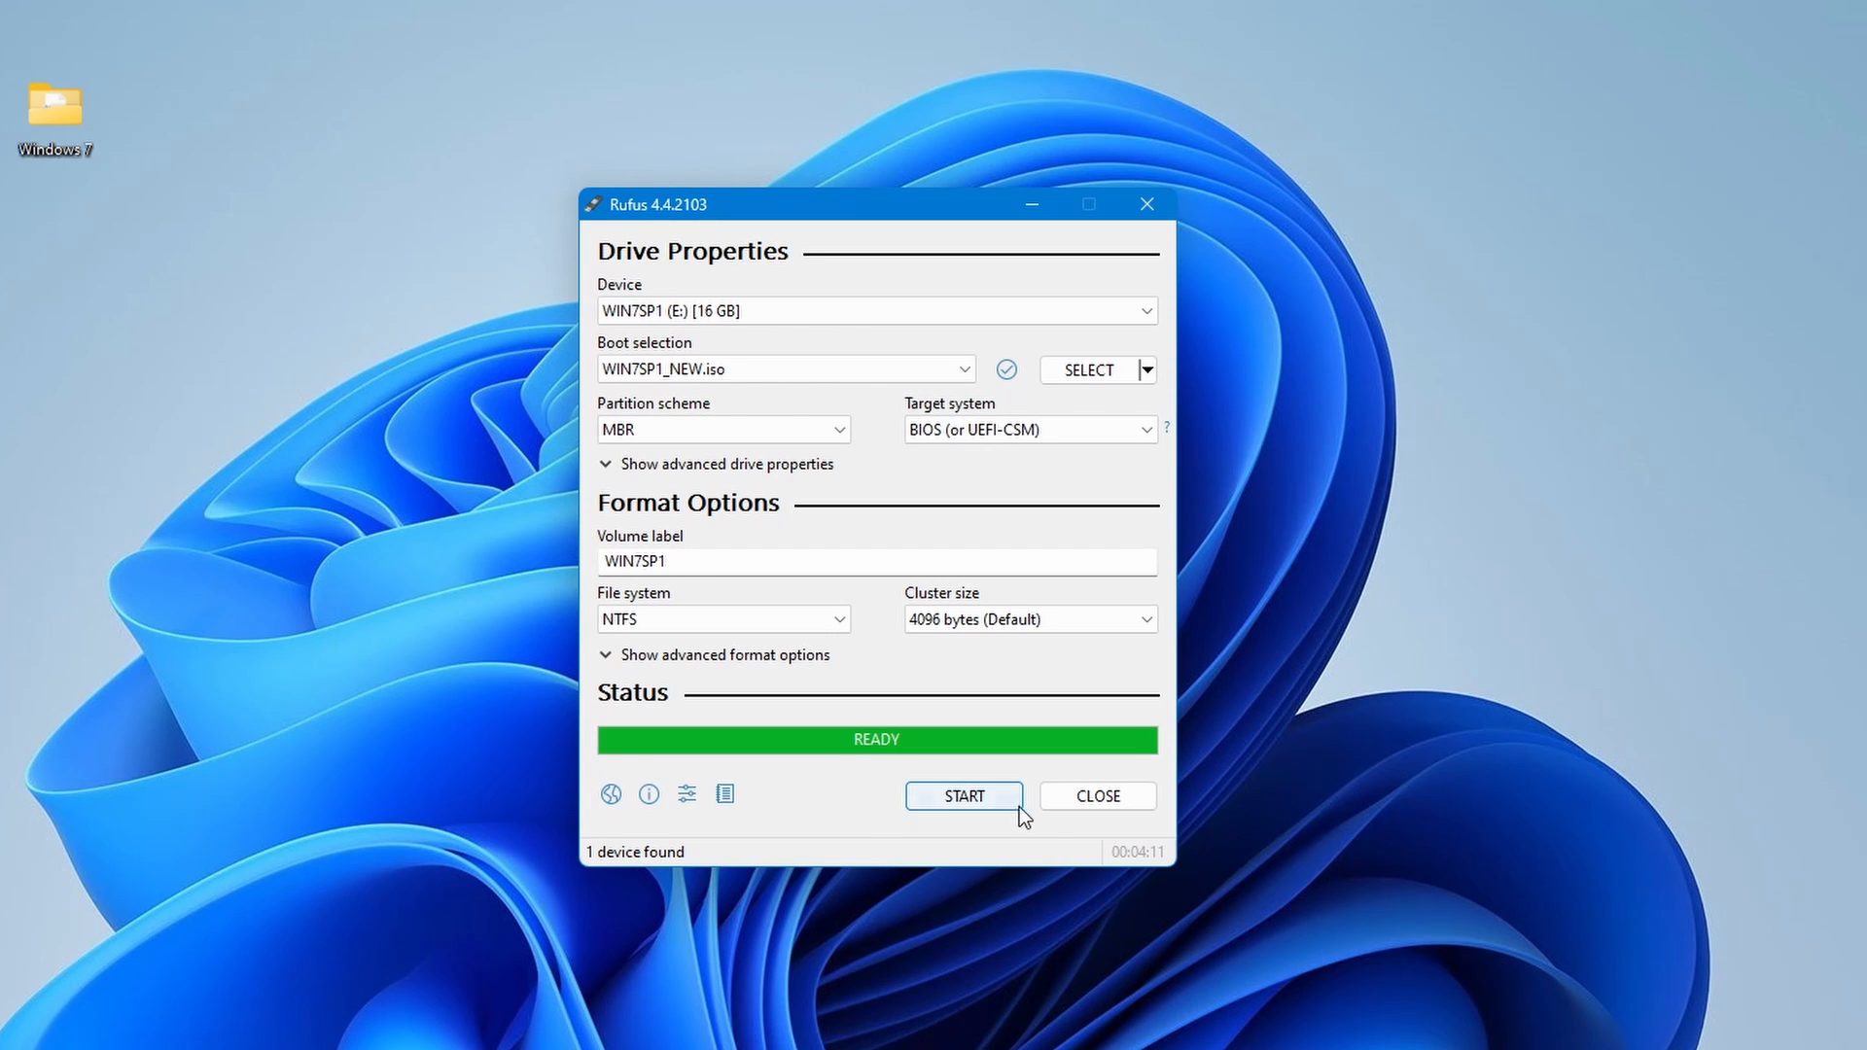
{"action": "left_click", "coordinate": [1094, 795]}
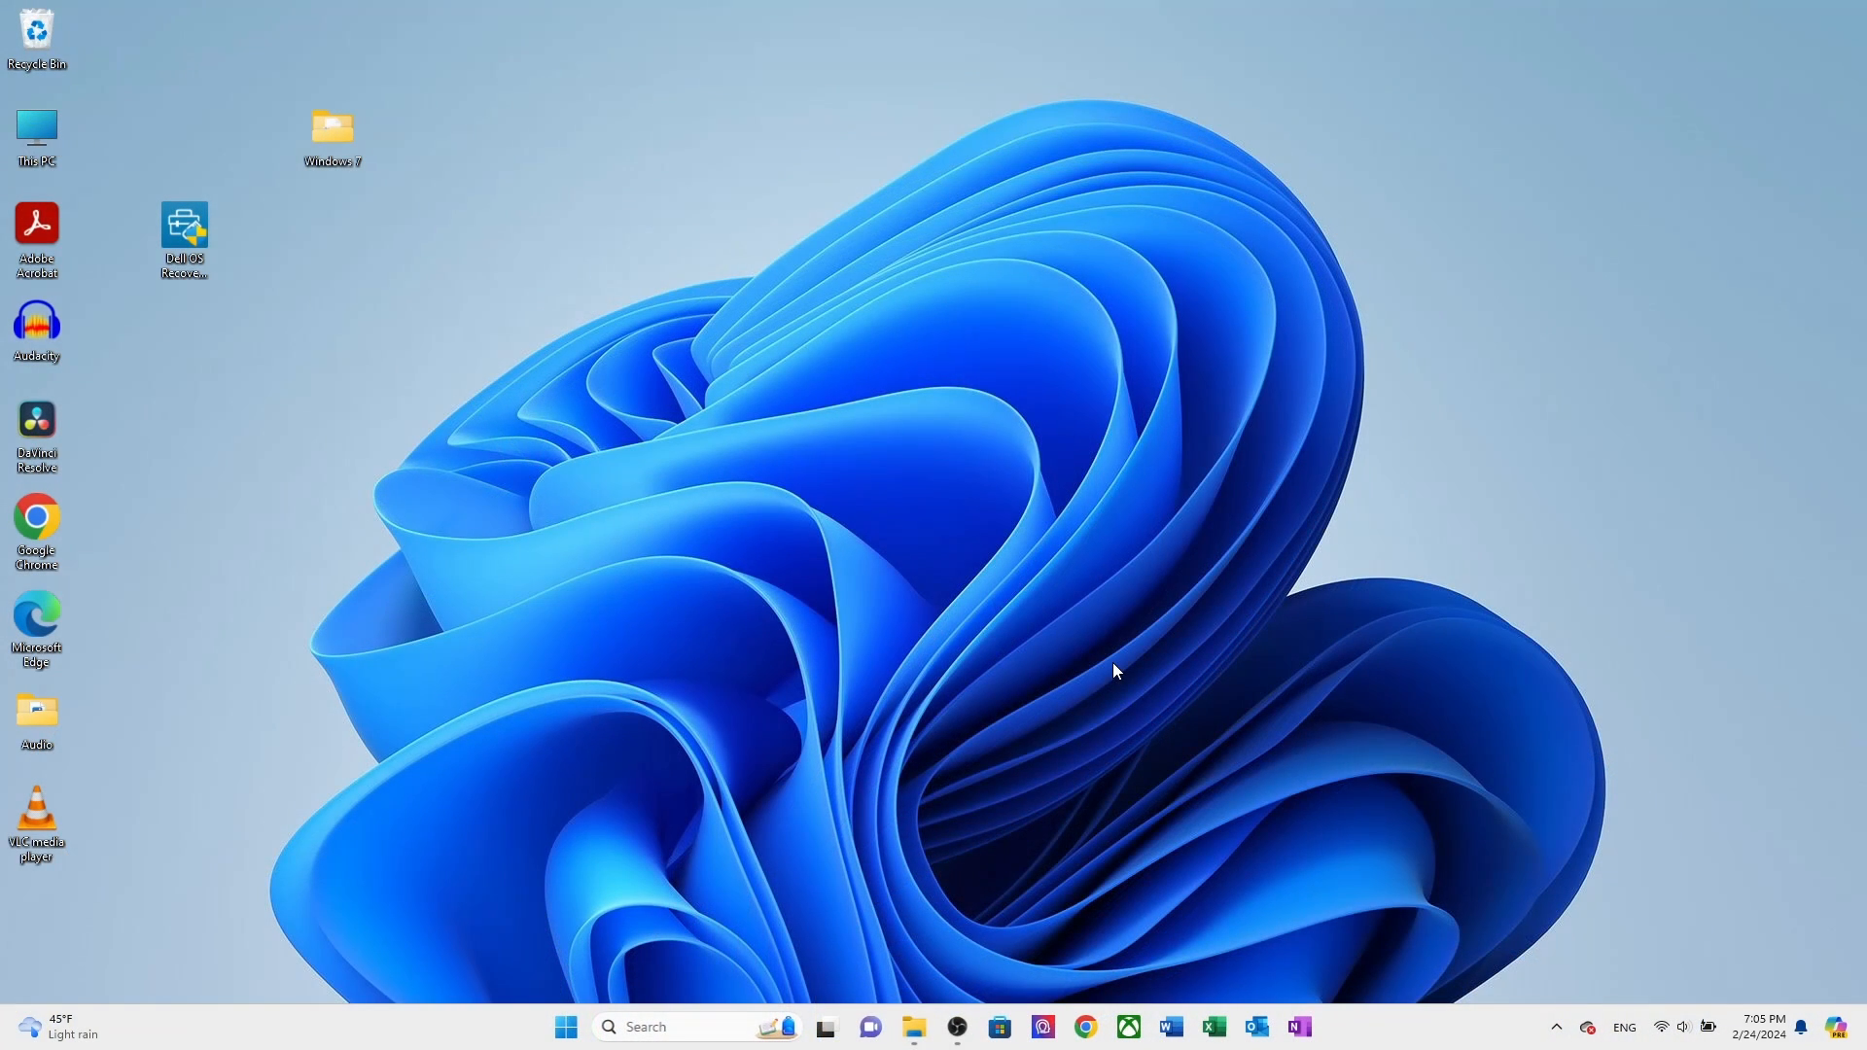